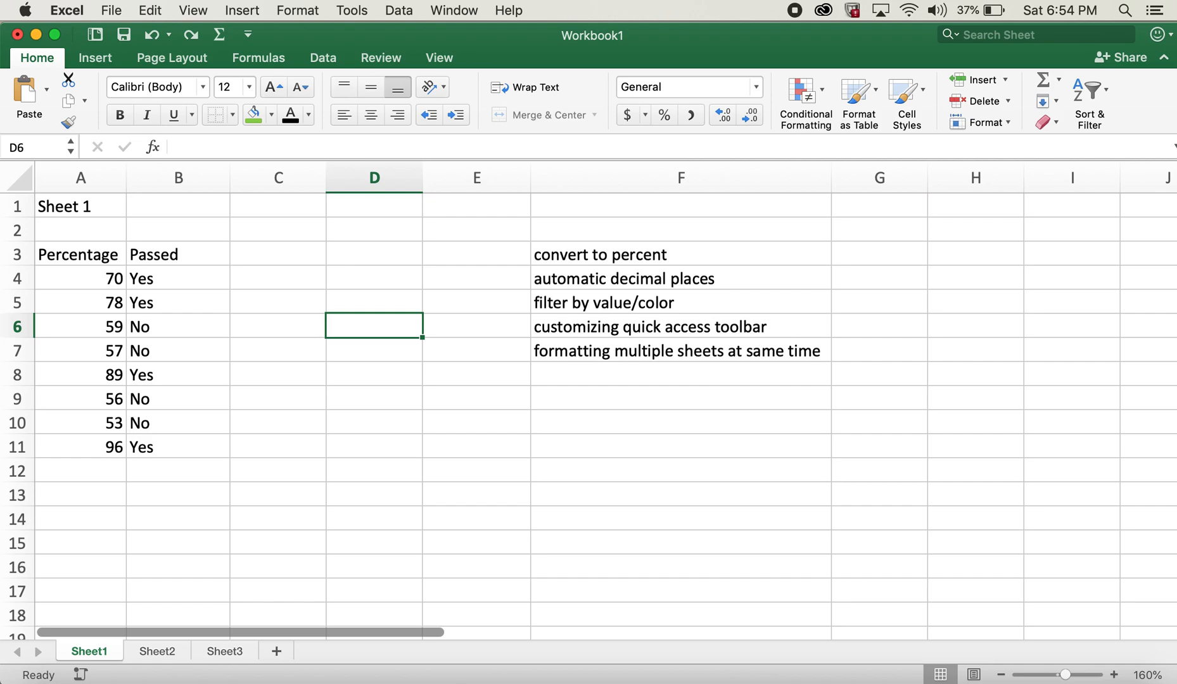
{"action": "mouse_move", "coordinate": [138, 278]}
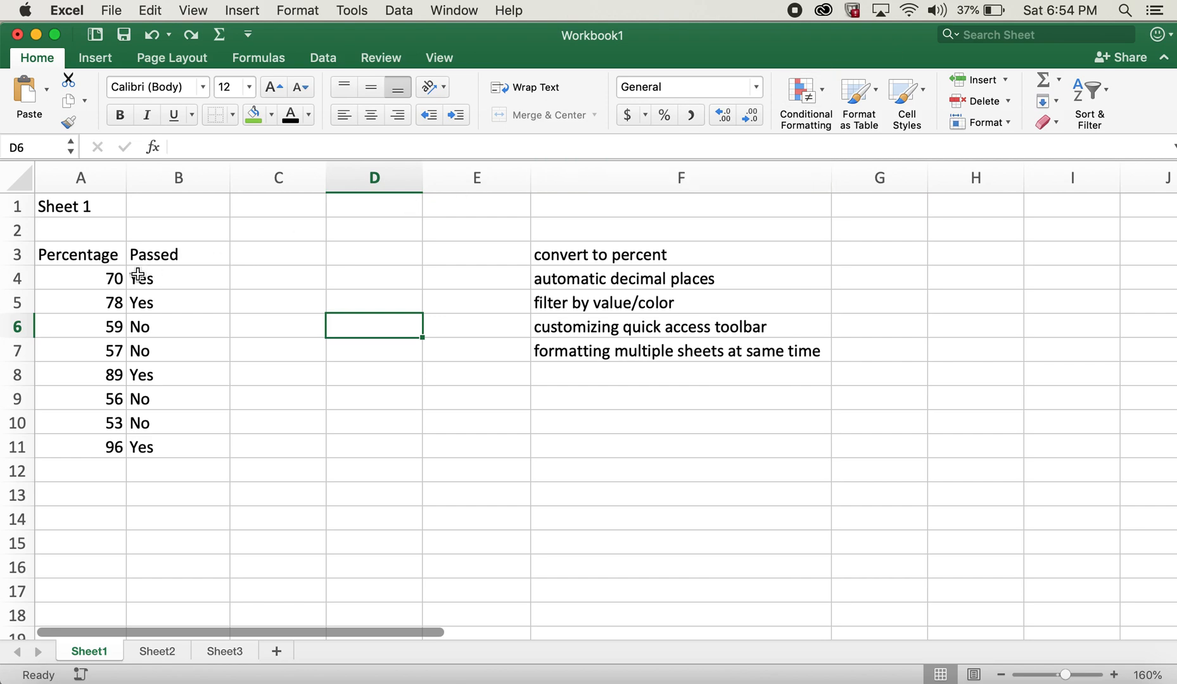
Apply Percent Style to the score 70 in A4, so it displays 7000%
{"action": "left_click", "coordinate": [81, 278]}
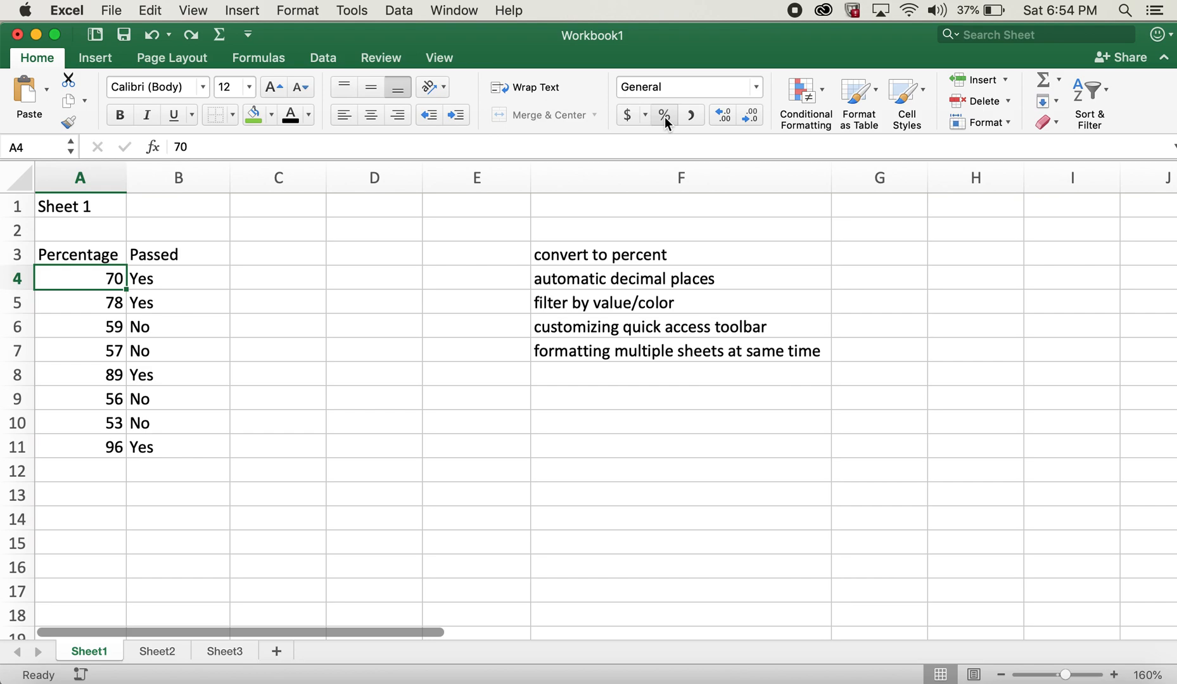
{"action": "mouse_move", "coordinate": [663, 114]}
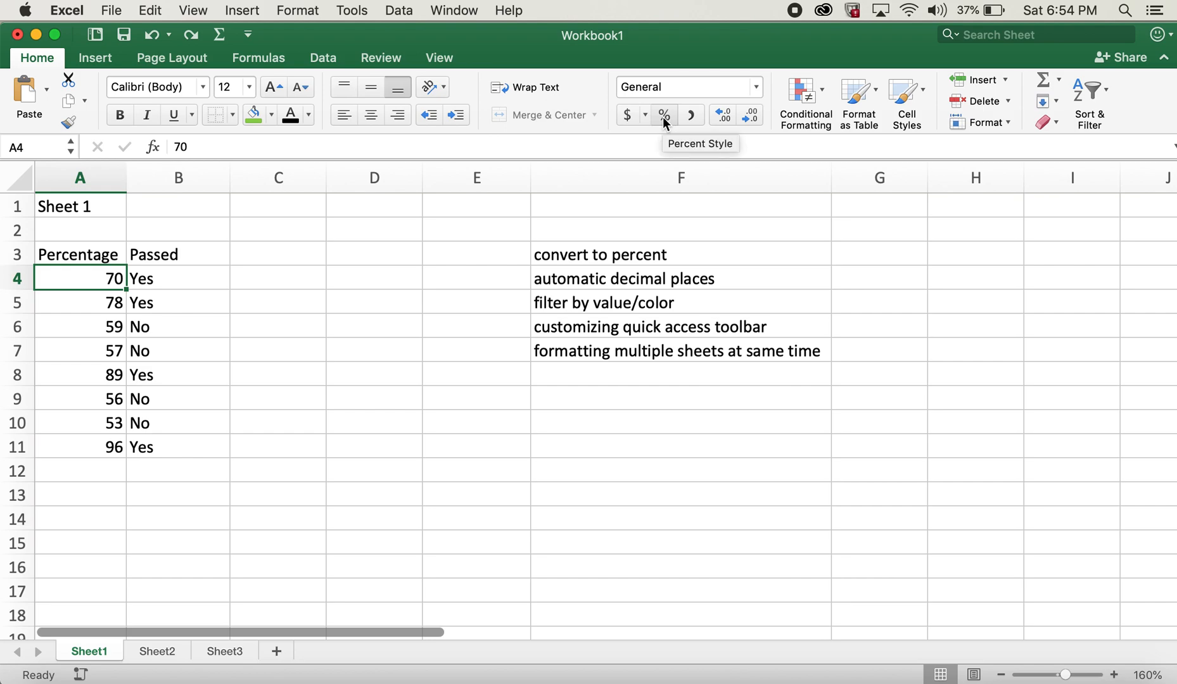
{"action": "left_click", "coordinate": [663, 114]}
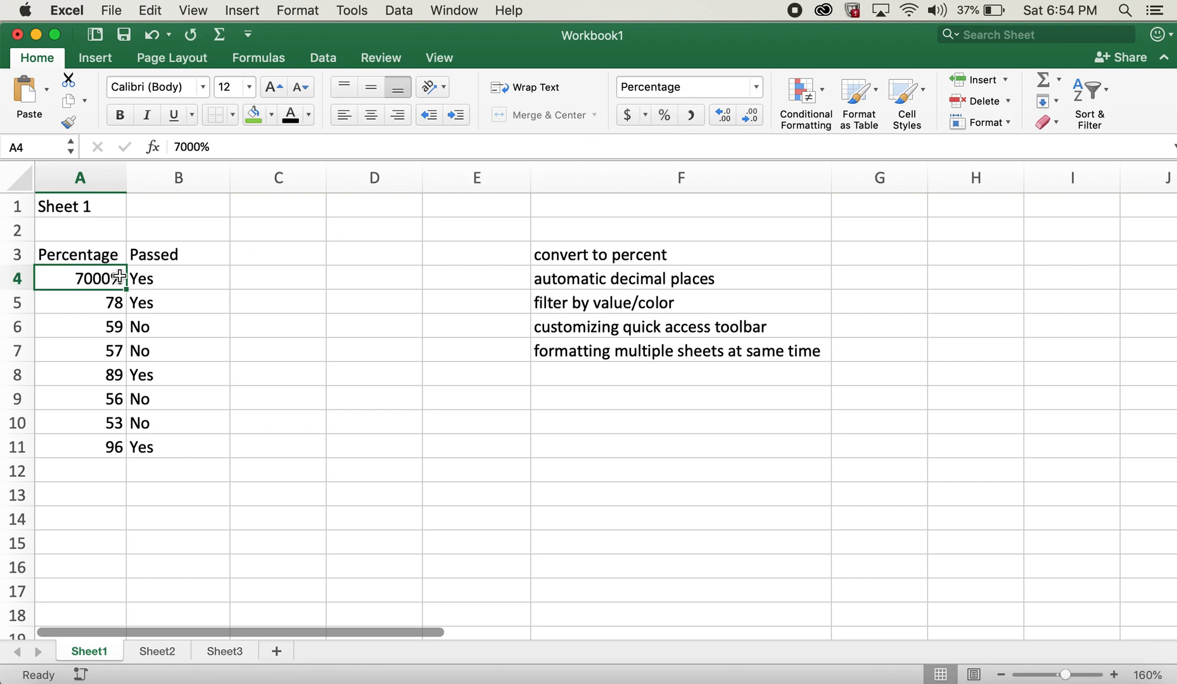
{"action": "mouse_move", "coordinate": [244, 206]}
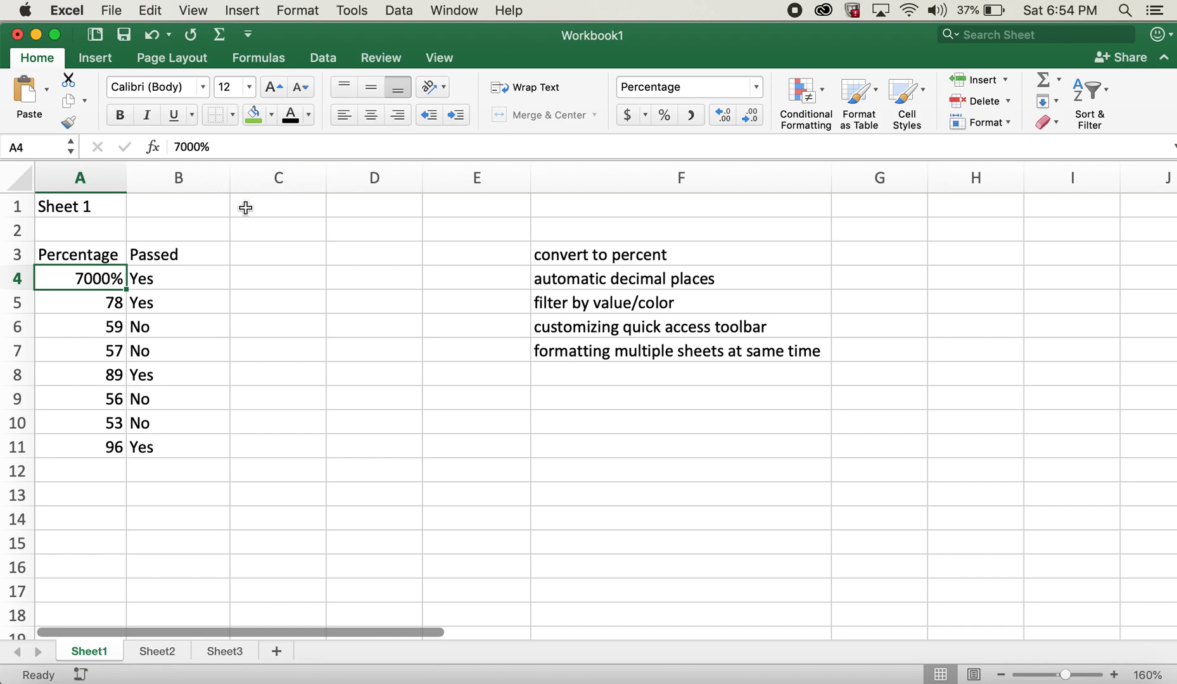
{"action": "mouse_move", "coordinate": [121, 284]}
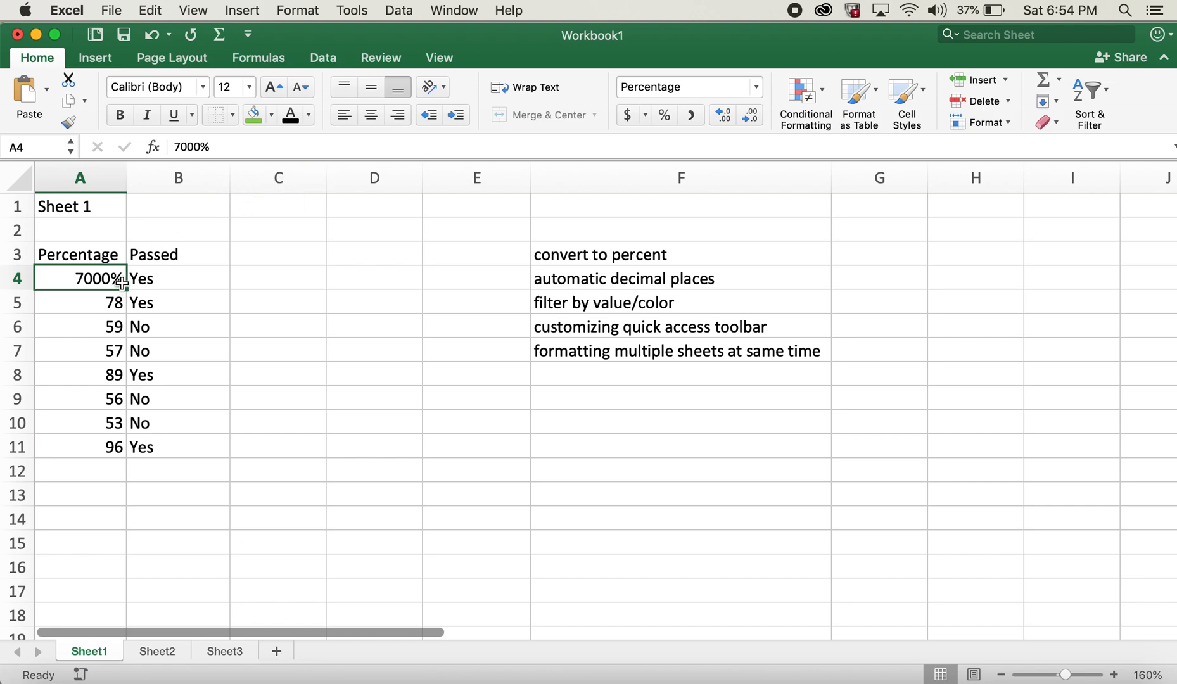
{"action": "mouse_move", "coordinate": [599, 207]}
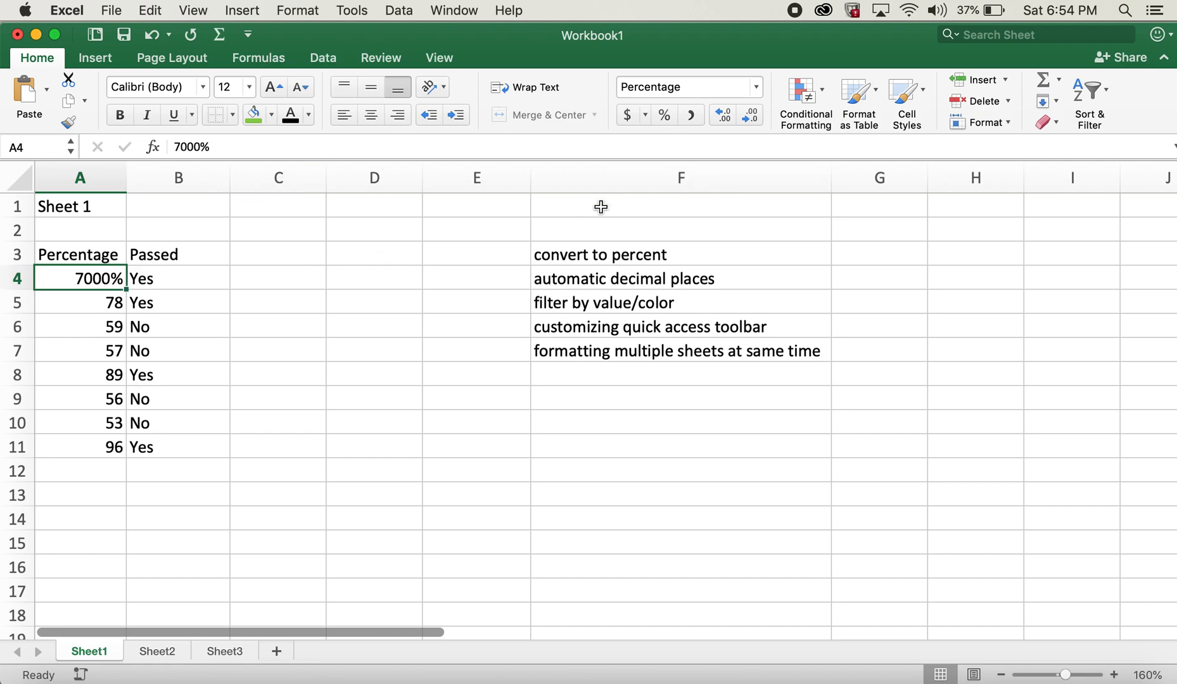
Re-enter 70 in A4 and put the helper value 1% in C4
{"action": "type", "text": "70"}
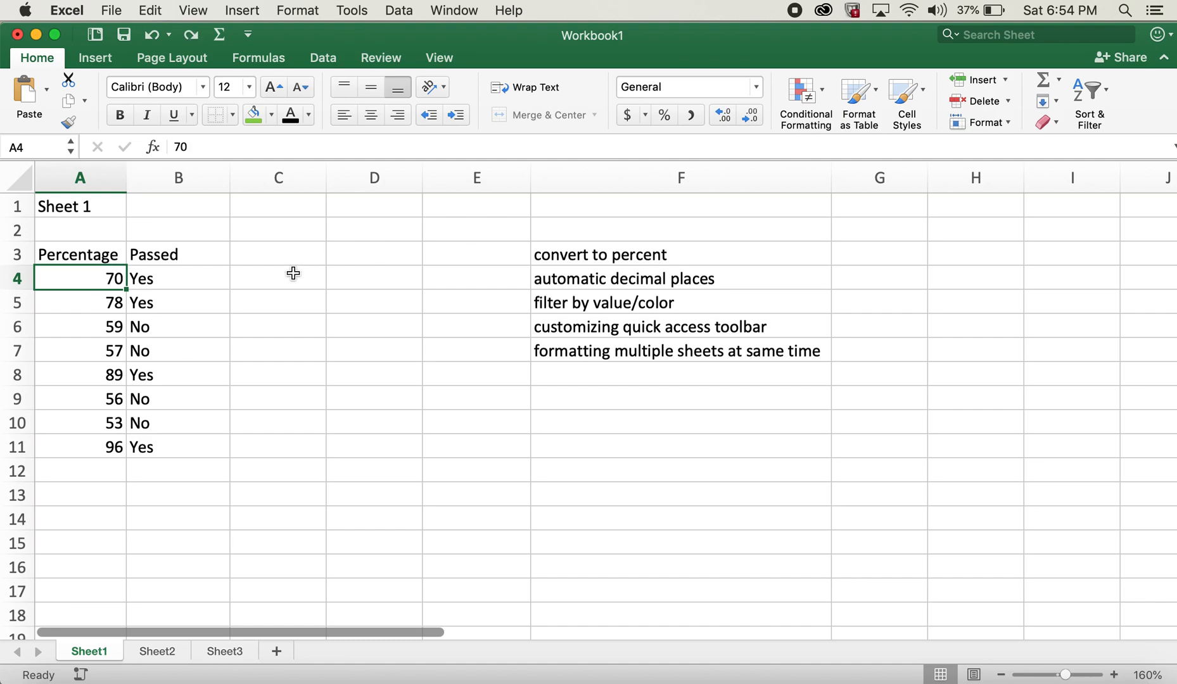
{"action": "left_click", "coordinate": [277, 278]}
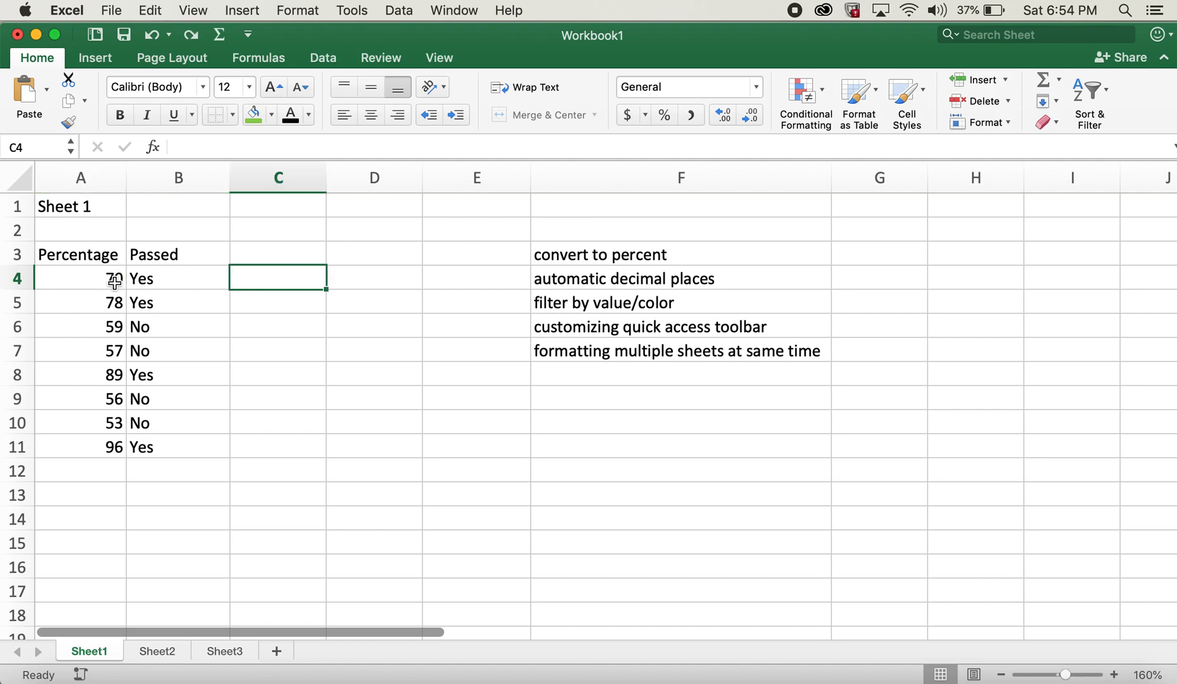
{"action": "mouse_move", "coordinate": [420, 162]}
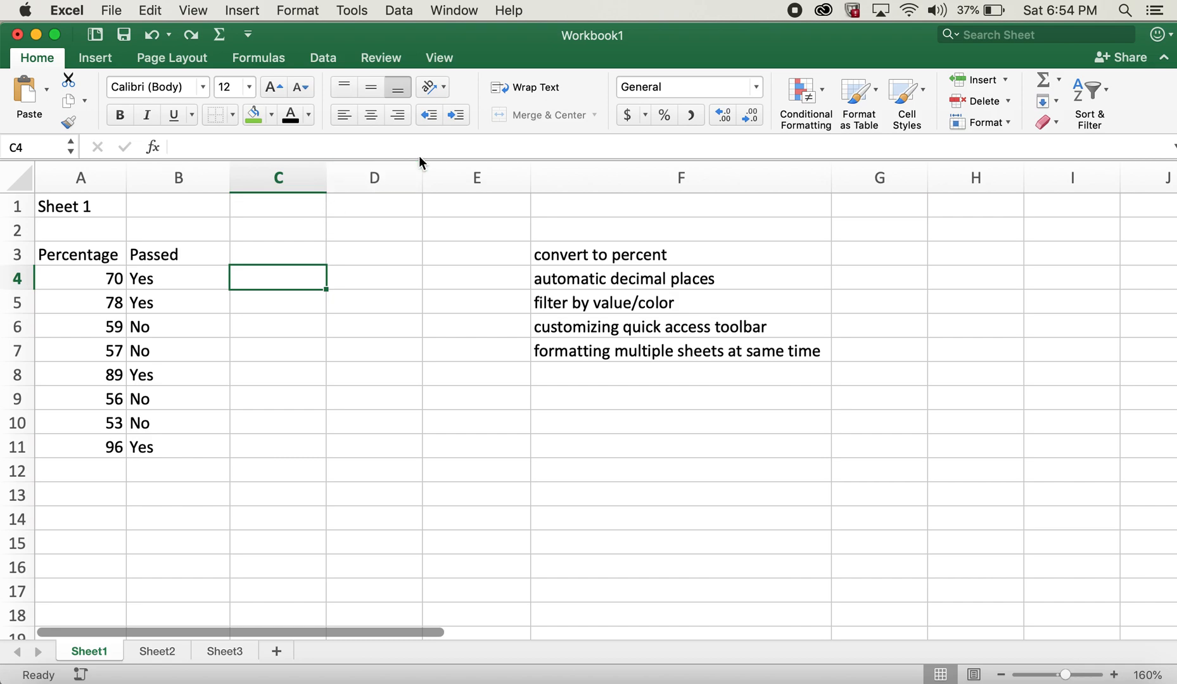
{"action": "type", "text": "1"}
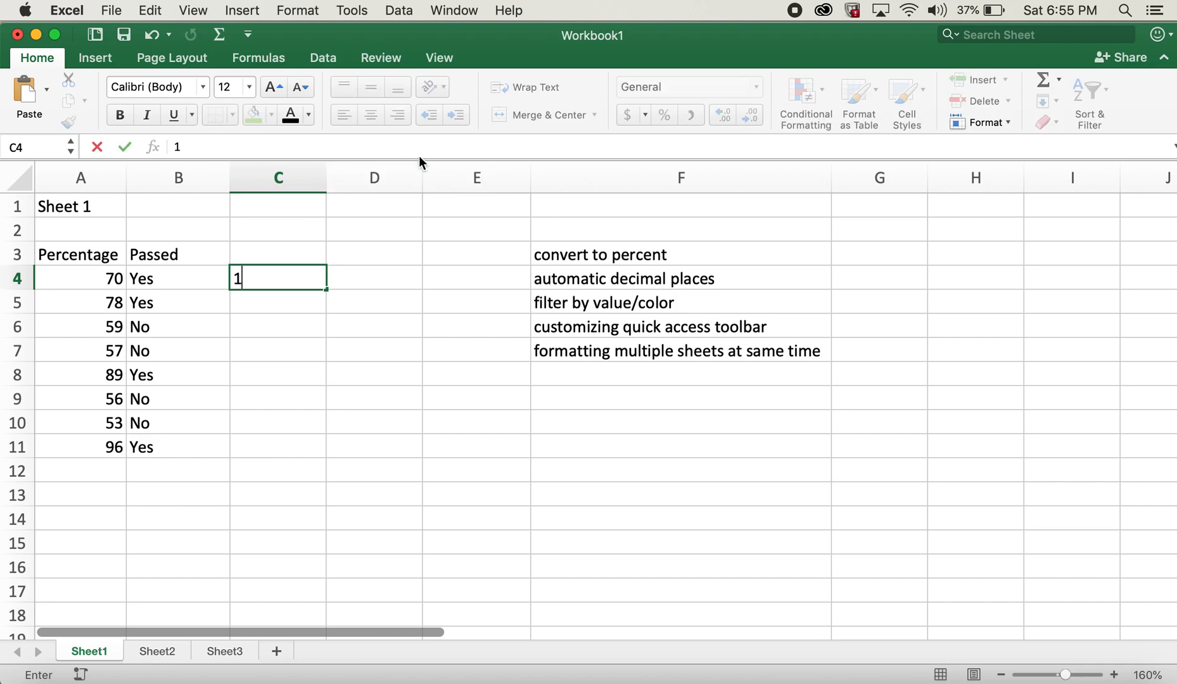
{"action": "type", "text": "%"}
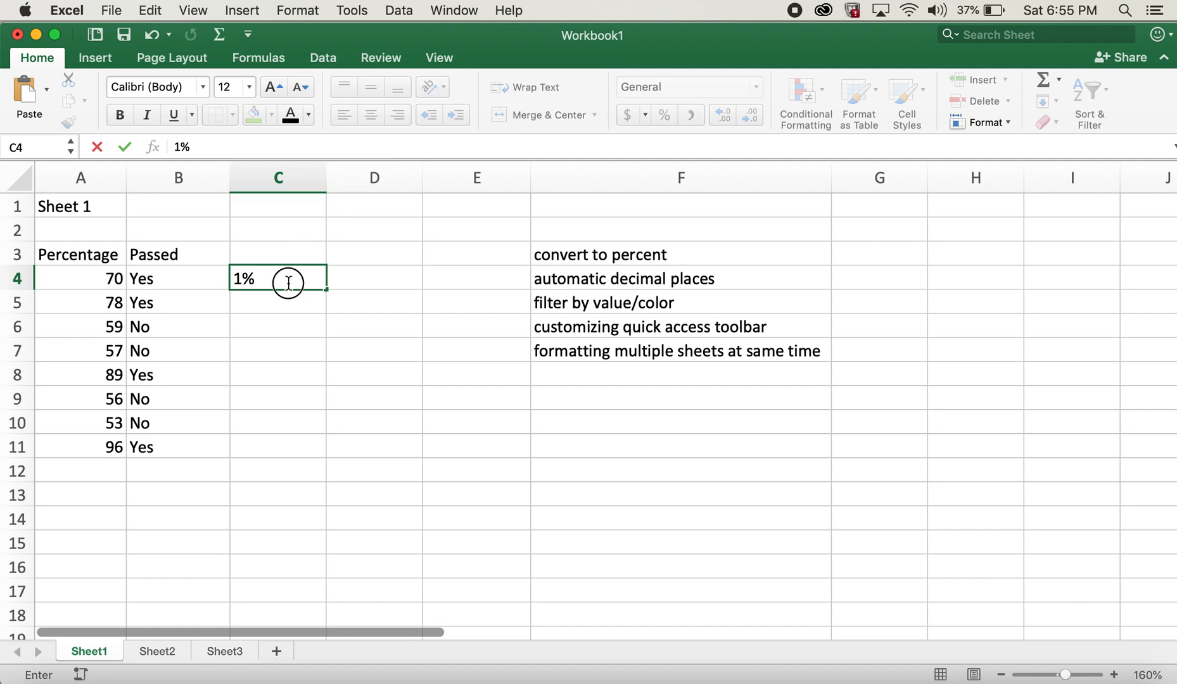
{"action": "key", "text": "Return"}
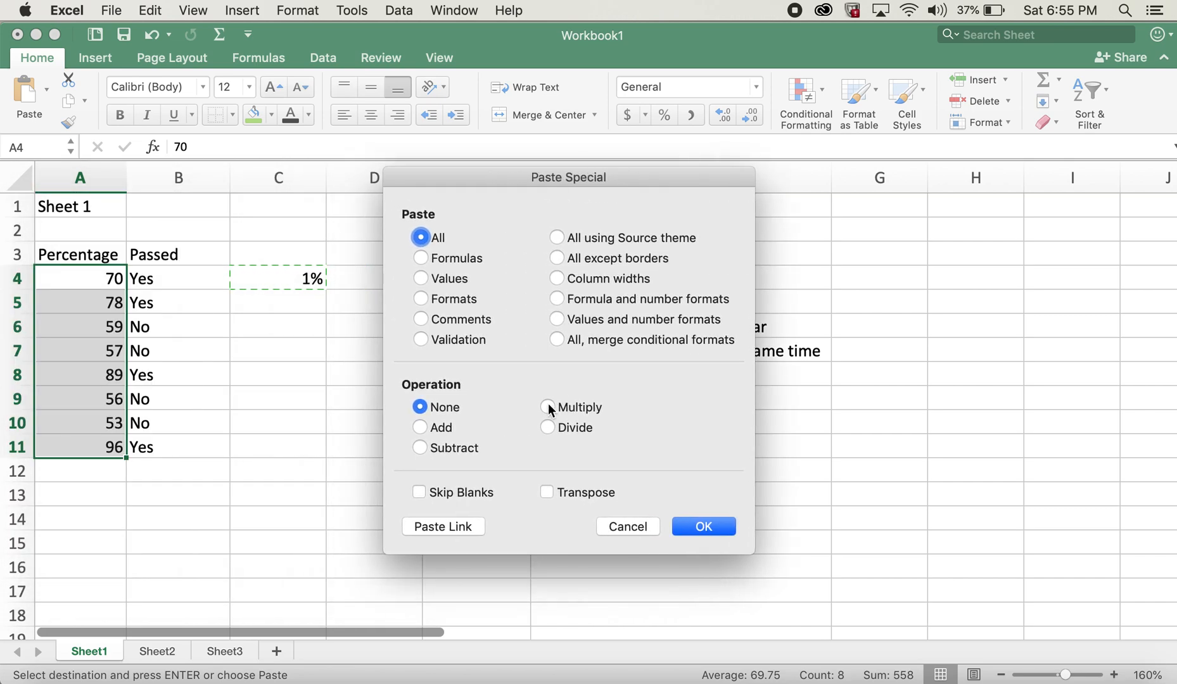
Paste Special with Multiply by the copied 1% onto scores A4:A11, then reselect C4
{"action": "left_click", "coordinate": [548, 406]}
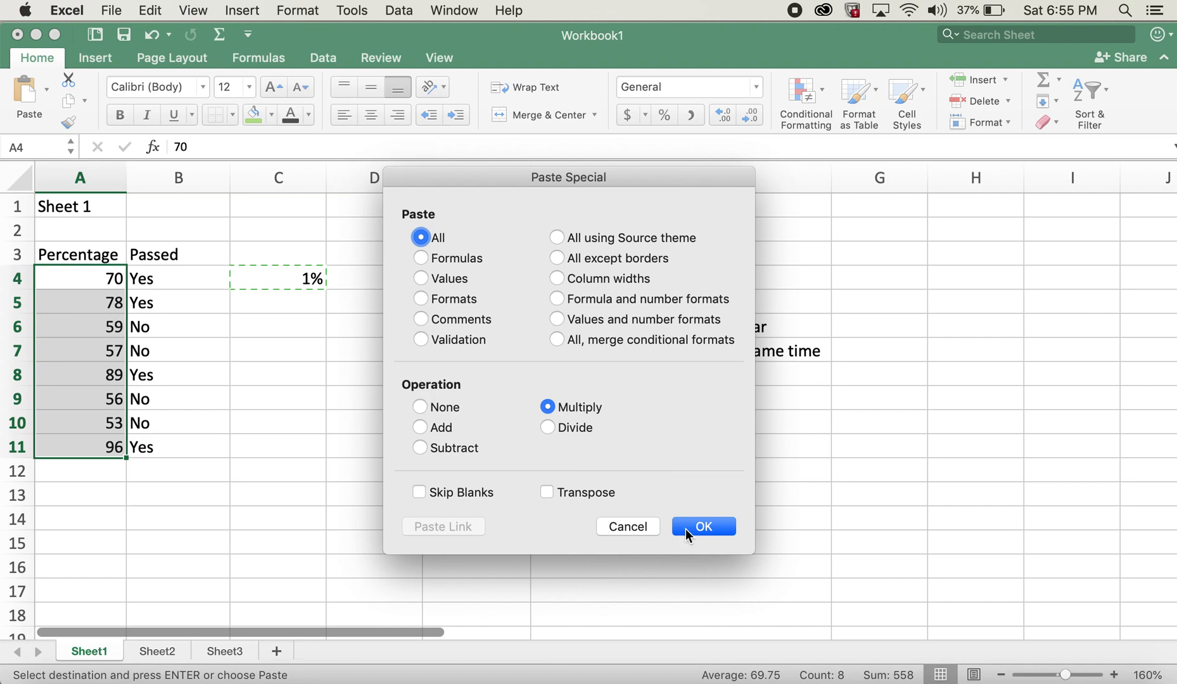
{"action": "left_click", "coordinate": [702, 526]}
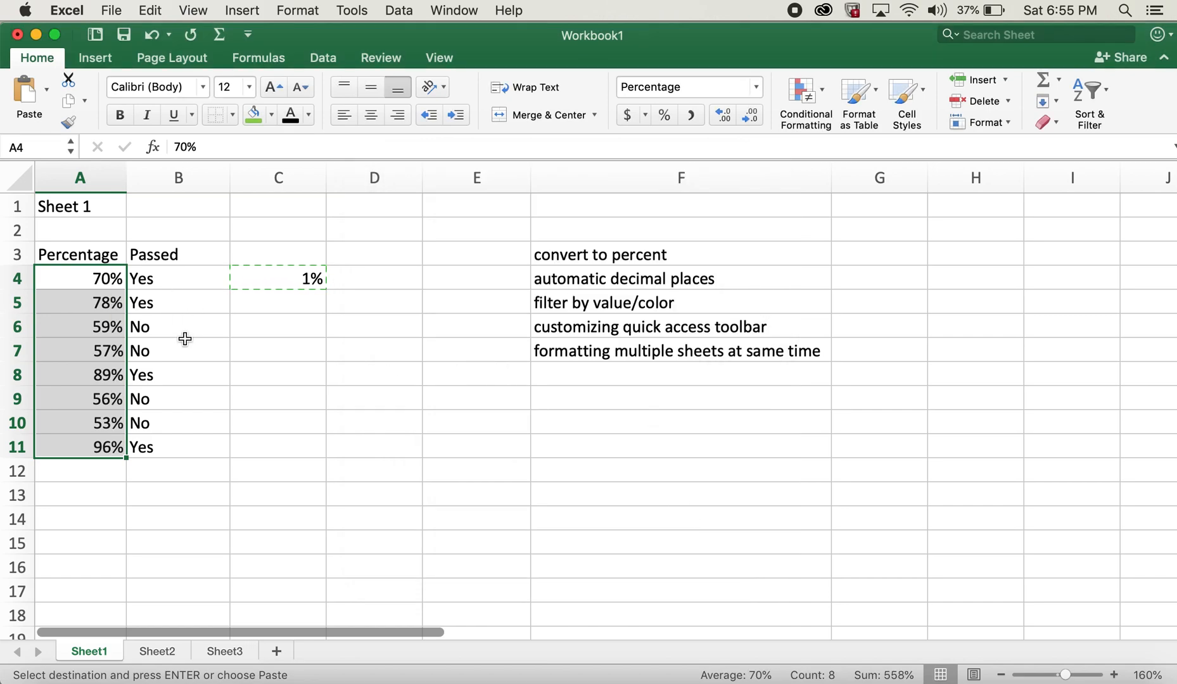
{"action": "left_click", "coordinate": [81, 447]}
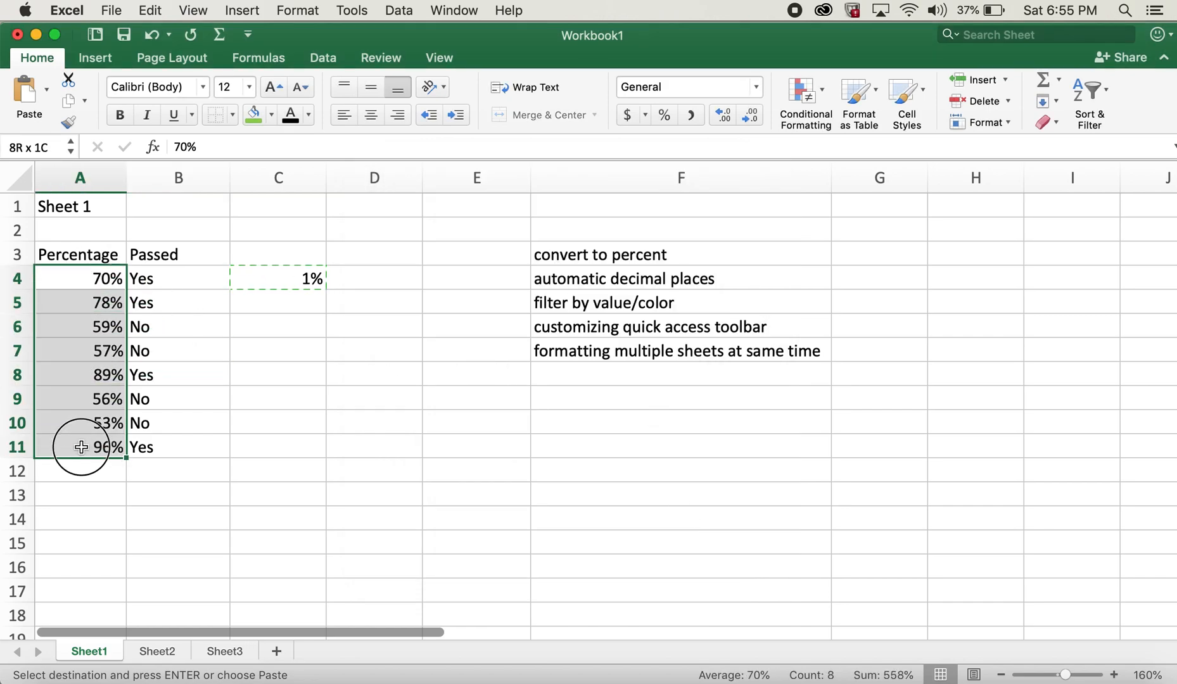
{"action": "left_click", "coordinate": [279, 278]}
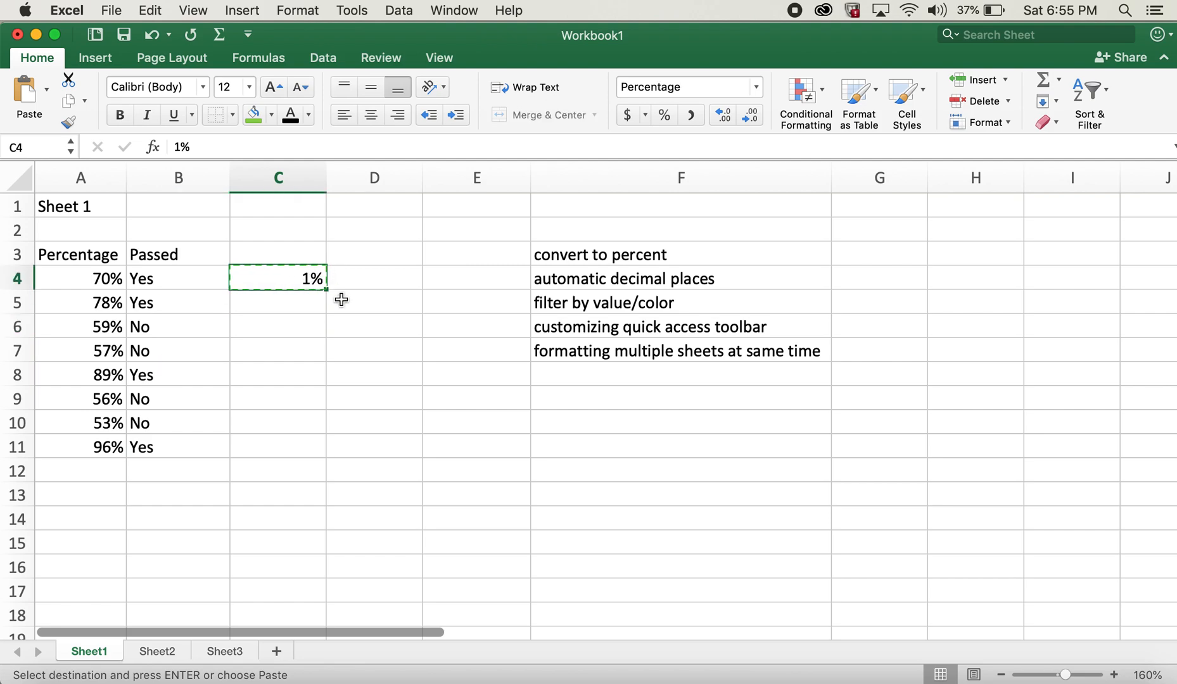
Cancel the pending 1% copy and leave the selection on empty cell D6
{"action": "left_click", "coordinate": [373, 278]}
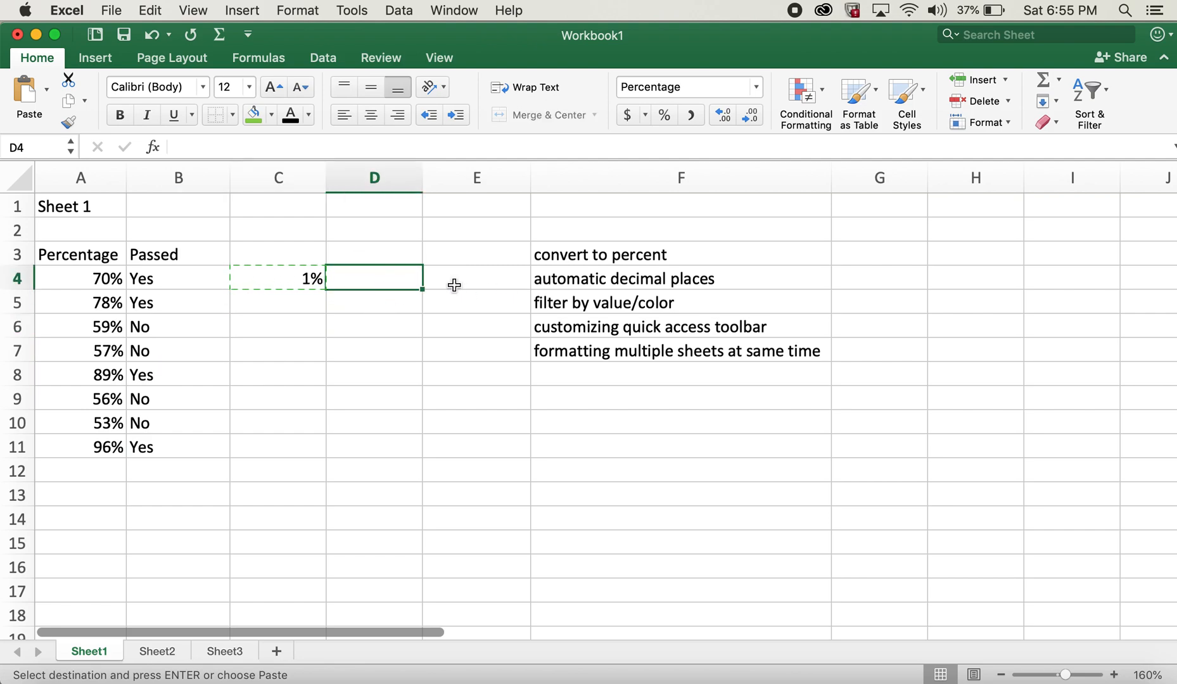
{"action": "left_click", "coordinate": [476, 327]}
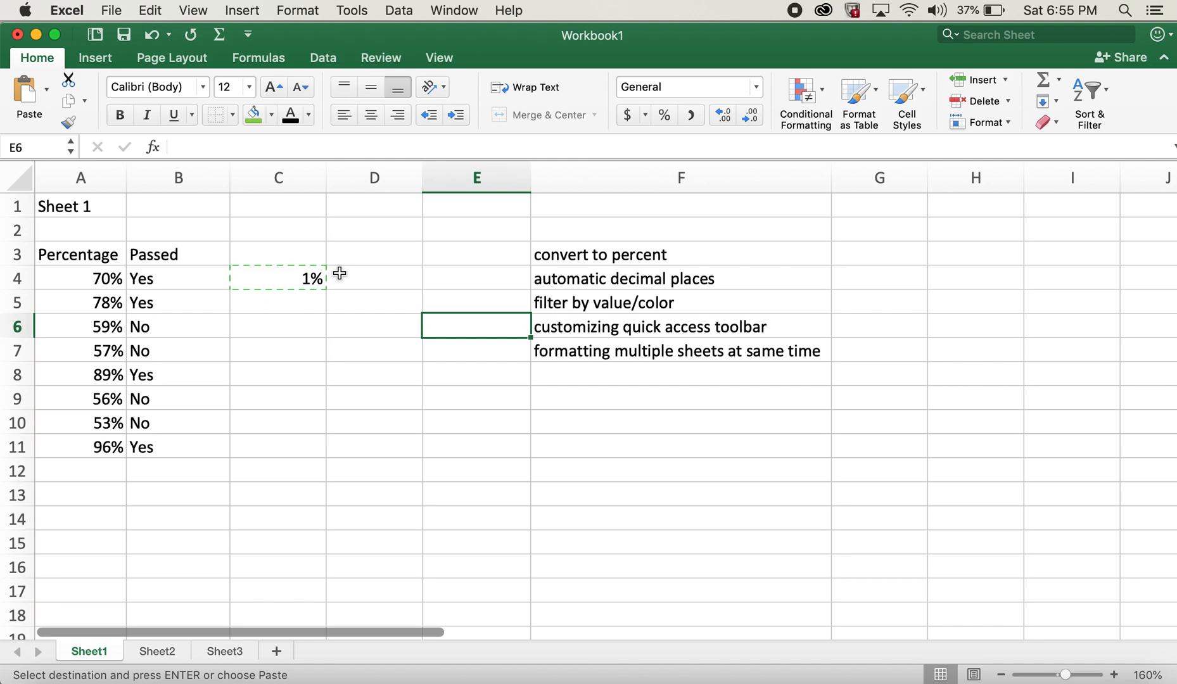
{"action": "key", "text": "Escape"}
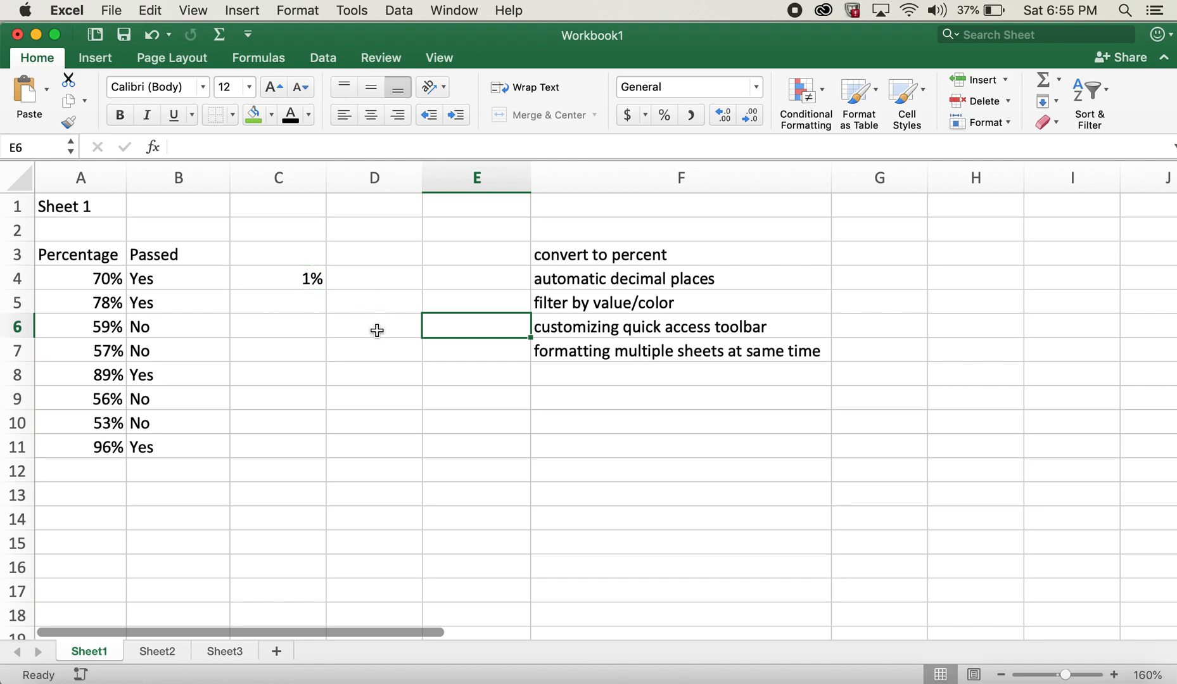
{"action": "left_click", "coordinate": [373, 326]}
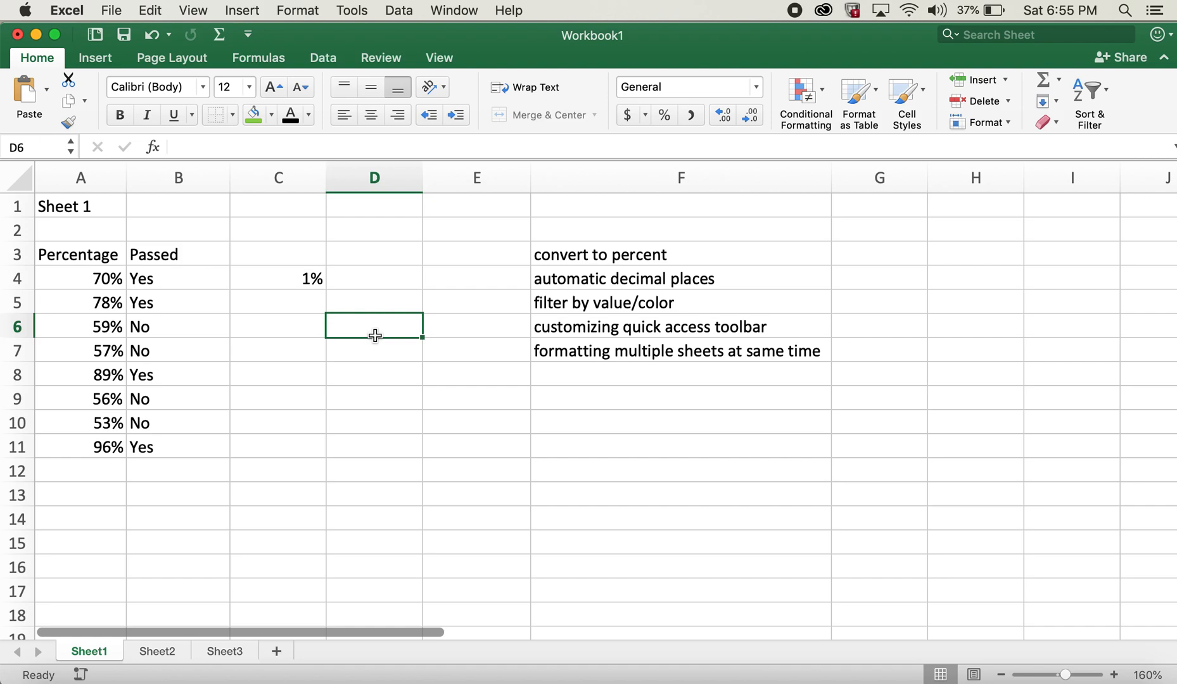
{"action": "mouse_move", "coordinate": [374, 178]}
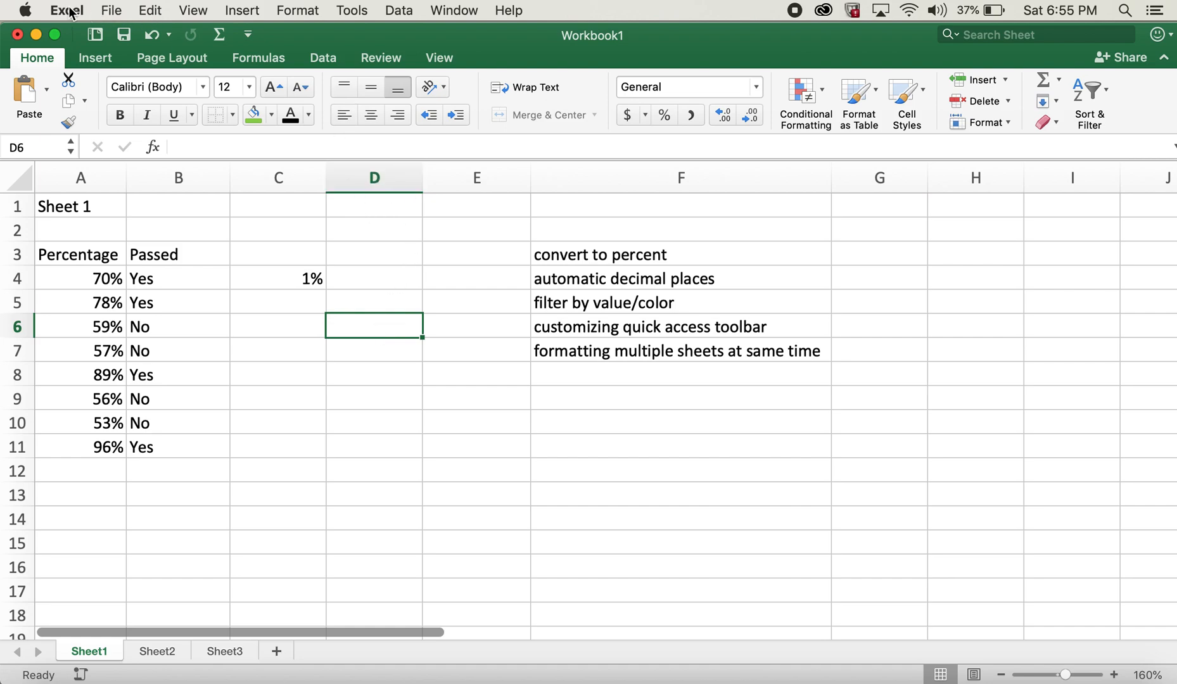
Enable fixed decimal places at 2 digits in Edit preferences and close them
{"action": "left_click", "coordinate": [66, 9]}
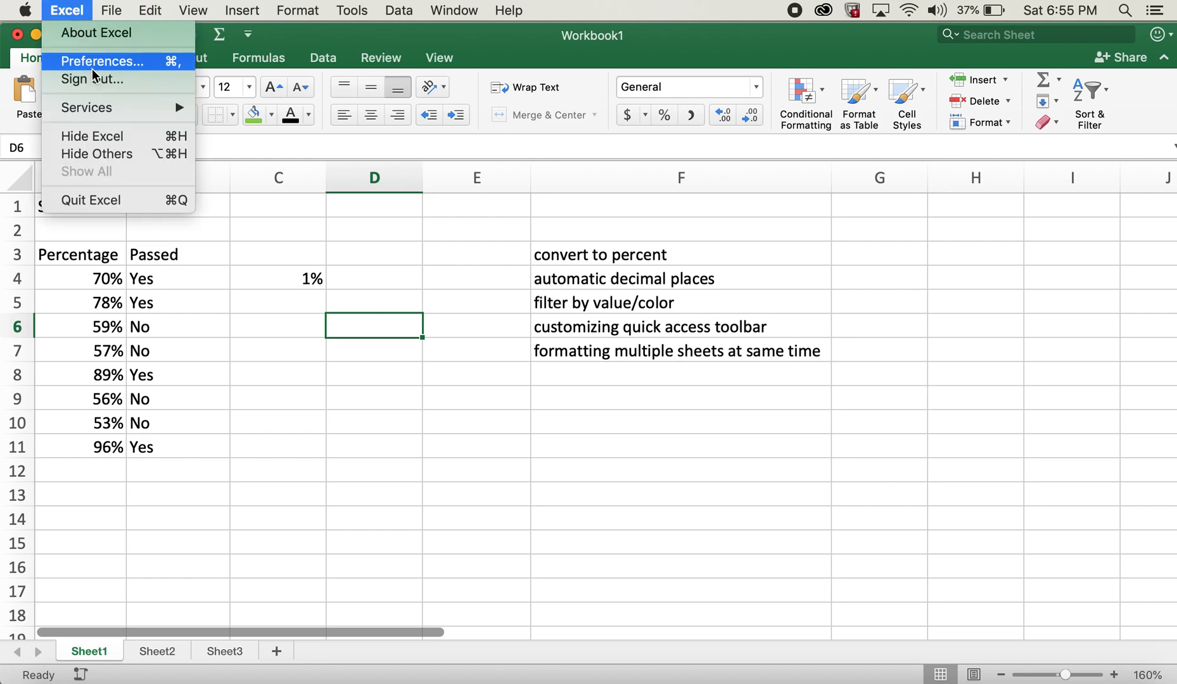
{"action": "left_click", "coordinate": [105, 61]}
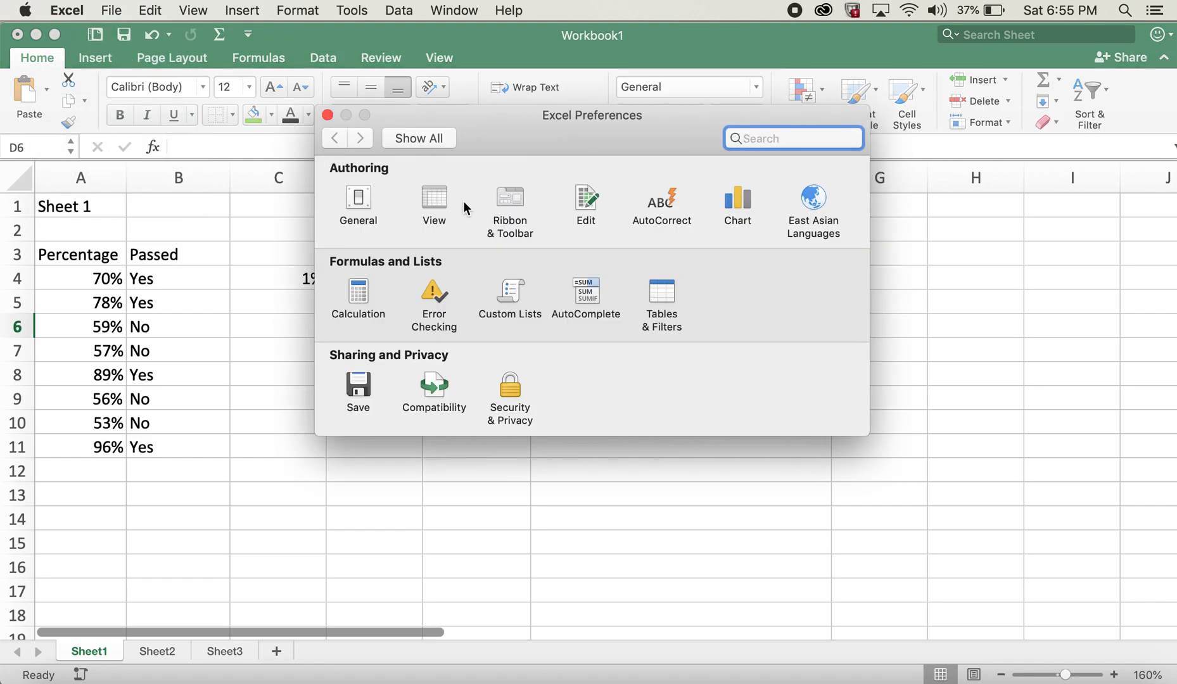
{"action": "mouse_move", "coordinate": [587, 208]}
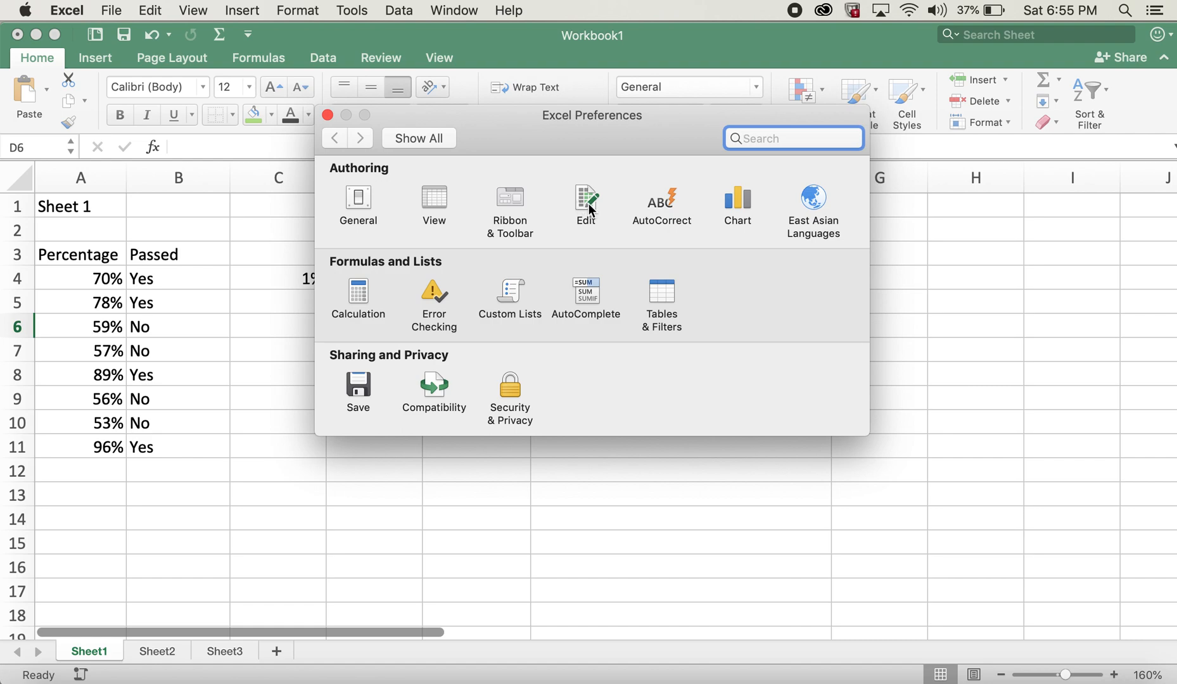
{"action": "left_click", "coordinate": [585, 203]}
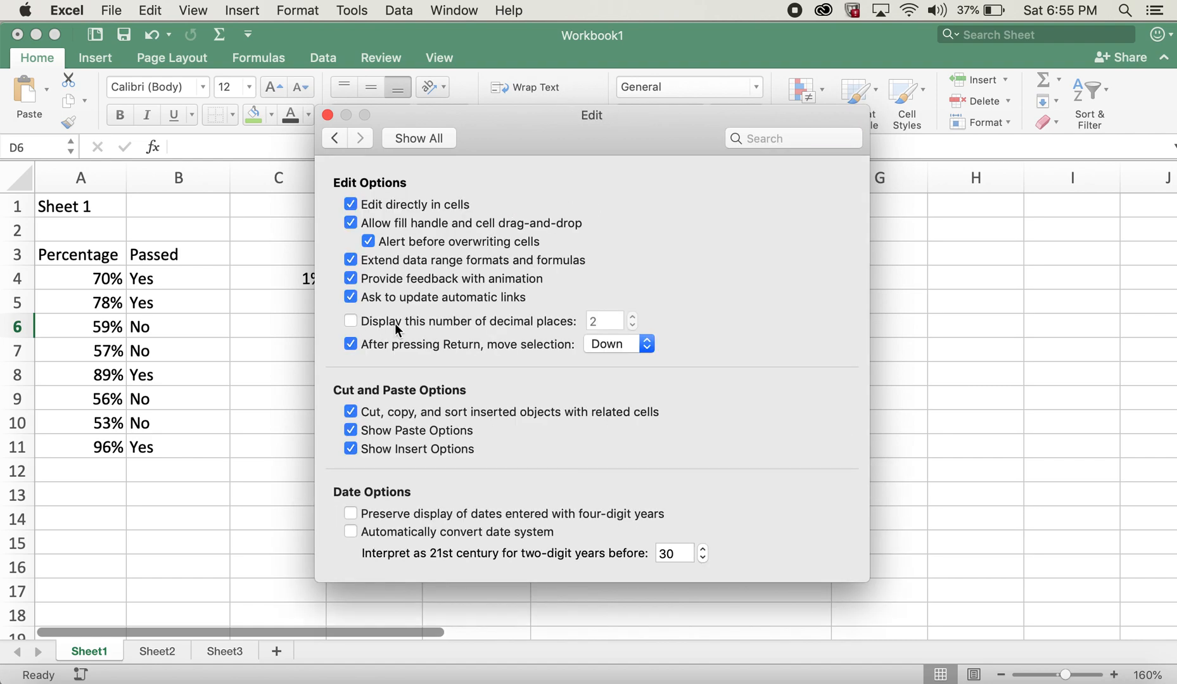
{"action": "mouse_move", "coordinate": [390, 330]}
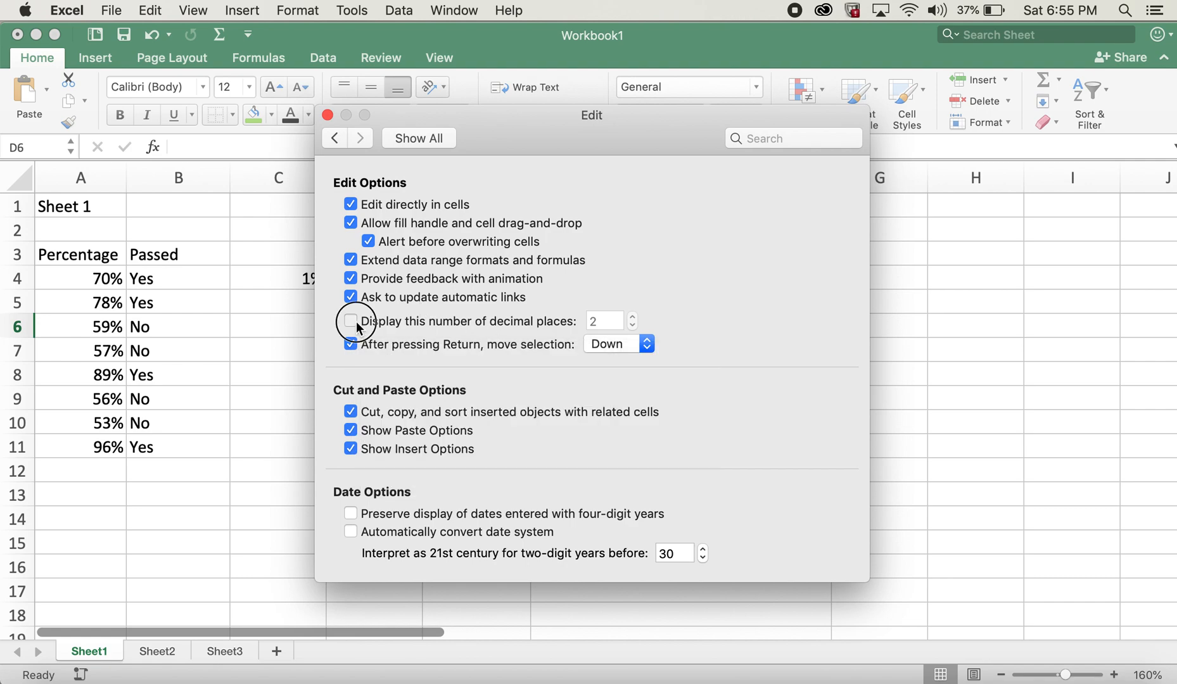
{"action": "left_click", "coordinate": [350, 320]}
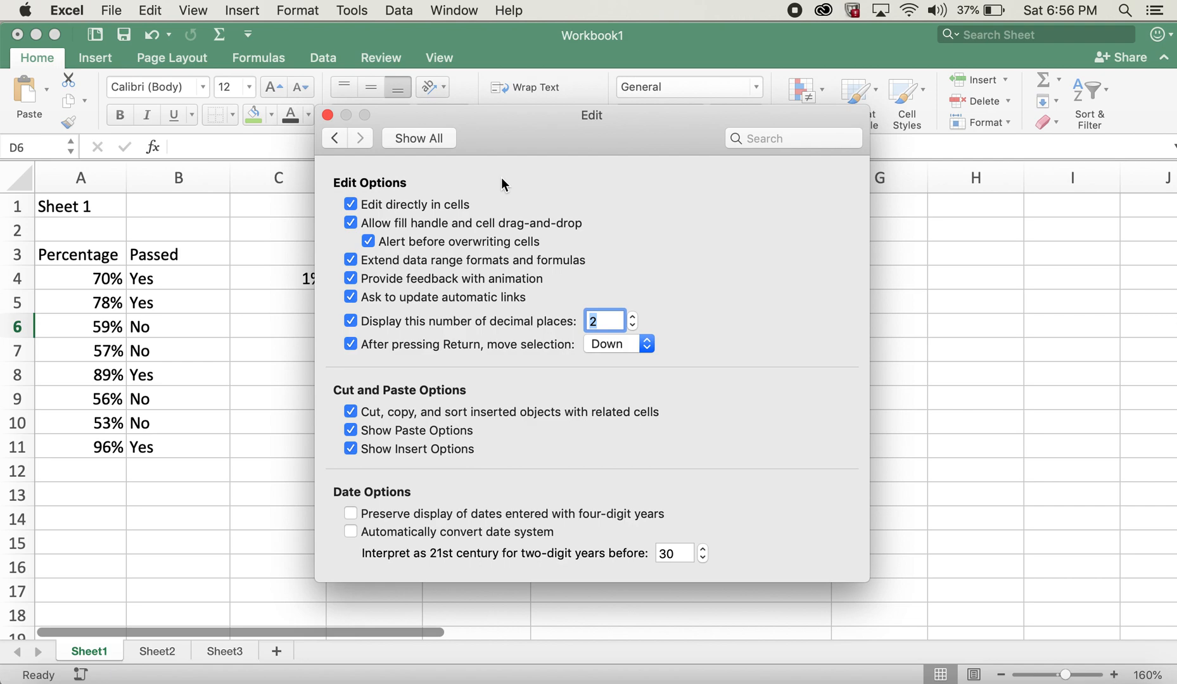
{"action": "mouse_move", "coordinate": [328, 114]}
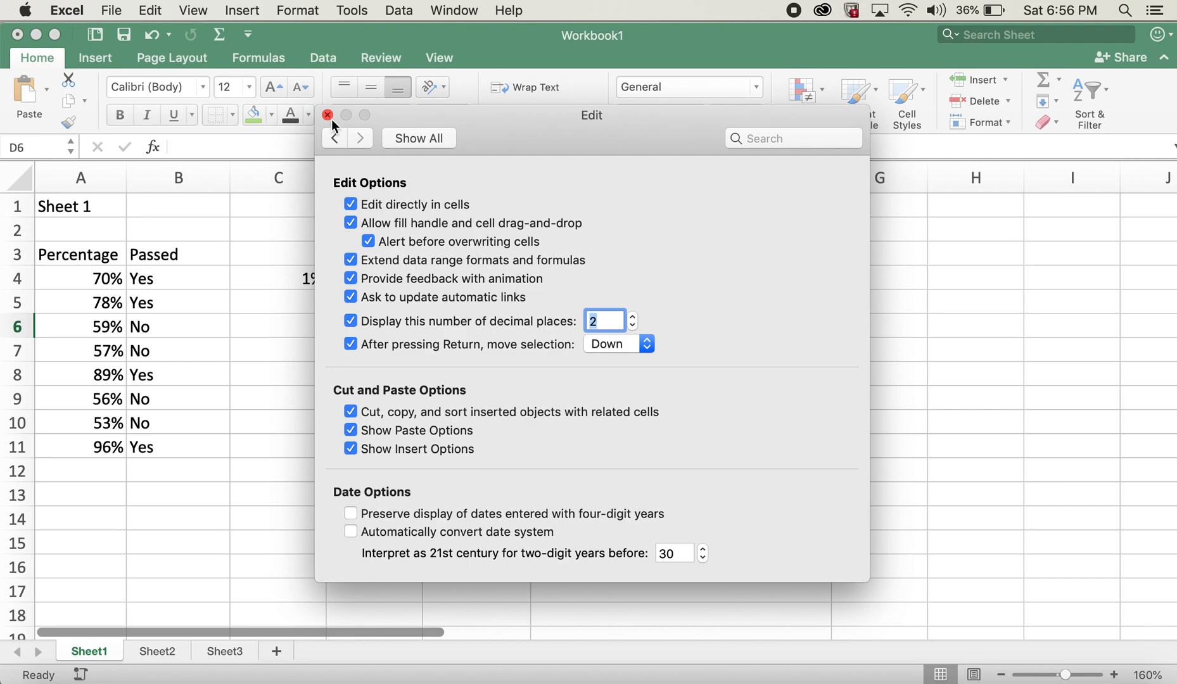
{"action": "left_click", "coordinate": [326, 115]}
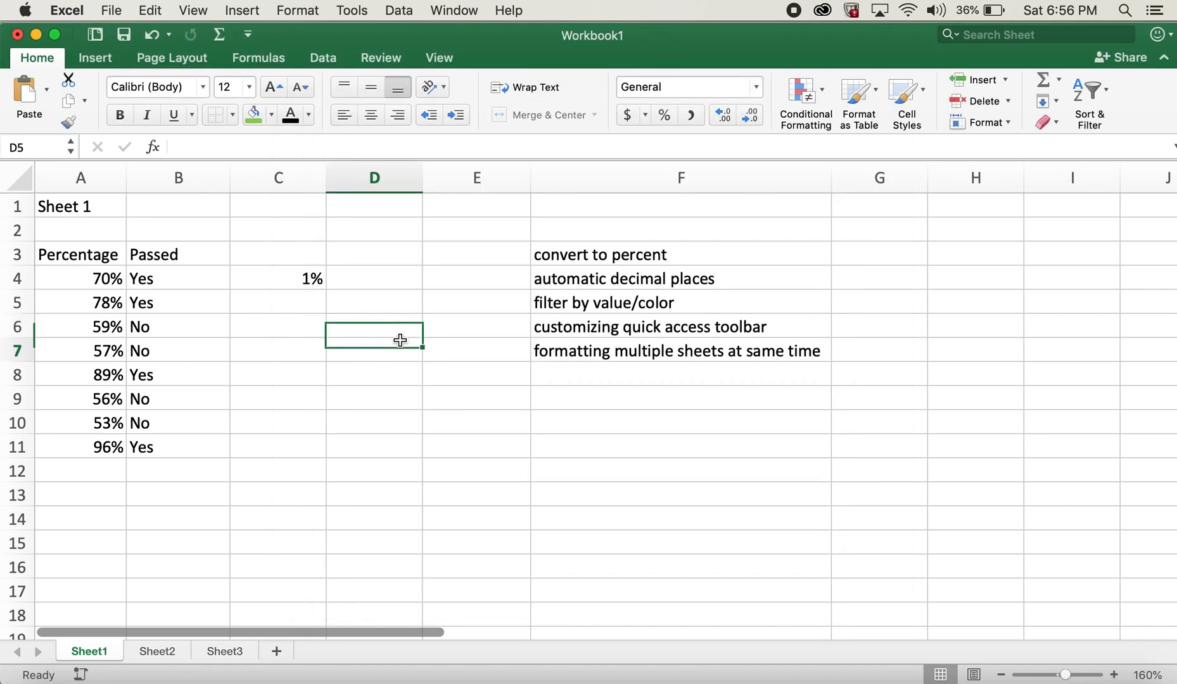
Enter 123 in D7 so it appears as 1.23
{"action": "type", "text": "123"}
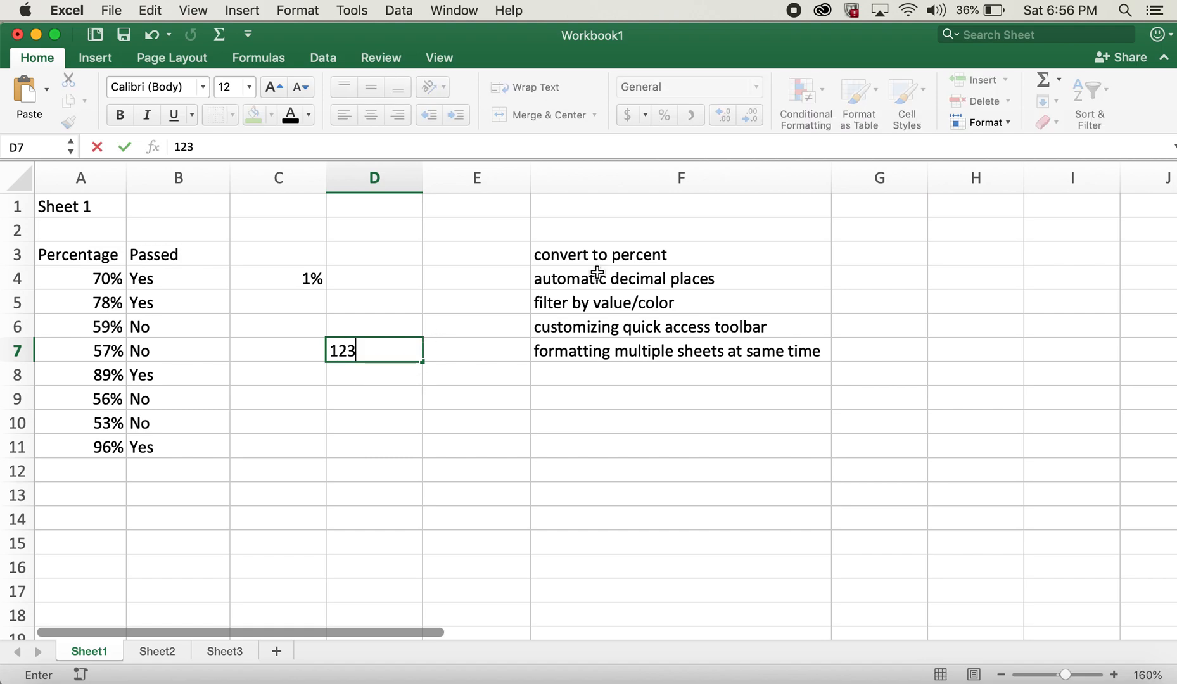
{"action": "key", "text": "Return"}
{"action": "type", "text": "1.23"}
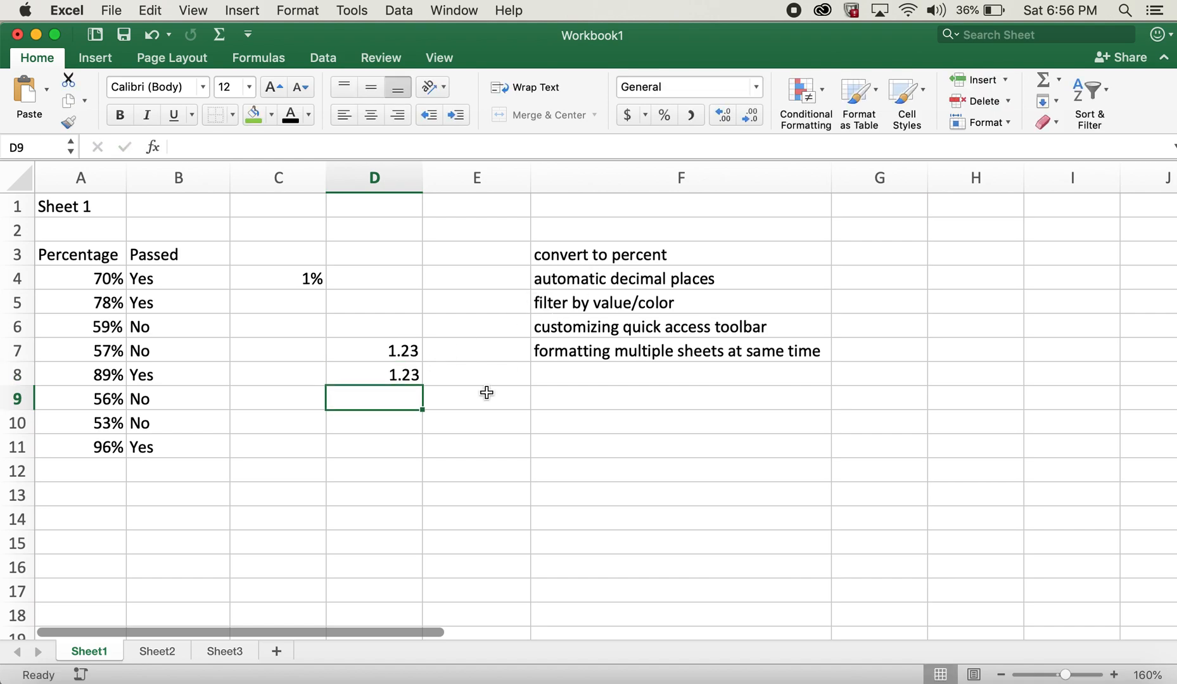
{"action": "mouse_move", "coordinate": [400, 349]}
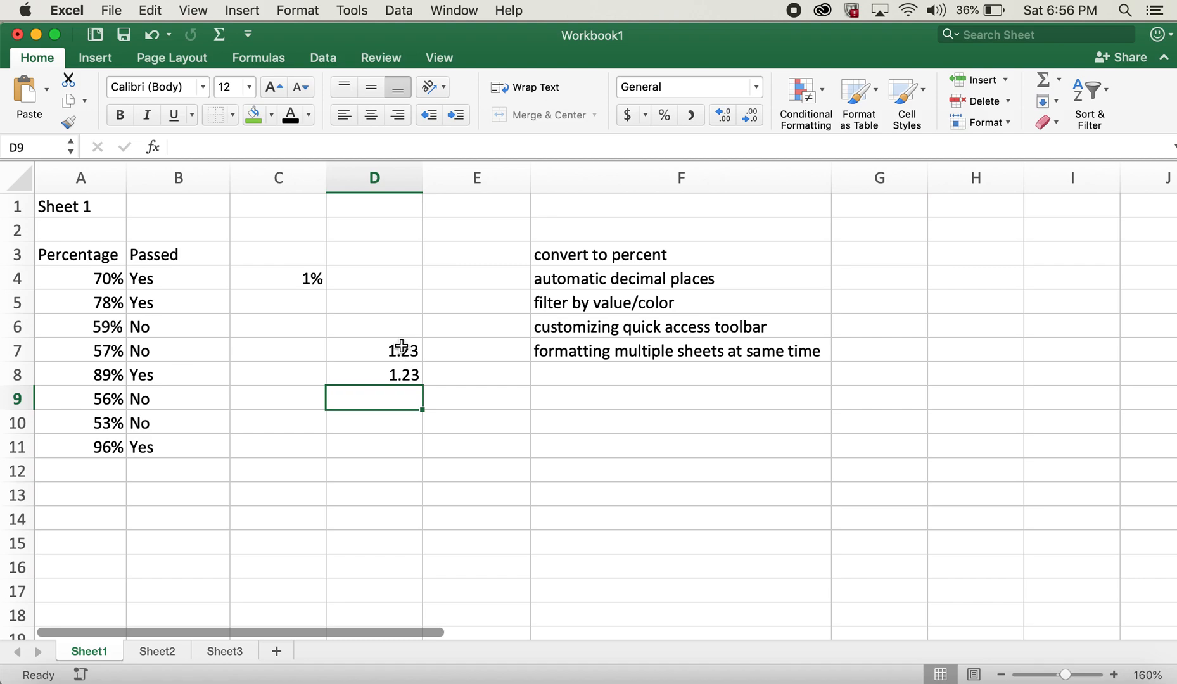
{"action": "mouse_move", "coordinate": [323, 346]}
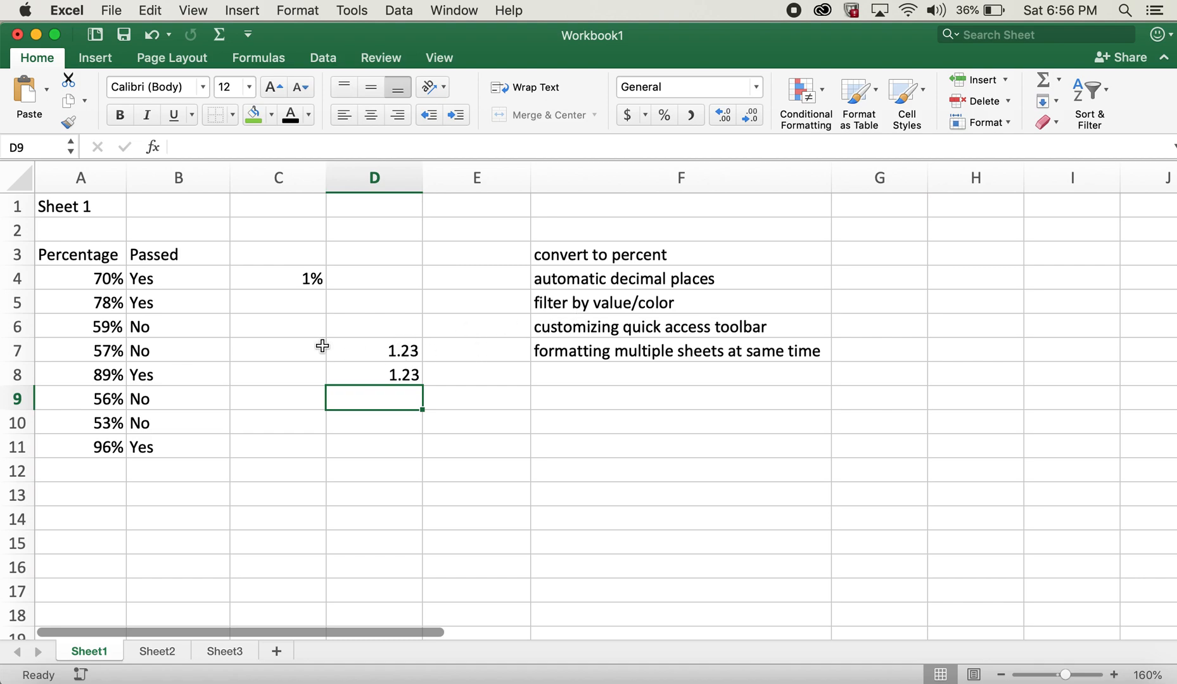
{"action": "mouse_move", "coordinate": [194, 283]}
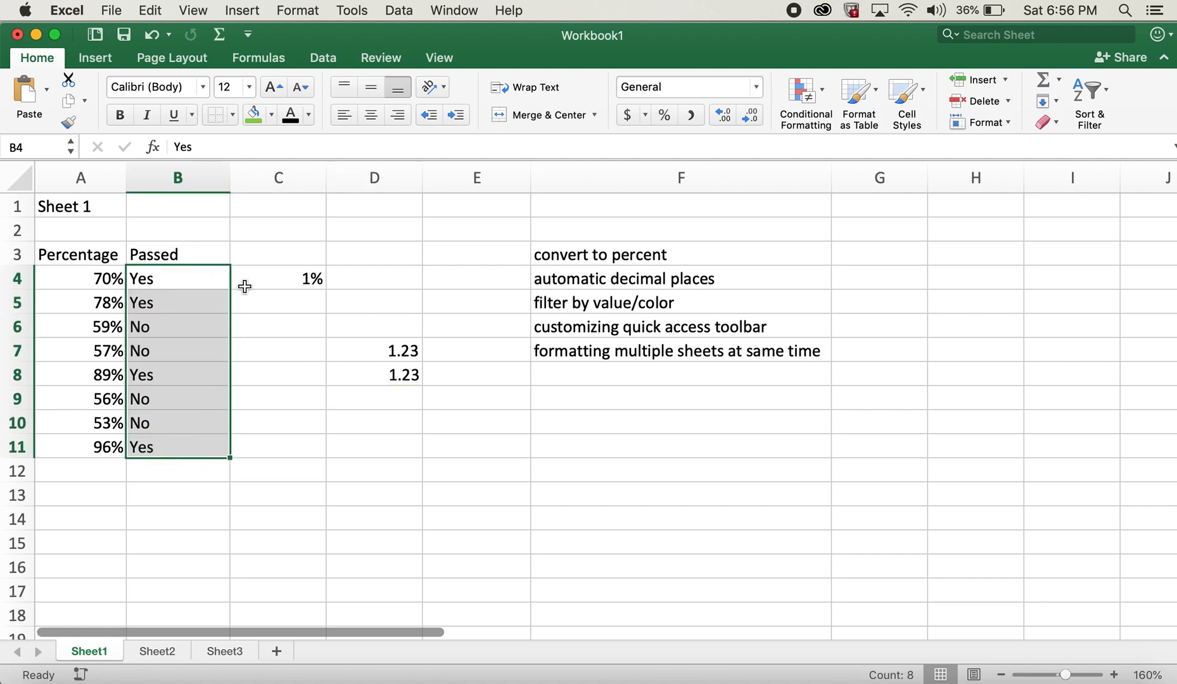
Select the eight Yes/No entries in B4:B11
{"action": "left_click", "coordinate": [177, 279]}
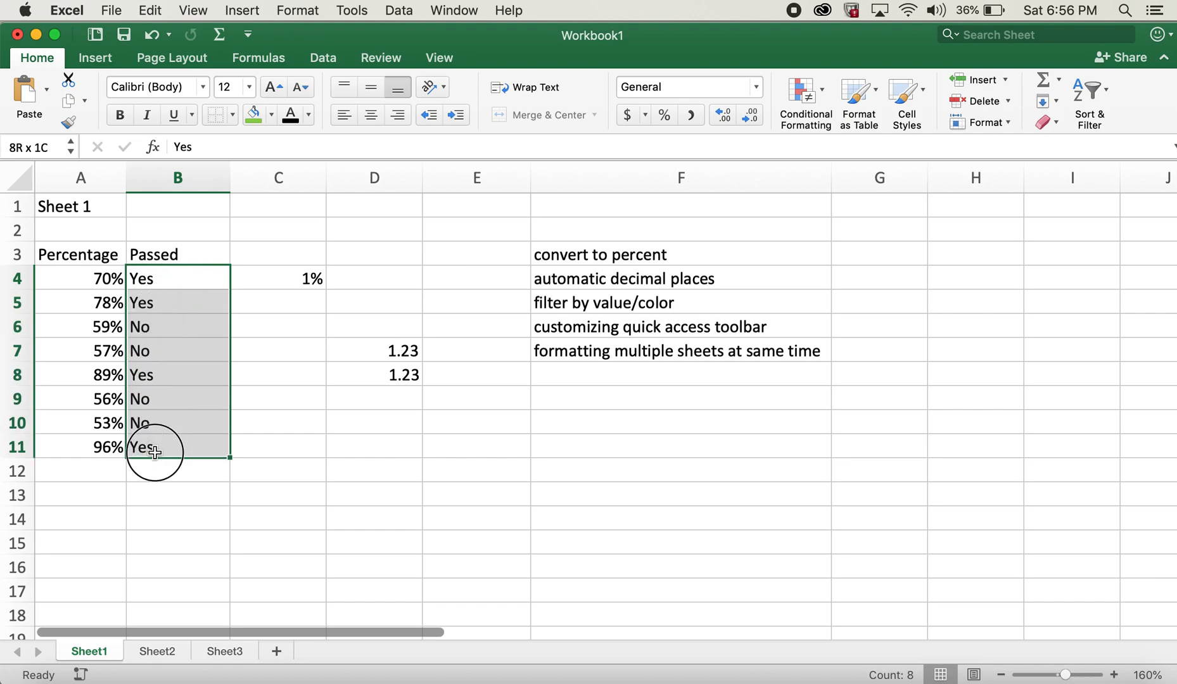
Fill the Yes cells in the Passed column green and the No cells red
{"action": "left_click", "coordinate": [254, 114]}
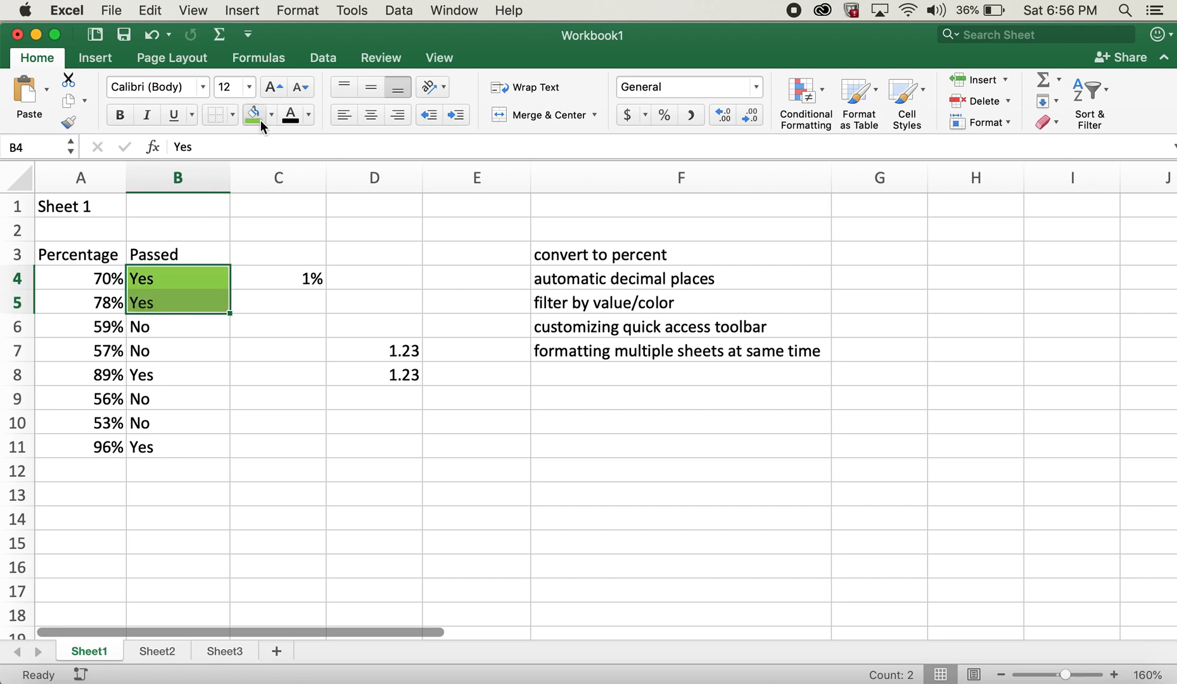
{"action": "left_click", "coordinate": [271, 114]}
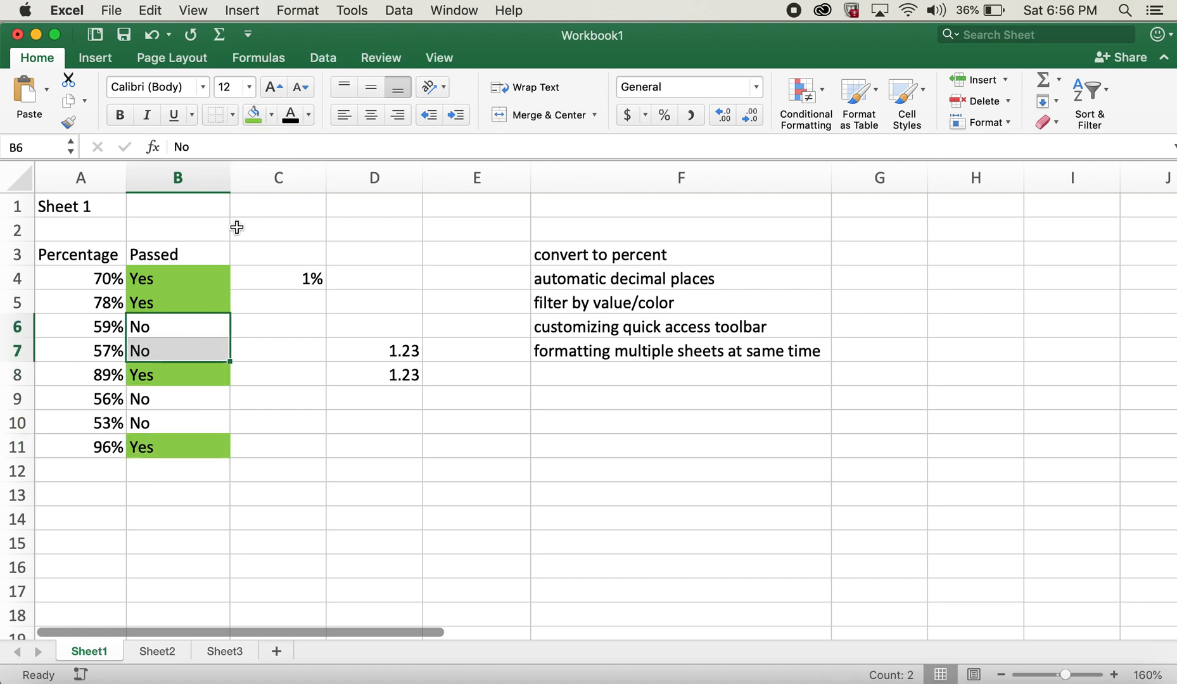
{"action": "mouse_move", "coordinate": [272, 332]}
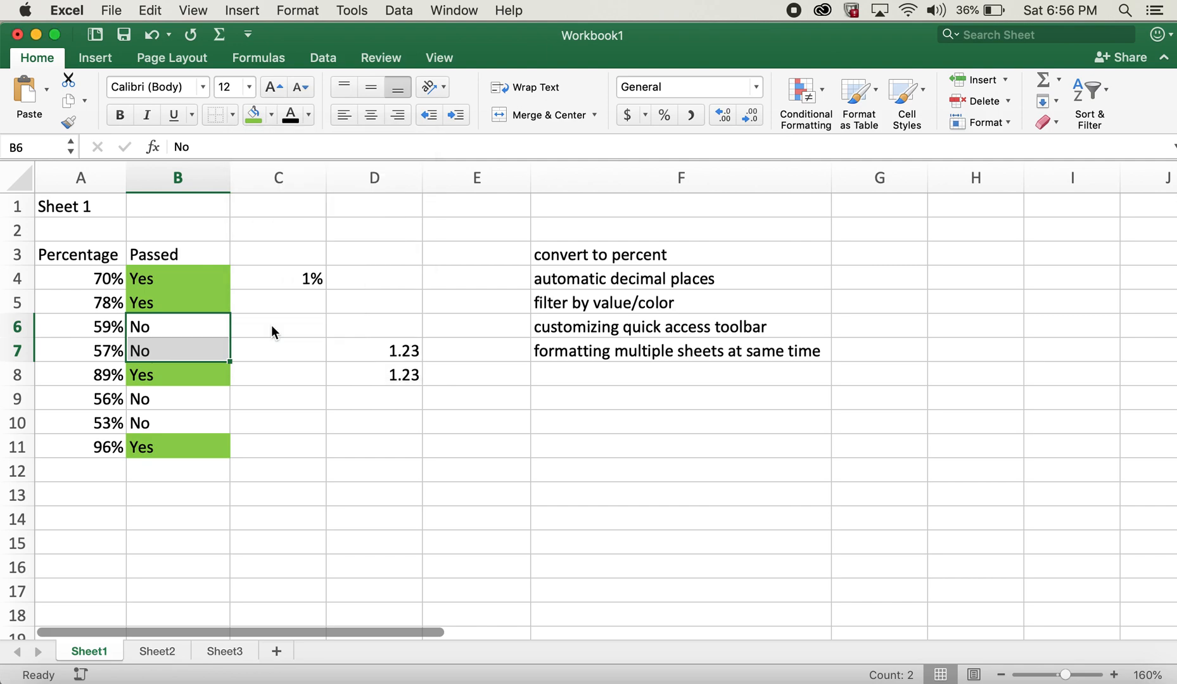
{"action": "left_click", "coordinate": [254, 114]}
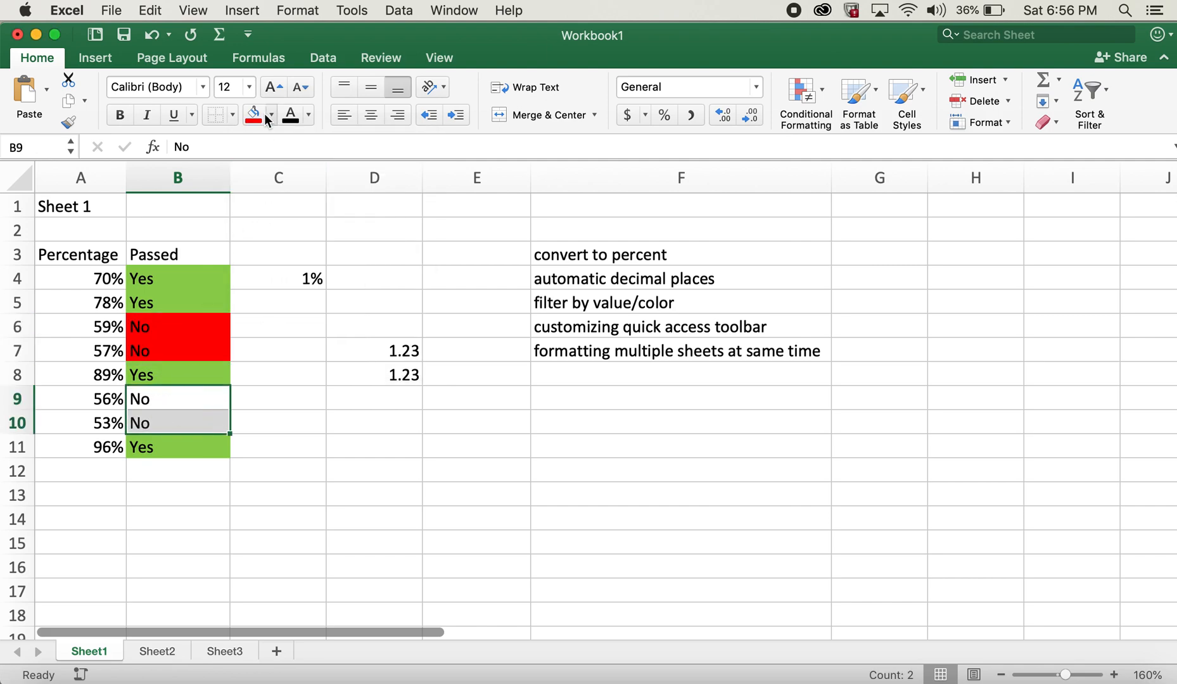
{"action": "left_click", "coordinate": [277, 349]}
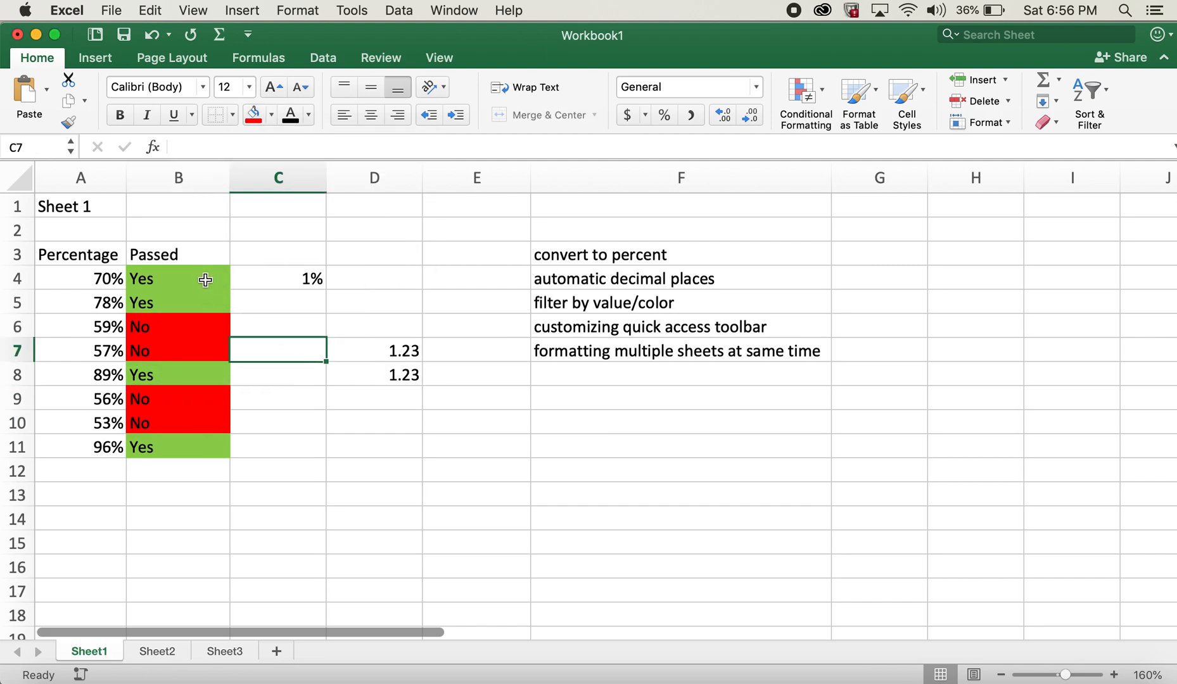
{"action": "left_click", "coordinate": [178, 278]}
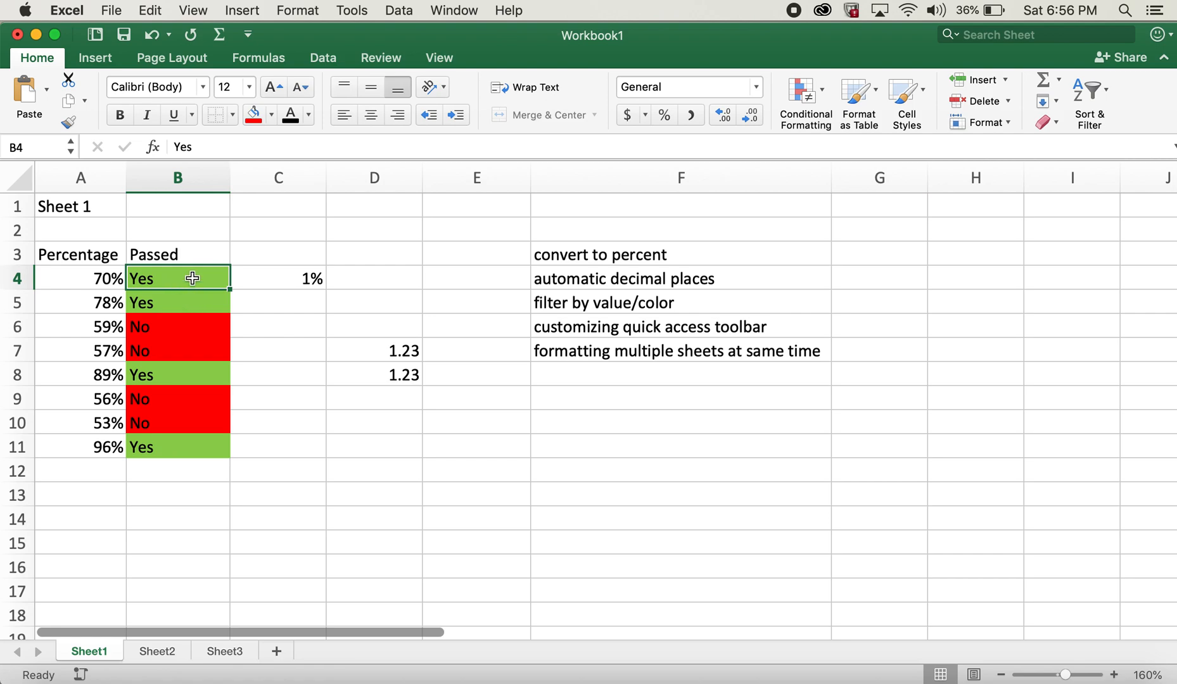
{"action": "right_click", "coordinate": [178, 278]}
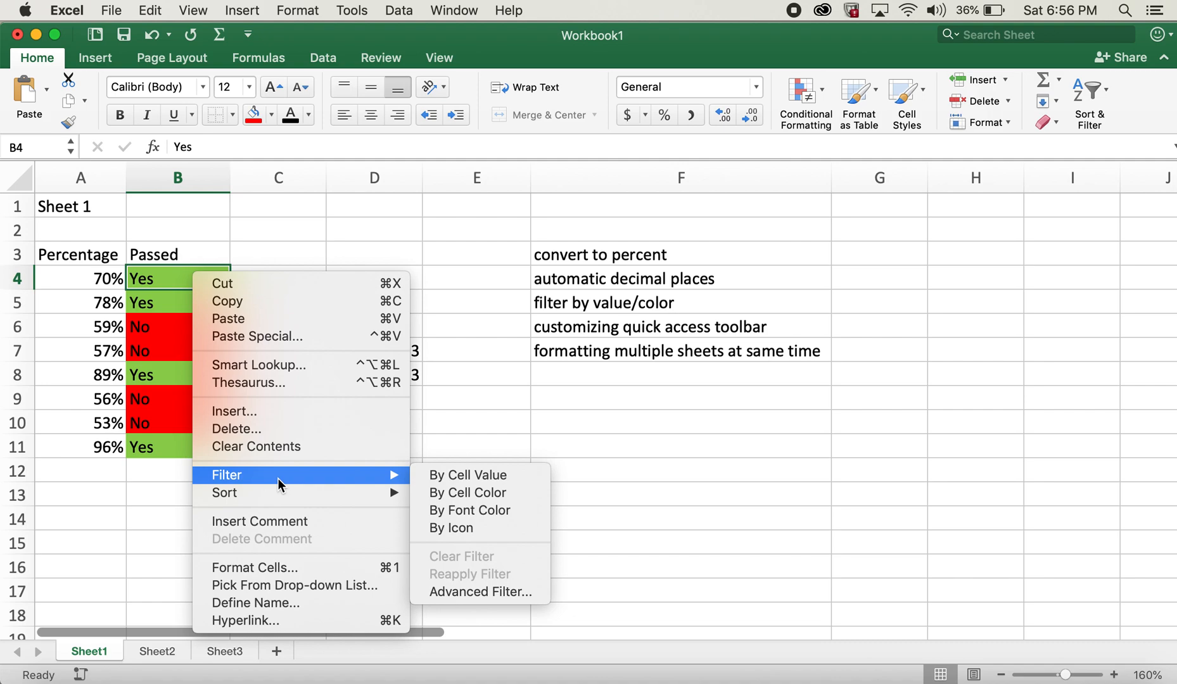
{"action": "mouse_move", "coordinate": [466, 474]}
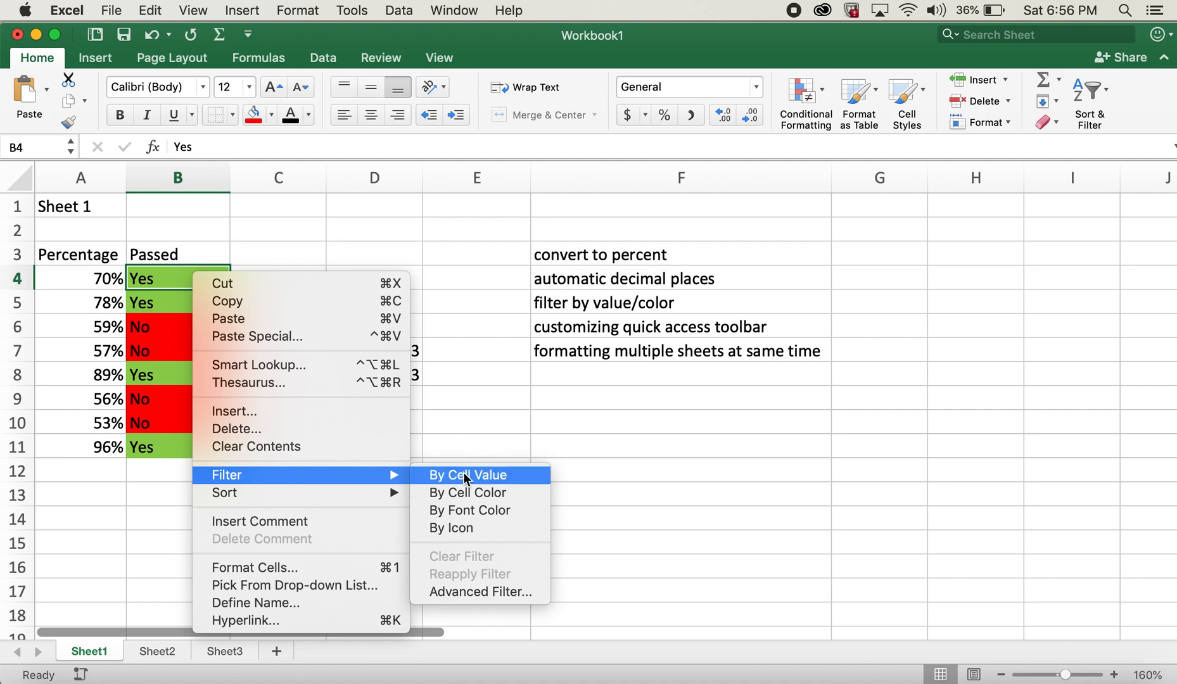
{"action": "left_click", "coordinate": [467, 474]}
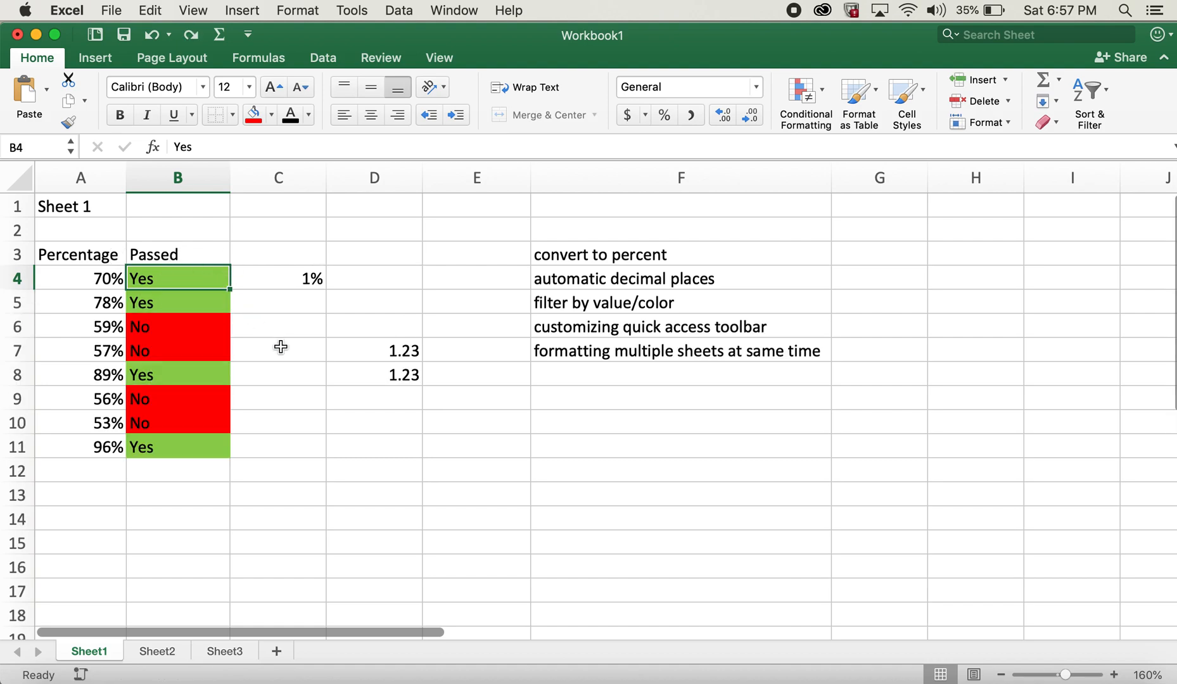
{"action": "left_click", "coordinate": [177, 326]}
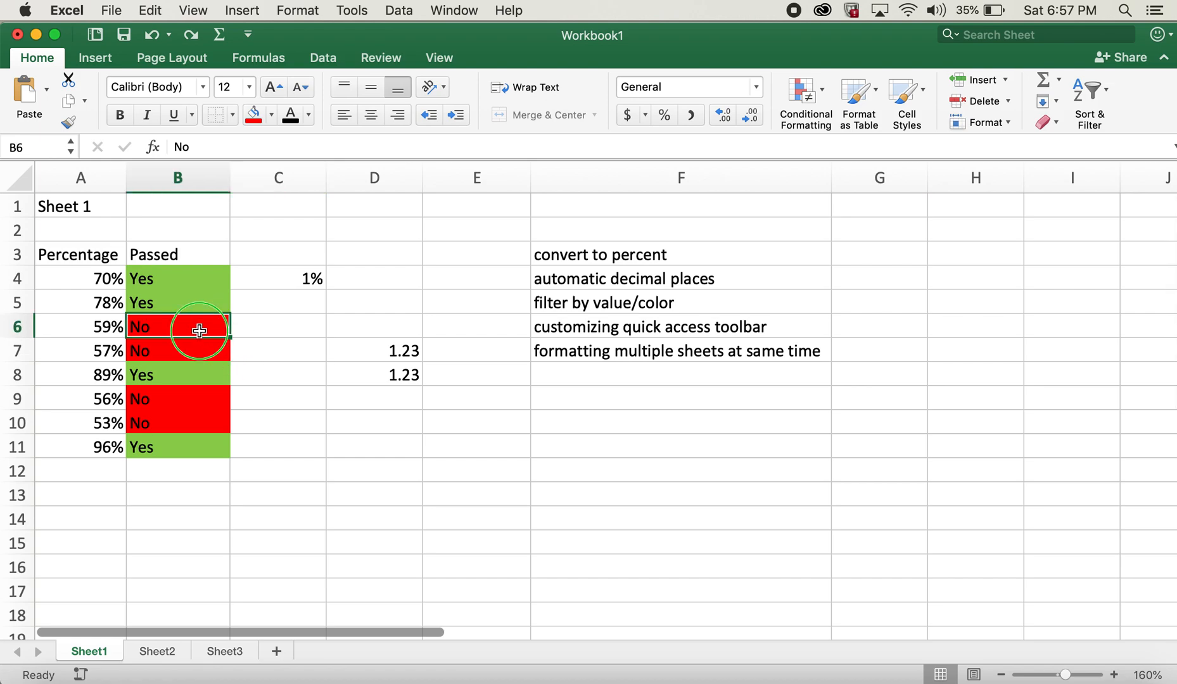
{"action": "right_click", "coordinate": [178, 326]}
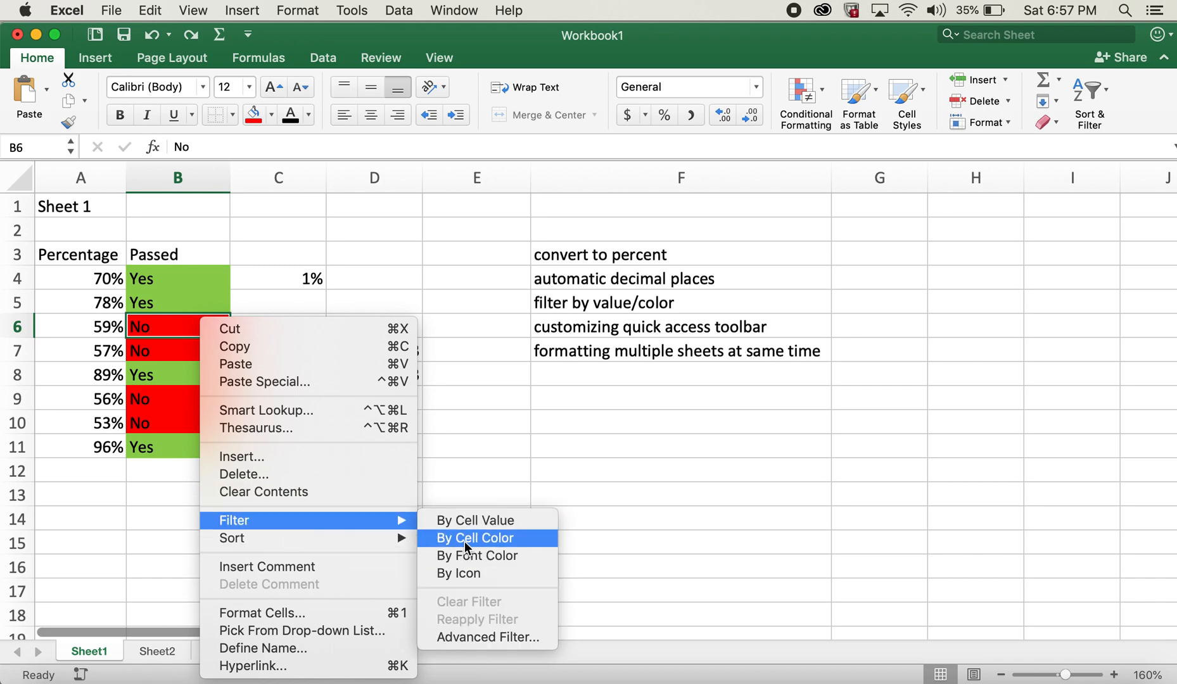
{"action": "left_click", "coordinate": [474, 538]}
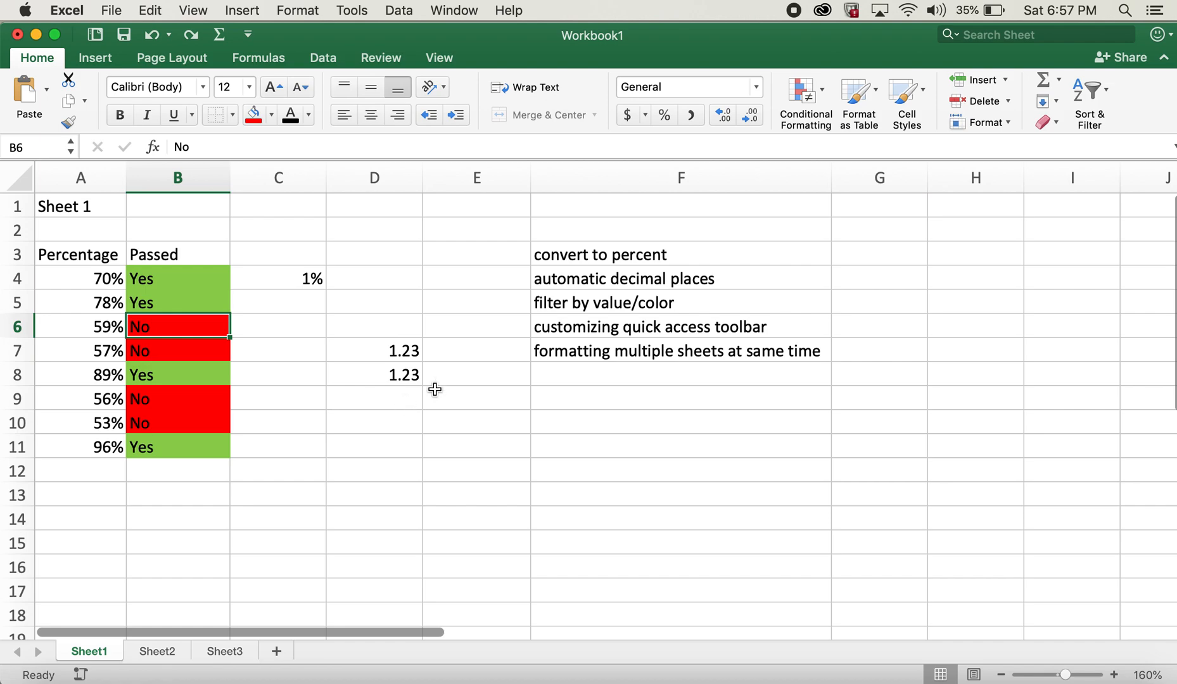
{"action": "left_click", "coordinate": [679, 446]}
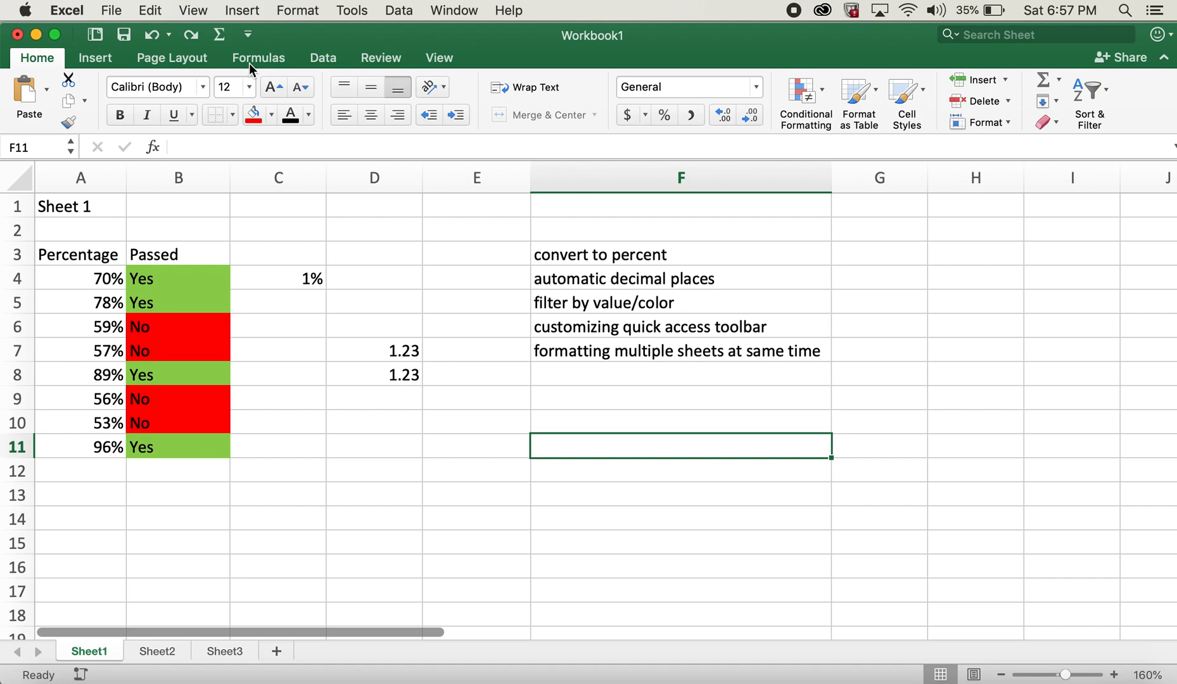
{"action": "mouse_move", "coordinate": [284, 43]}
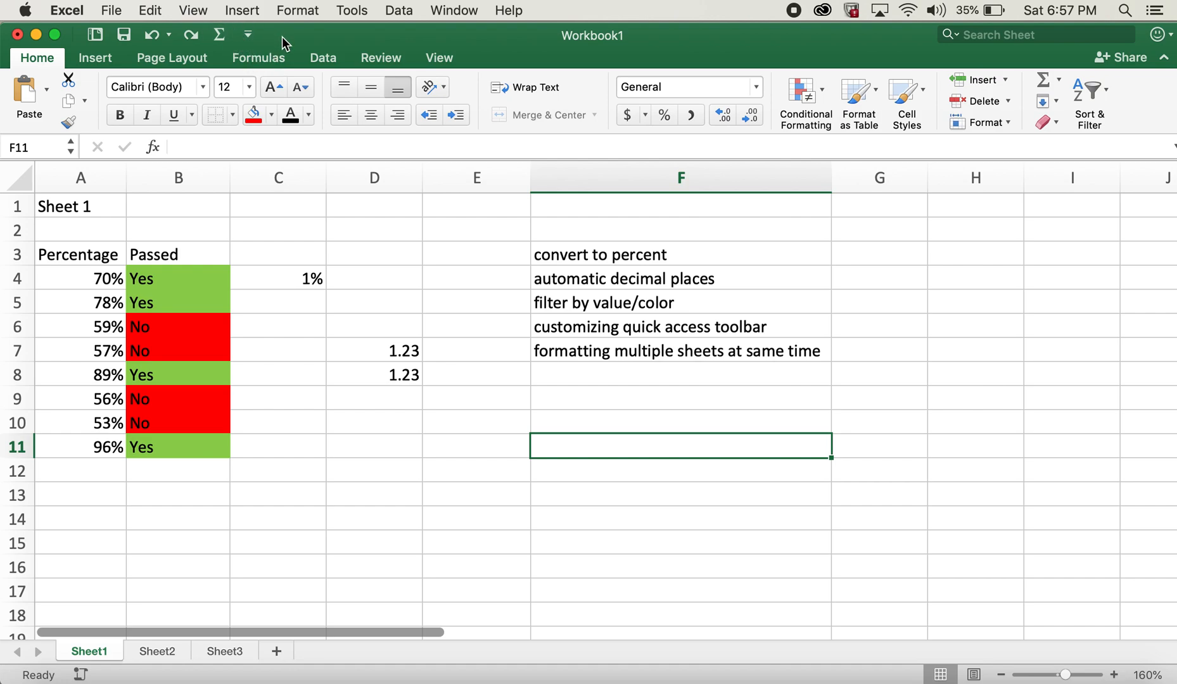
Open the Customize Quick Access Toolbar dropdown list
{"action": "left_click", "coordinate": [248, 35]}
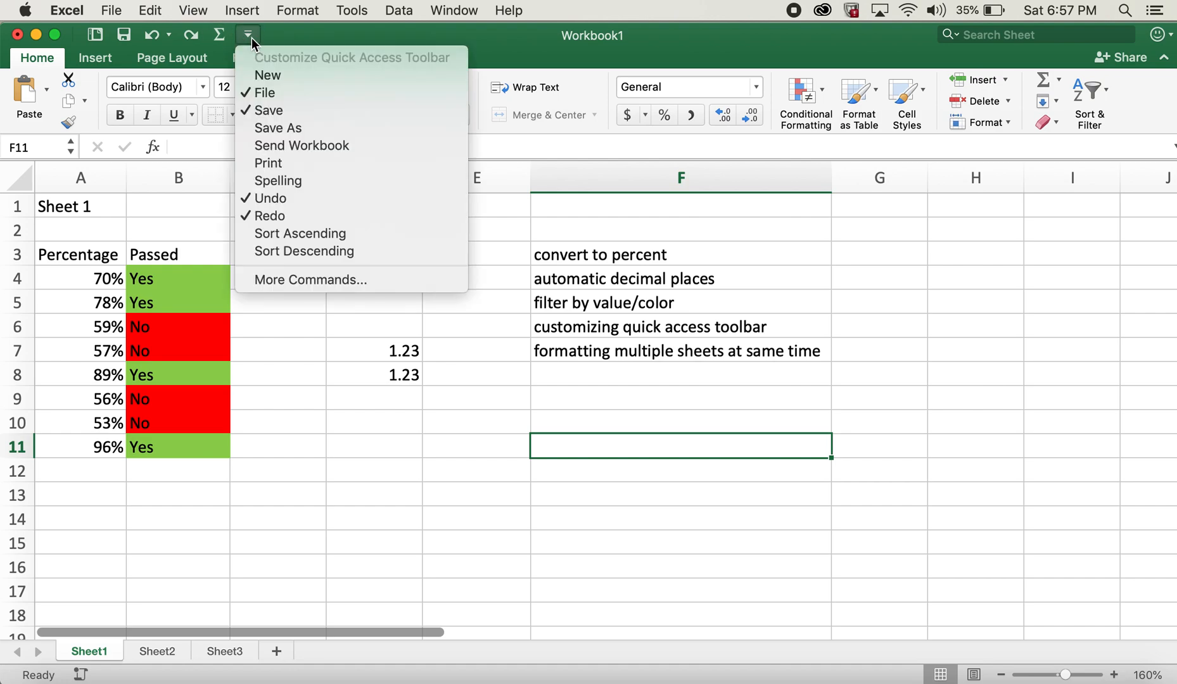
{"action": "mouse_move", "coordinate": [284, 274]}
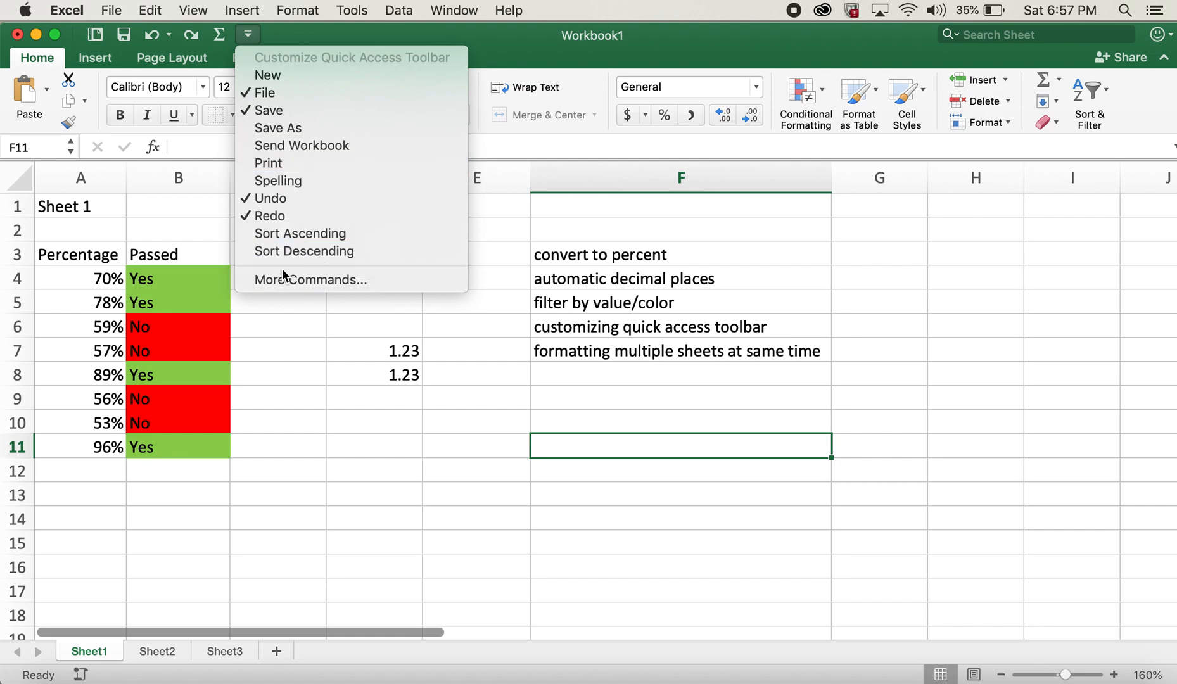
{"action": "mouse_move", "coordinate": [310, 279]}
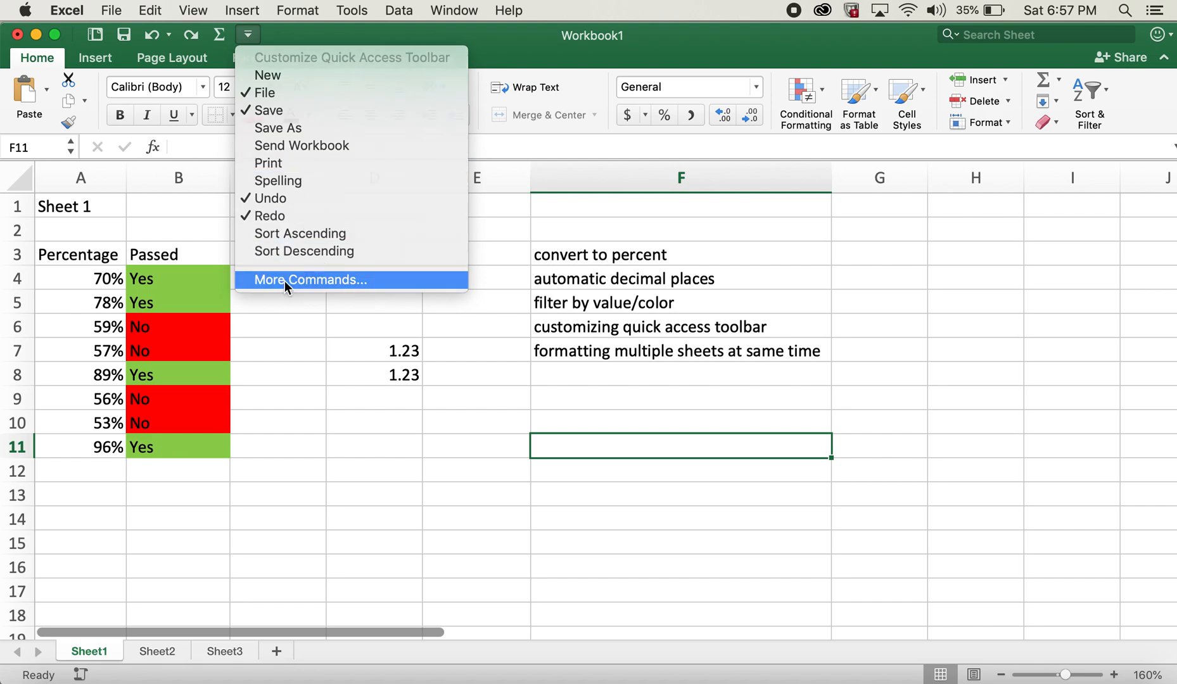
Remove Sum from the Quick Access Toolbar command list in Ribbon & Toolbar preferences
{"action": "left_click", "coordinate": [309, 280]}
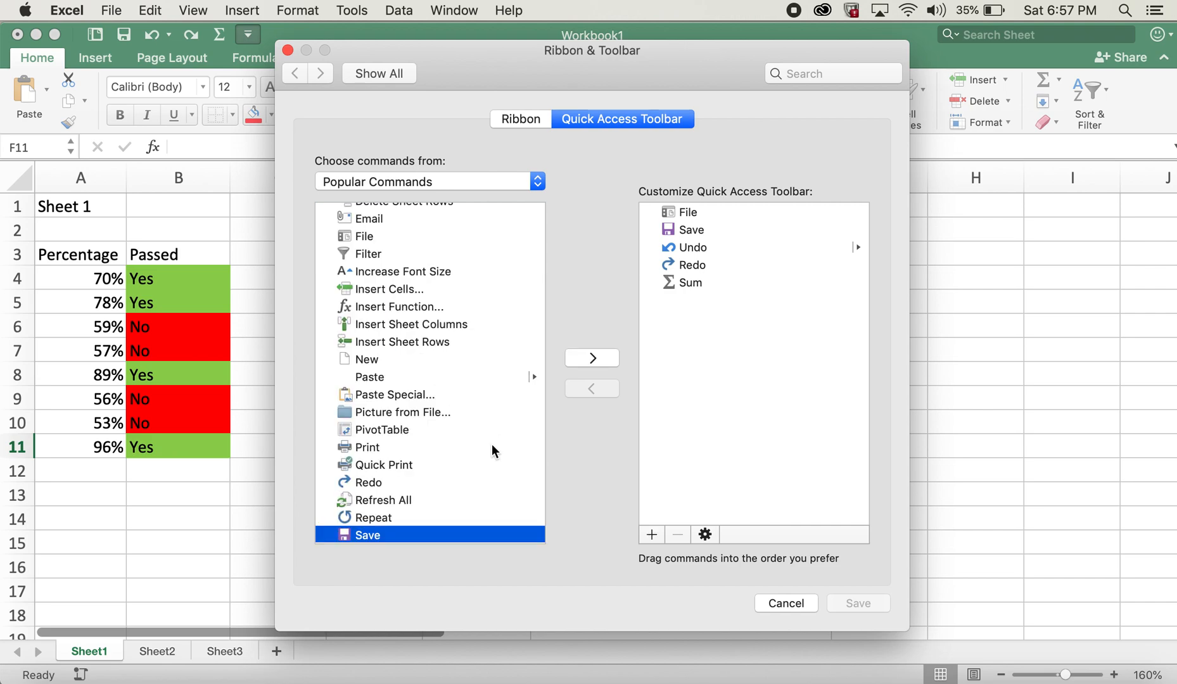
{"action": "mouse_move", "coordinate": [459, 485]}
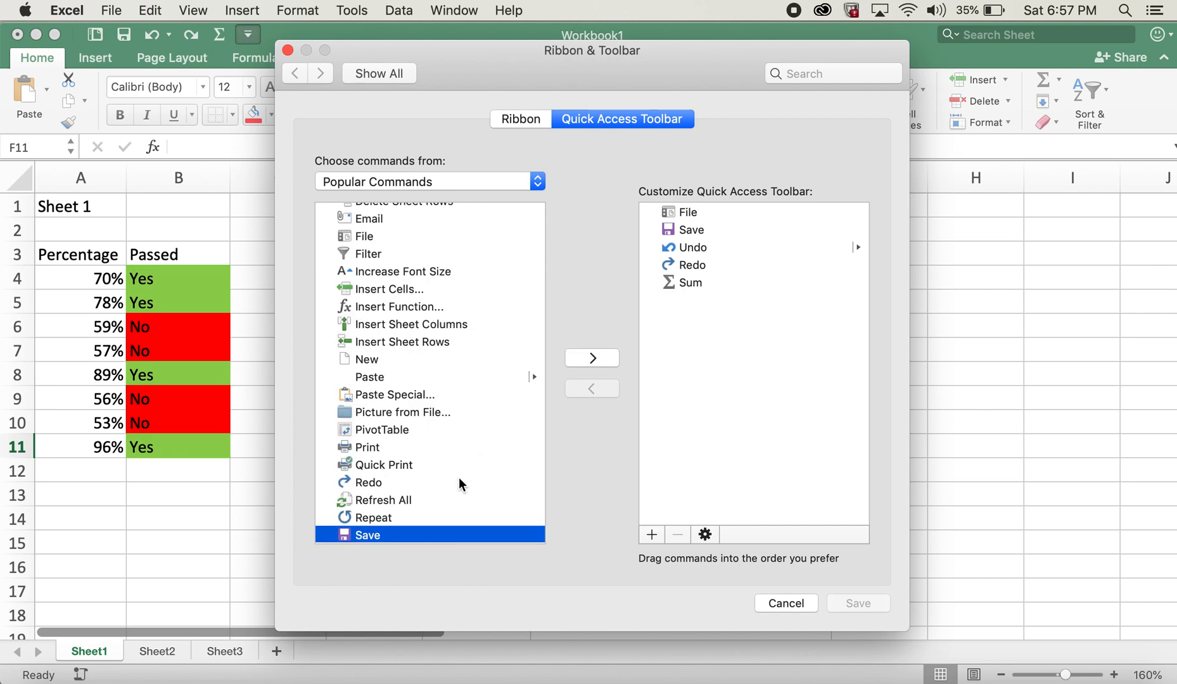
{"action": "scroll", "scroll_direction": "down", "scroll_amount": 3}
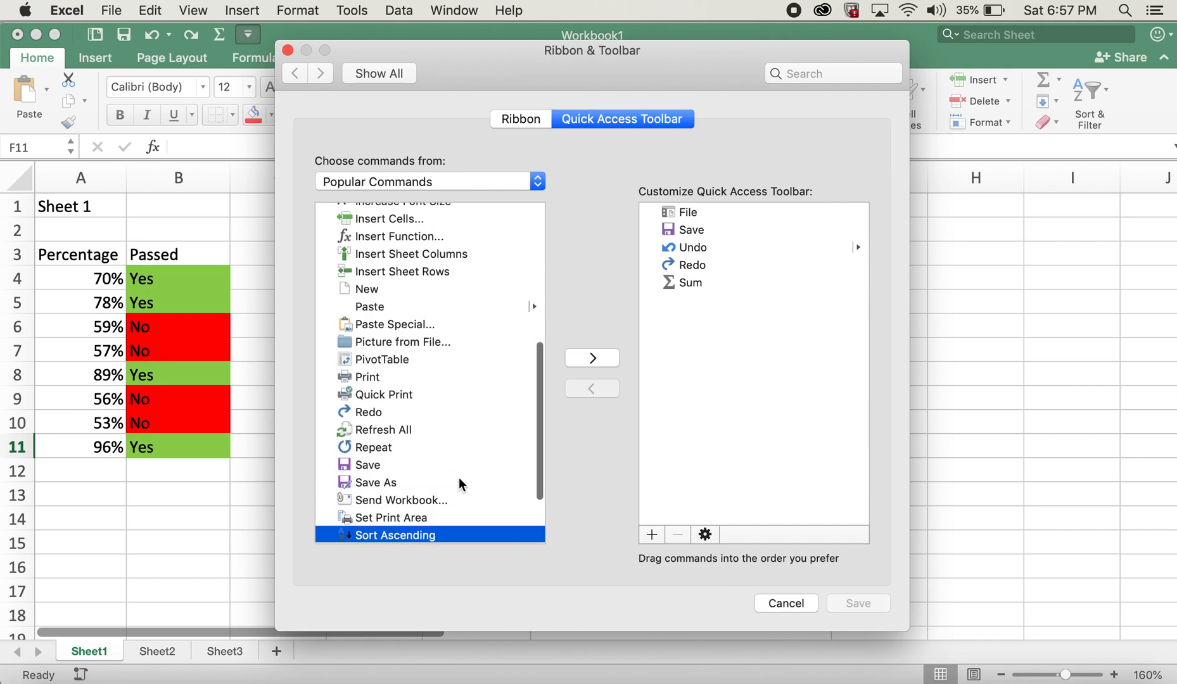
{"action": "scroll", "scroll_direction": "down", "scroll_amount": 3}
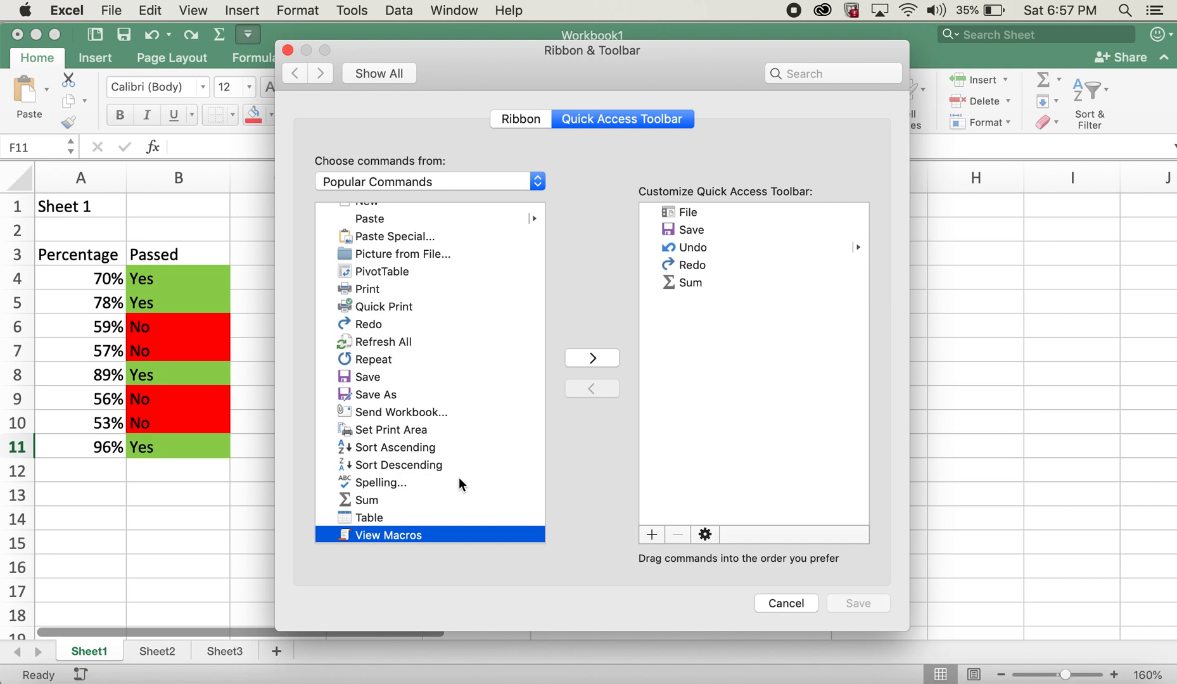
{"action": "mouse_move", "coordinate": [739, 238]}
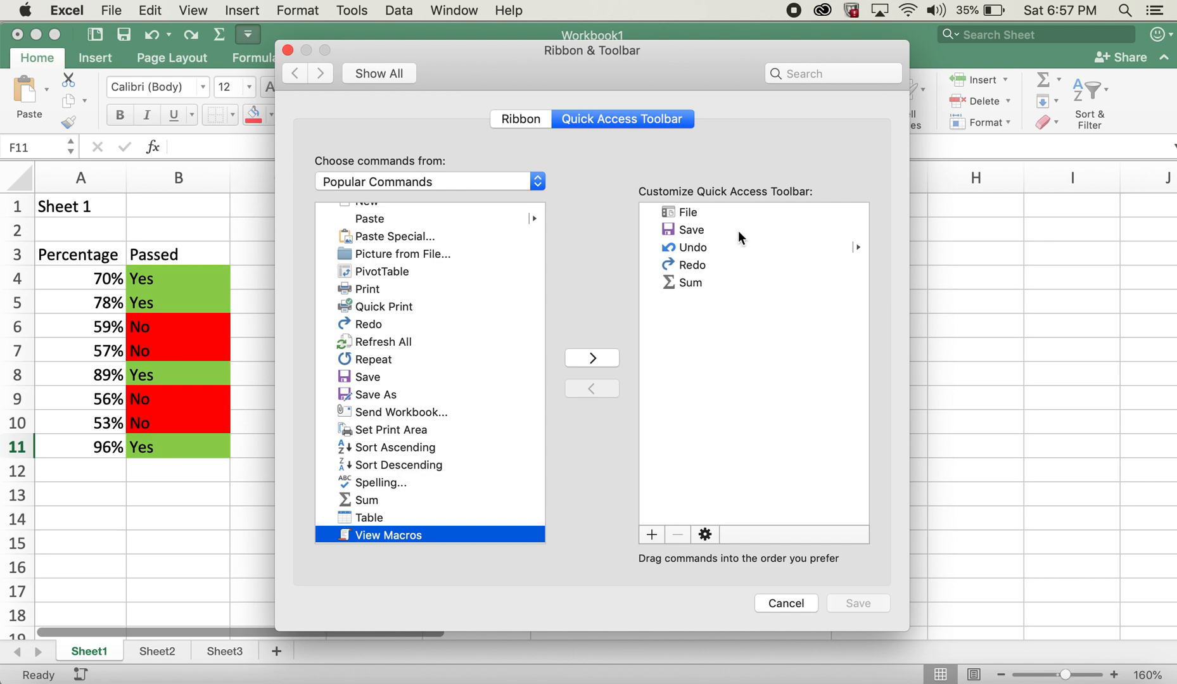
{"action": "left_click", "coordinate": [687, 282]}
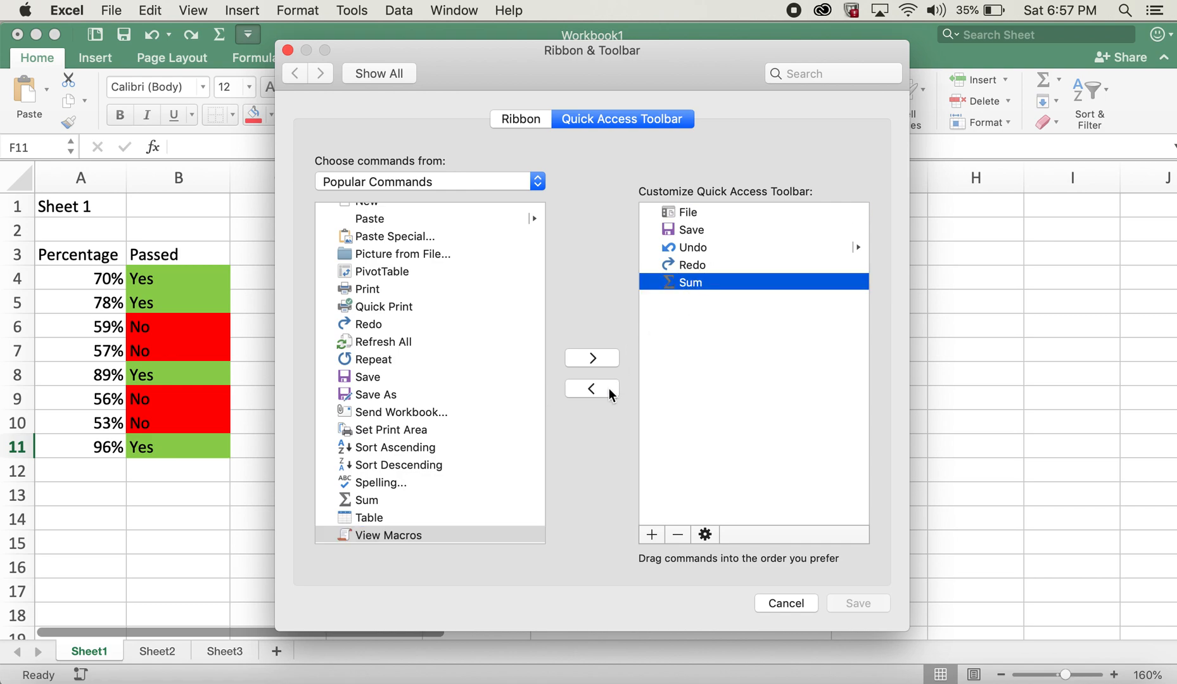
{"action": "left_click", "coordinate": [591, 388]}
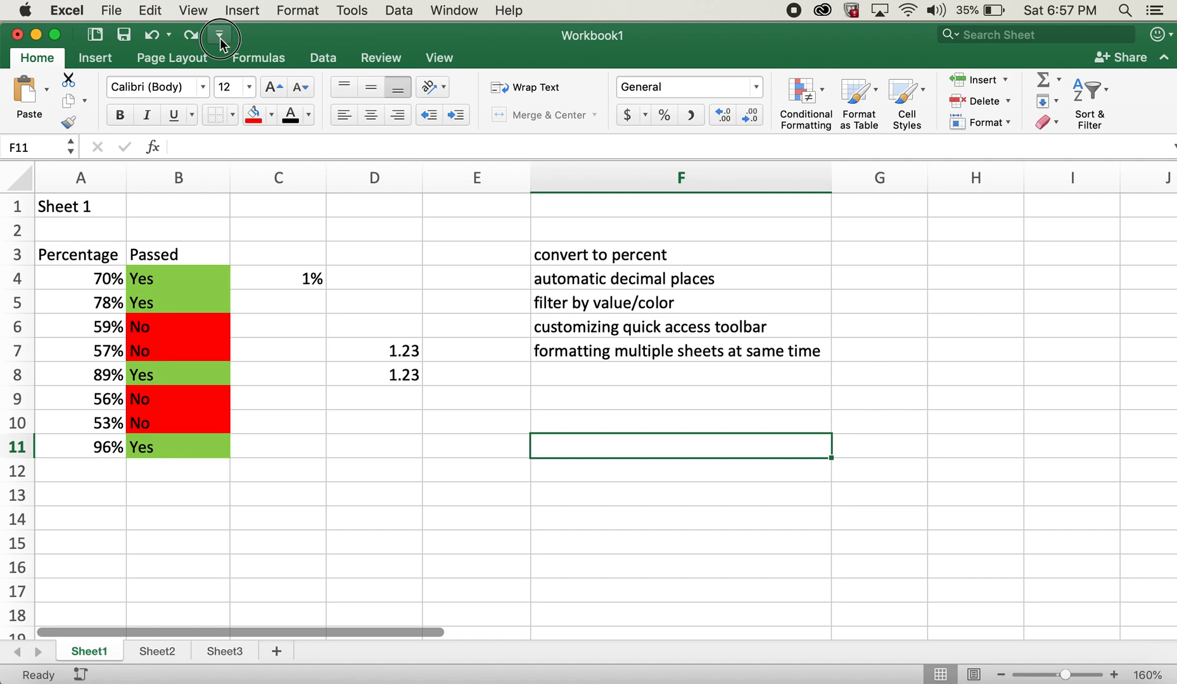
Add Sum from Popular Commands to the quick access toolbar and close Preferences
{"action": "left_click", "coordinate": [218, 35]}
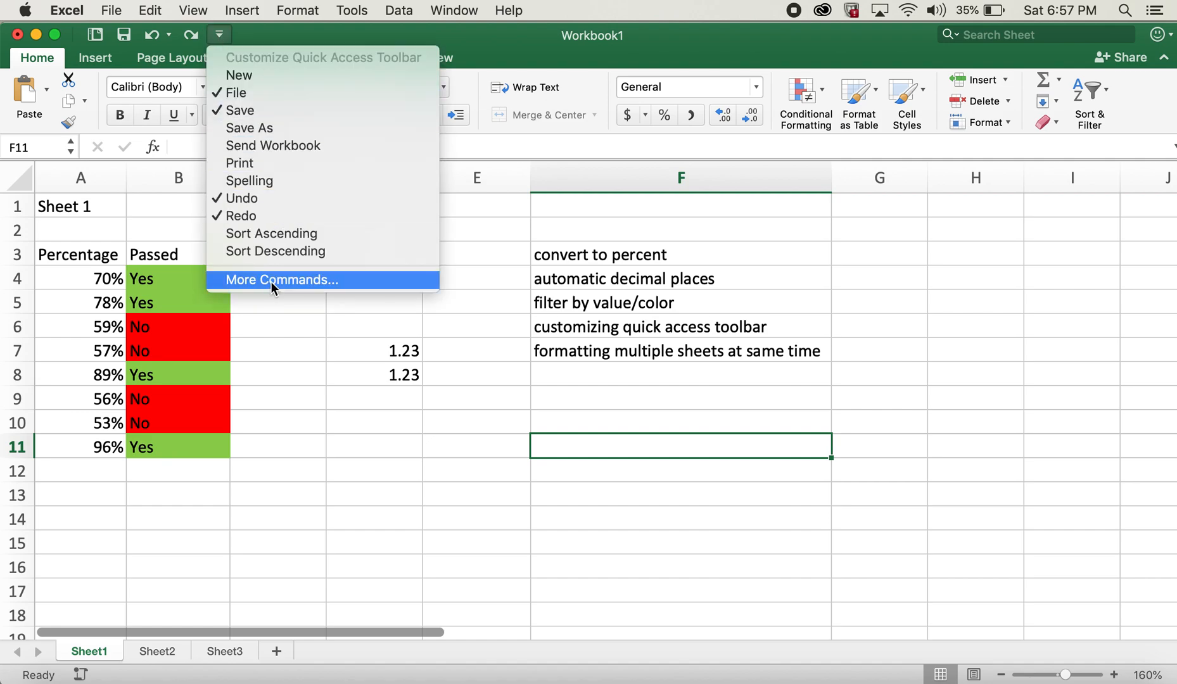
{"action": "left_click", "coordinate": [281, 279]}
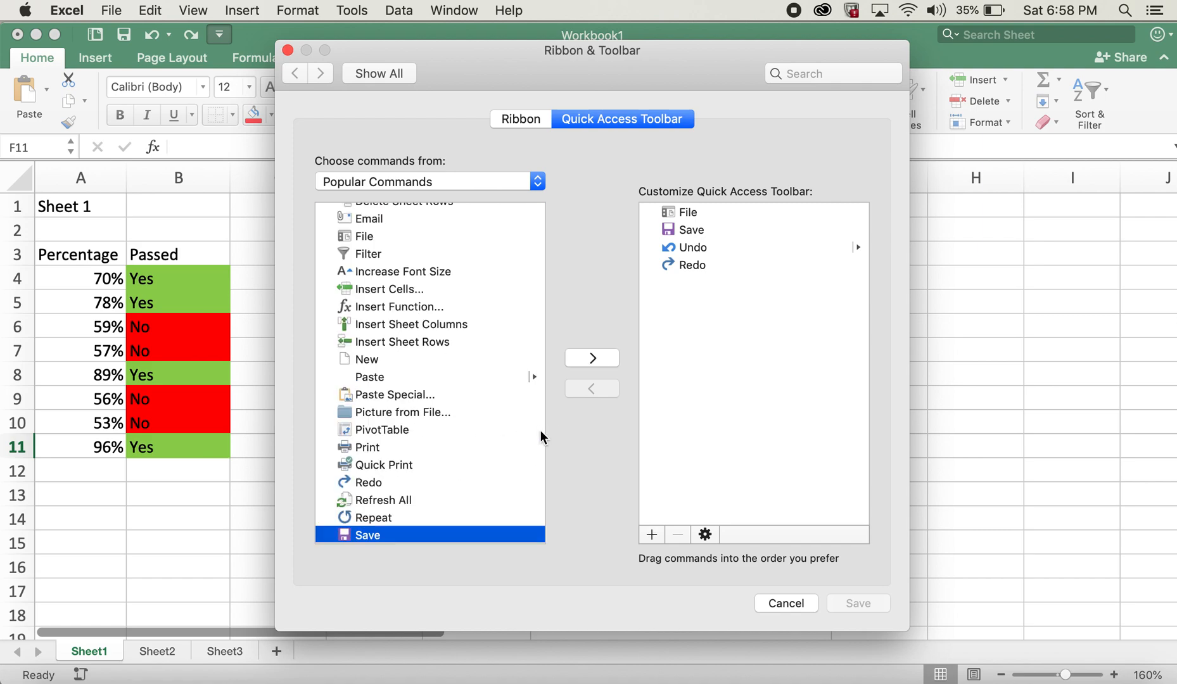
{"action": "scroll", "scroll_direction": "down", "scroll_amount": 3}
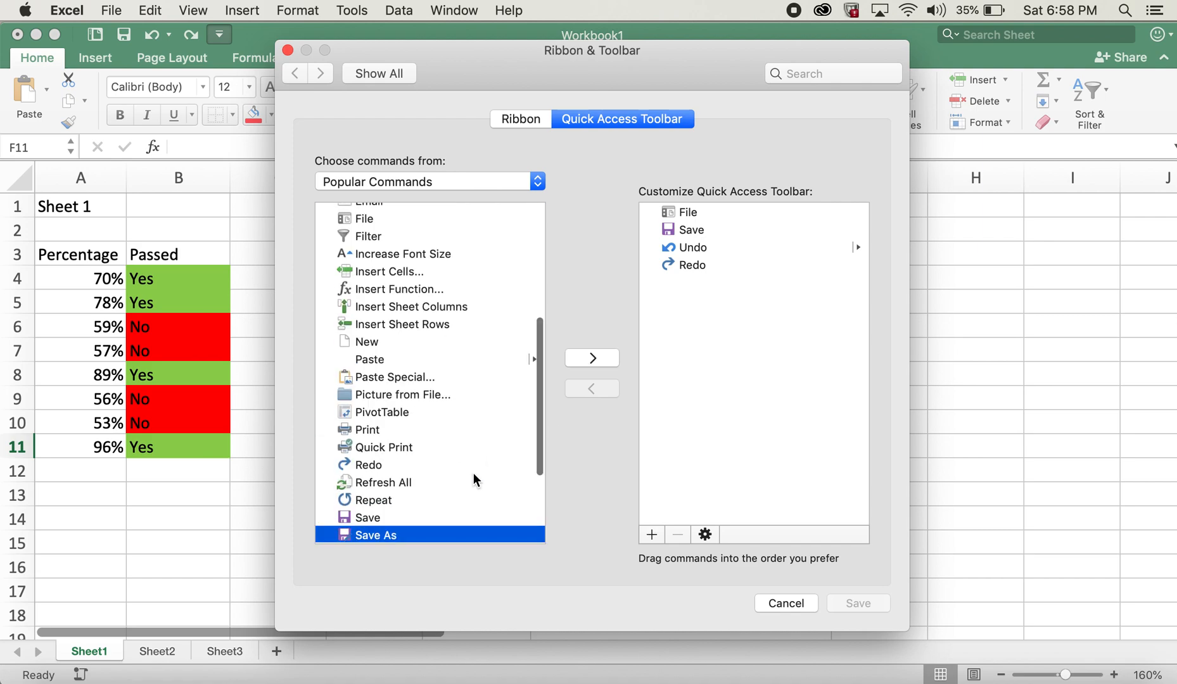
{"action": "scroll", "scroll_direction": "down", "scroll_amount": 3}
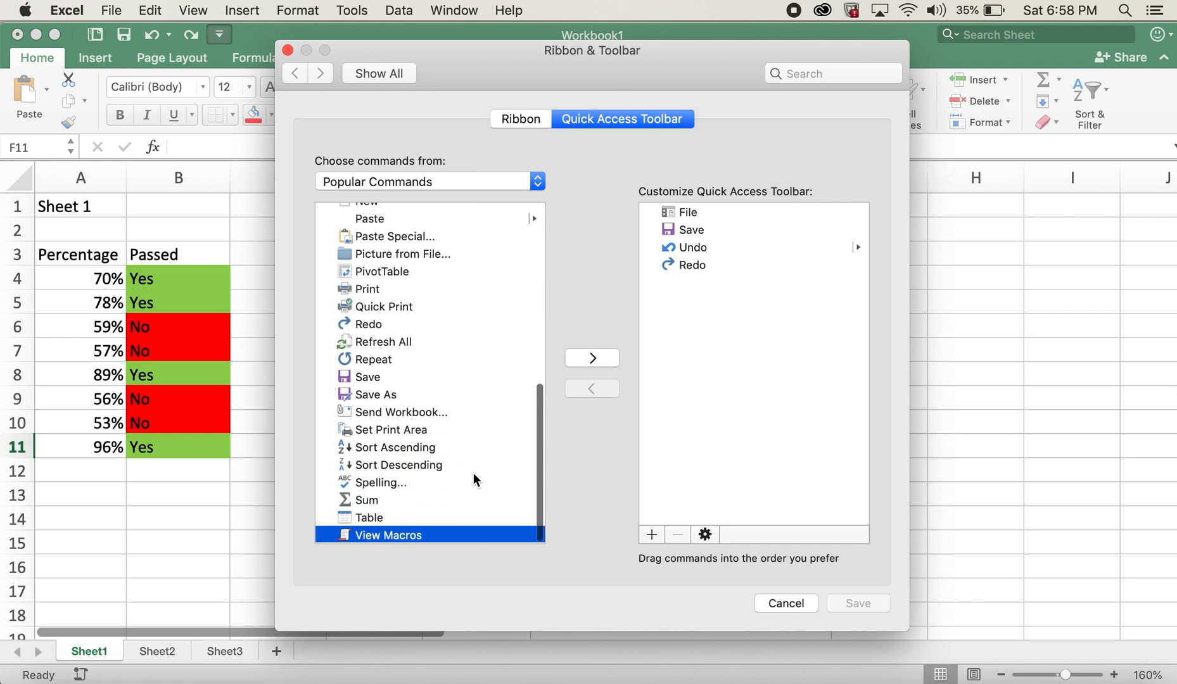
{"action": "left_click", "coordinate": [367, 499]}
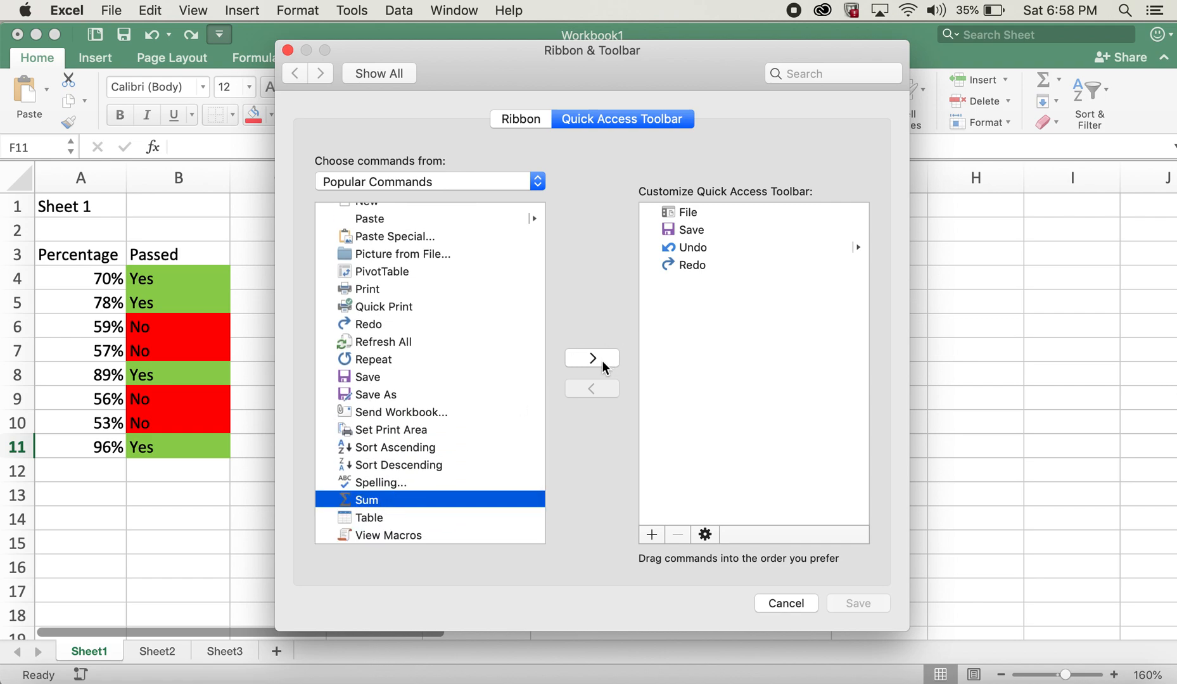
{"action": "left_click", "coordinate": [591, 357]}
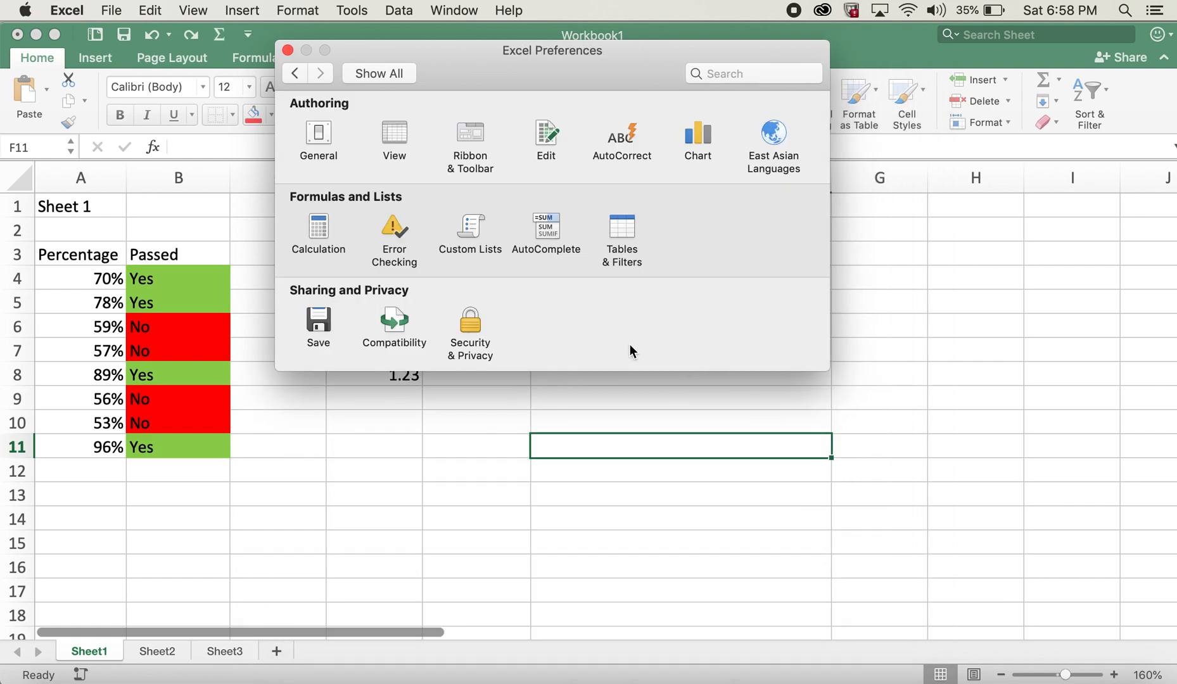
{"action": "left_click", "coordinate": [287, 50]}
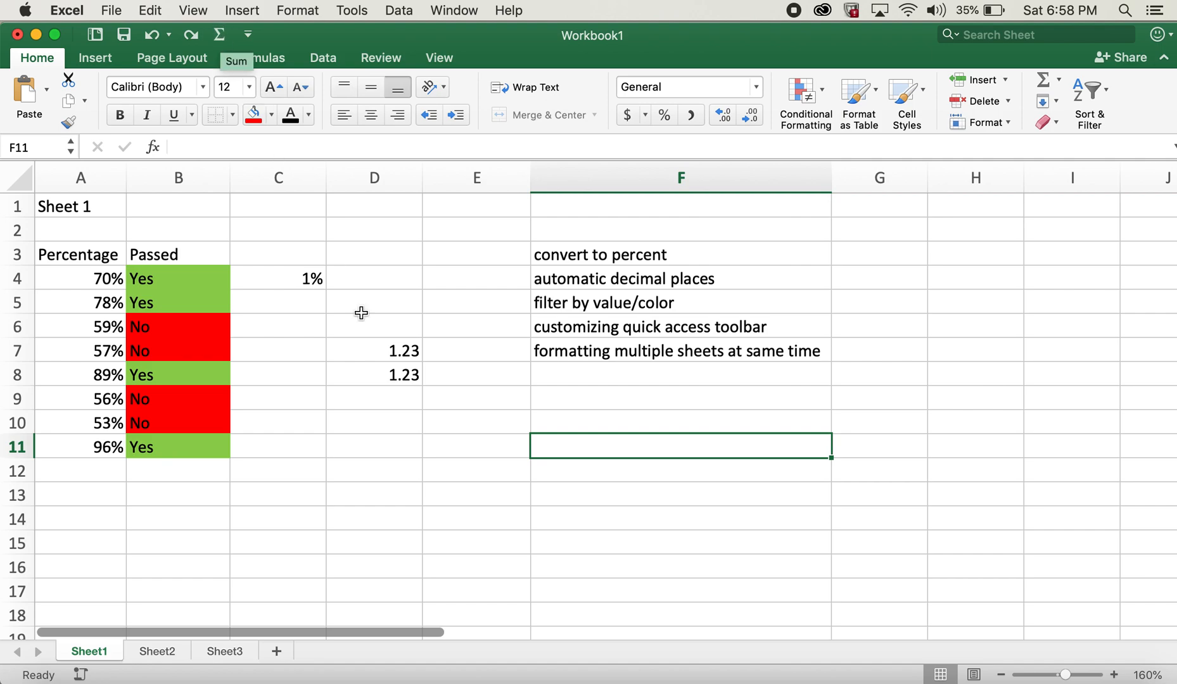
{"action": "left_click", "coordinate": [374, 398]}
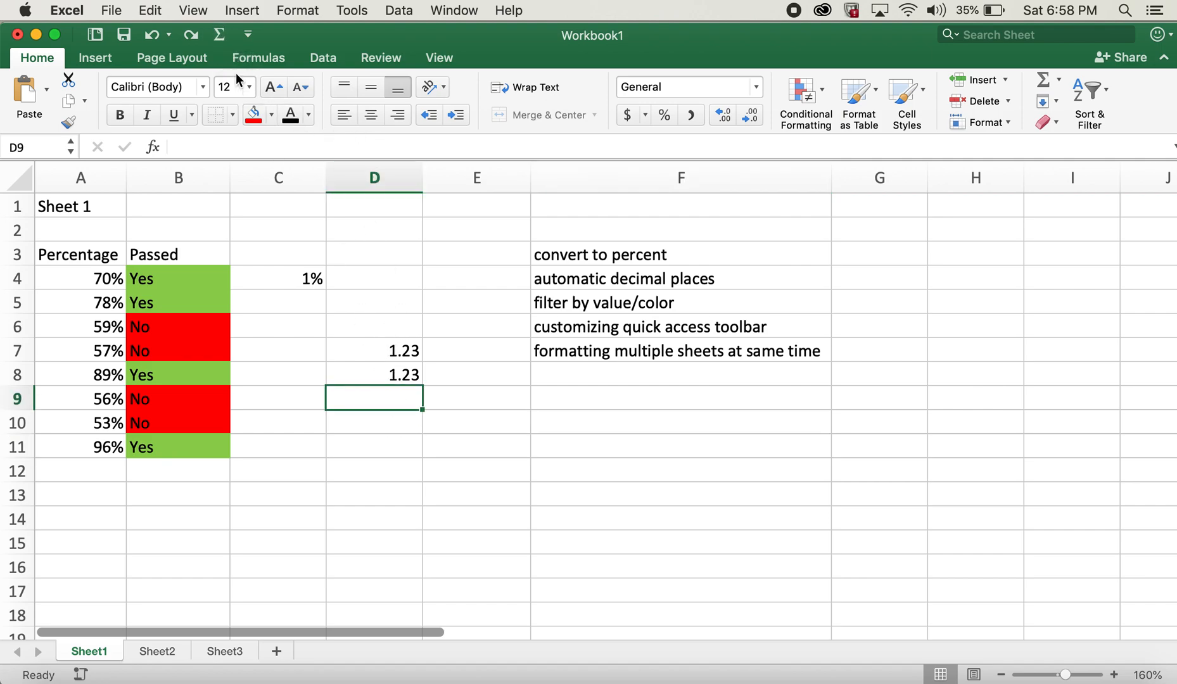
{"action": "left_click", "coordinate": [258, 58]}
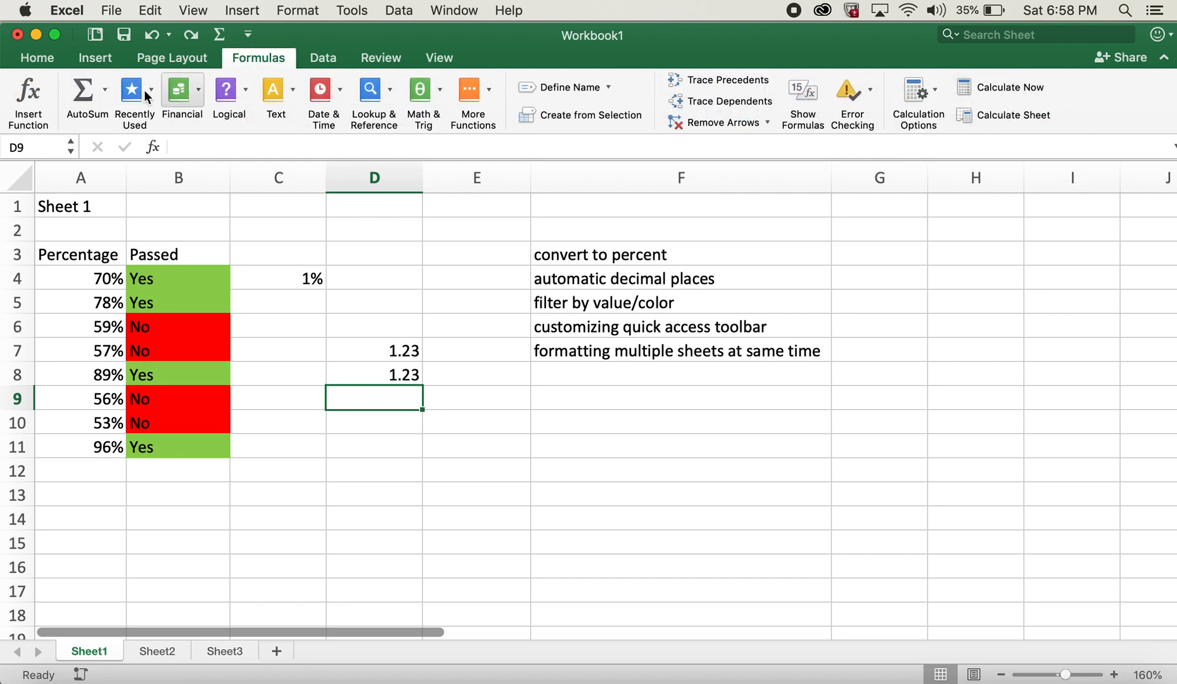
{"action": "type", "text": "=SUM(D7:D8"}
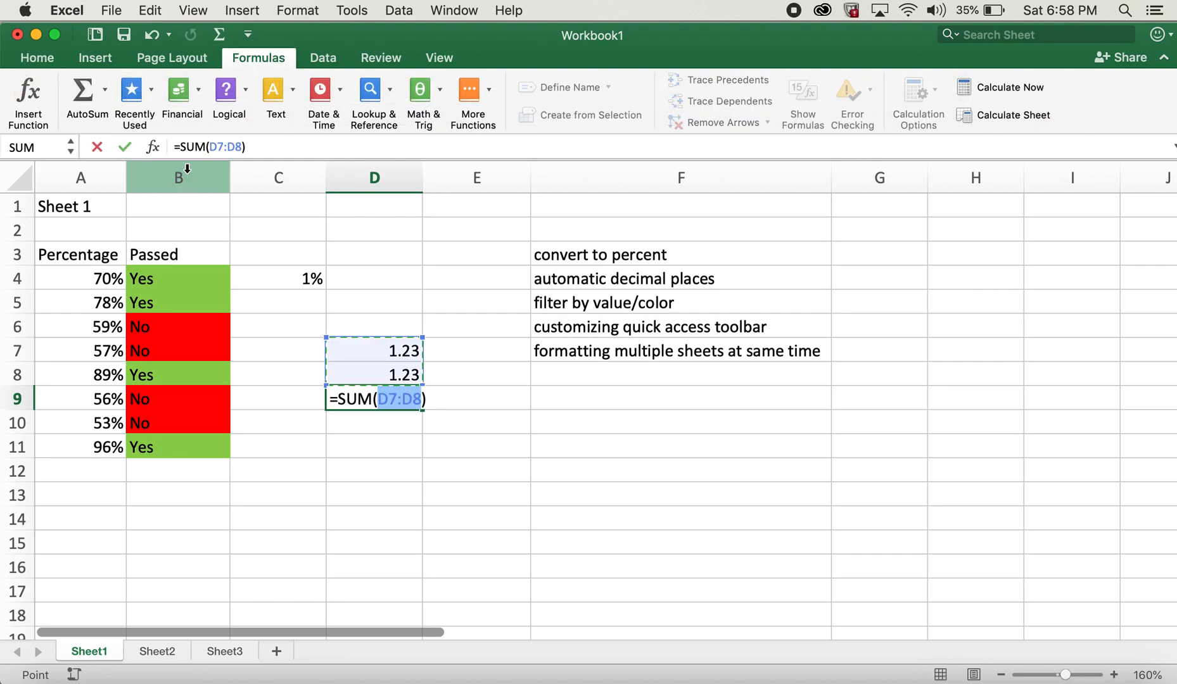
{"action": "key", "text": "Return"}
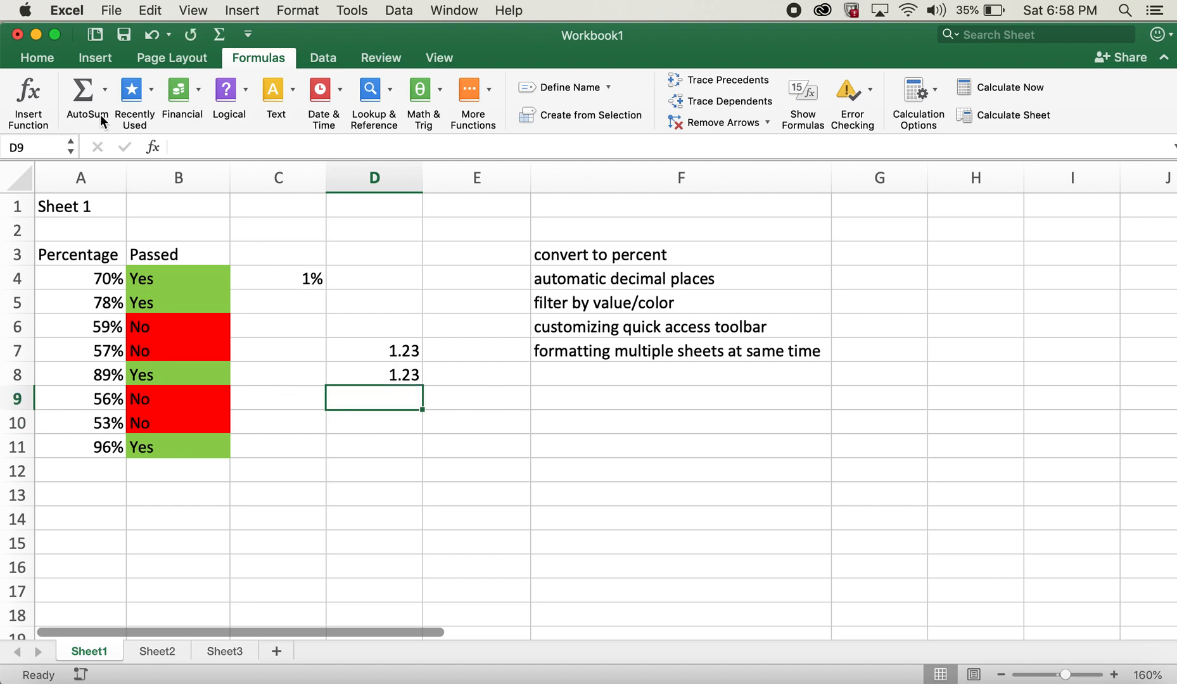
{"action": "left_click", "coordinate": [36, 58]}
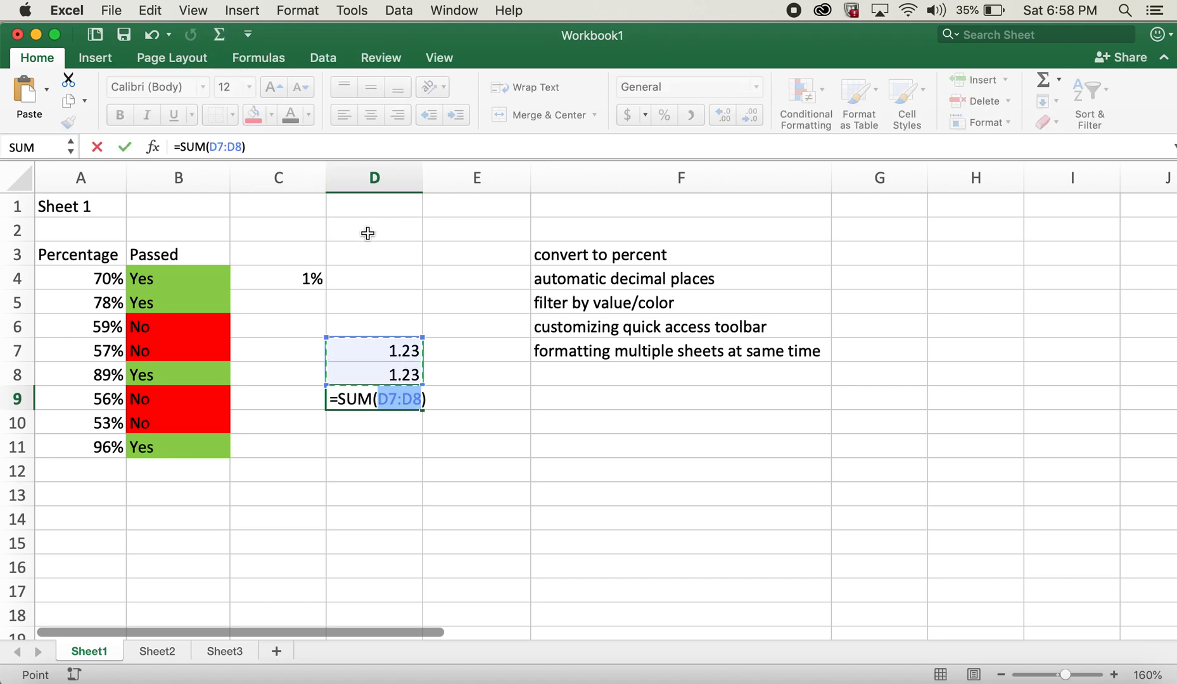
{"action": "key", "text": "Return"}
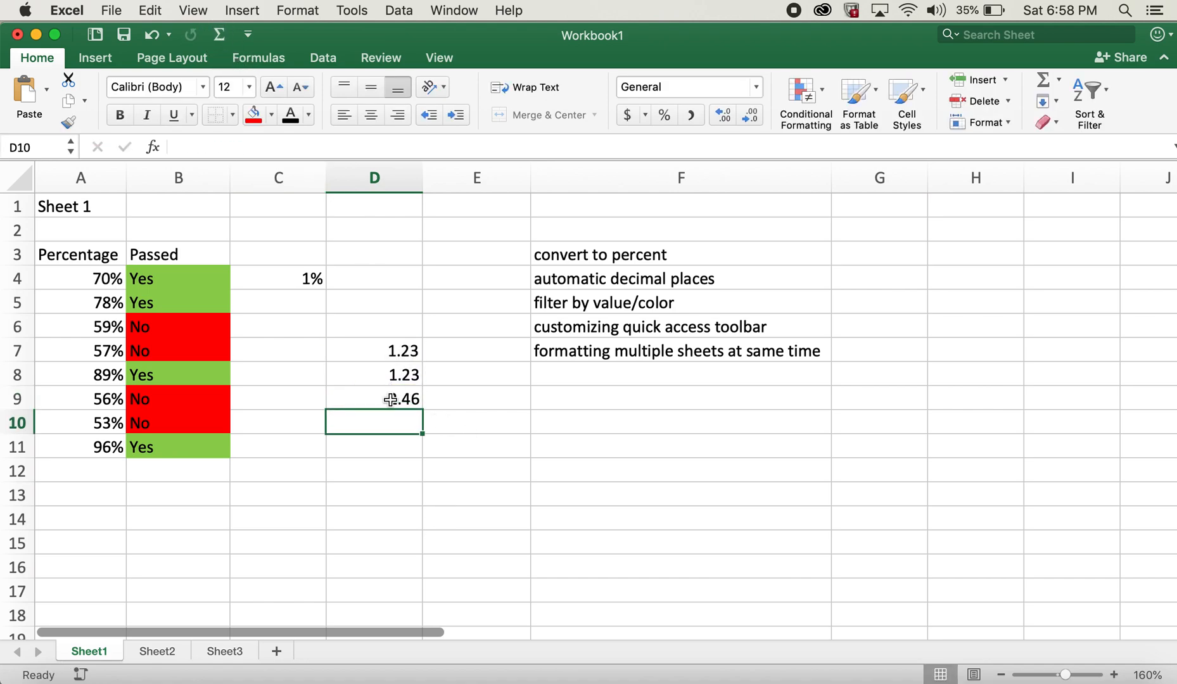
{"action": "left_click", "coordinate": [374, 399]}
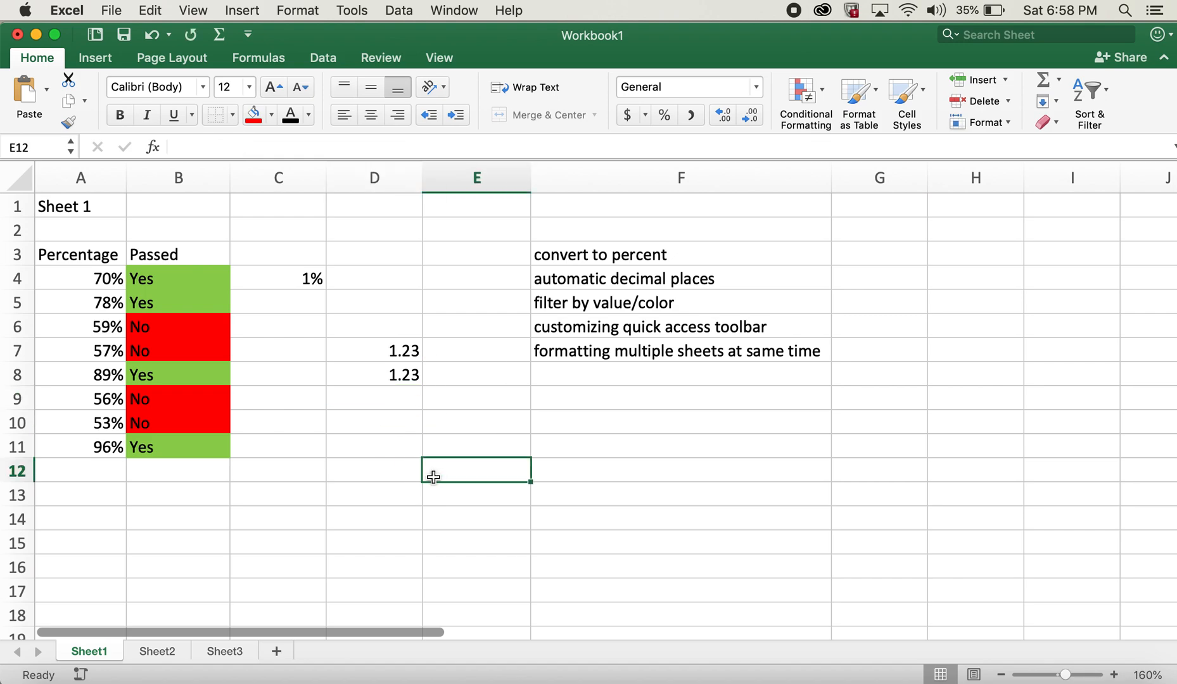
{"action": "mouse_move", "coordinate": [324, 390]}
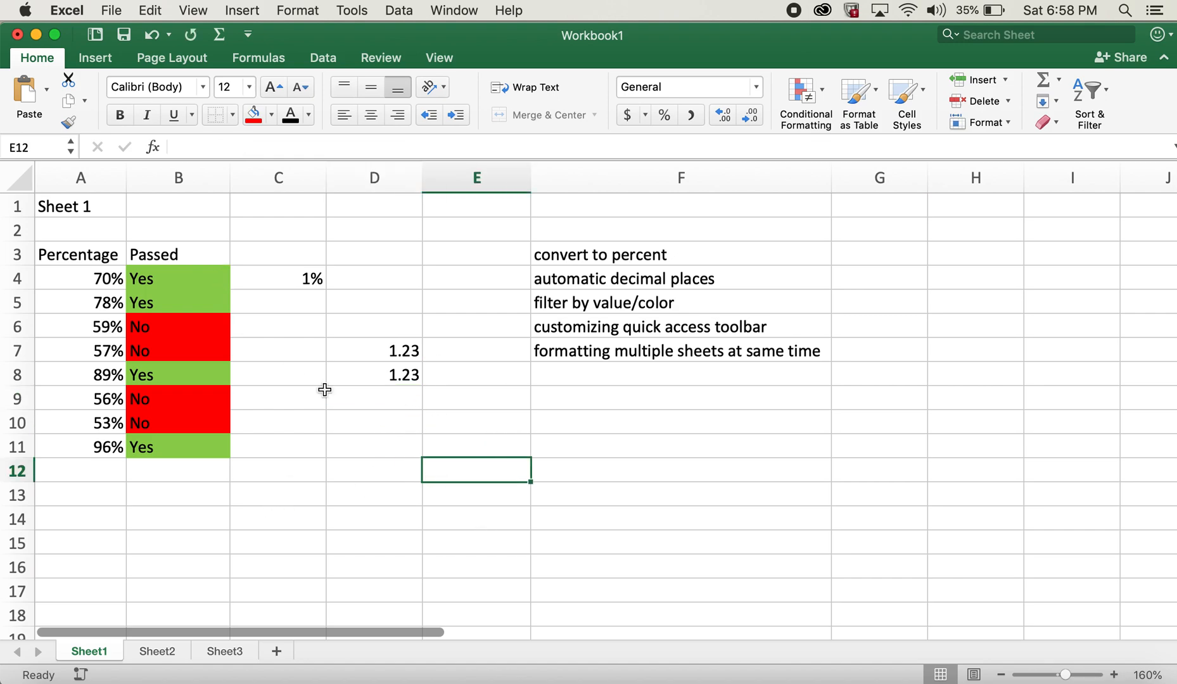
{"action": "mouse_move", "coordinate": [379, 485]}
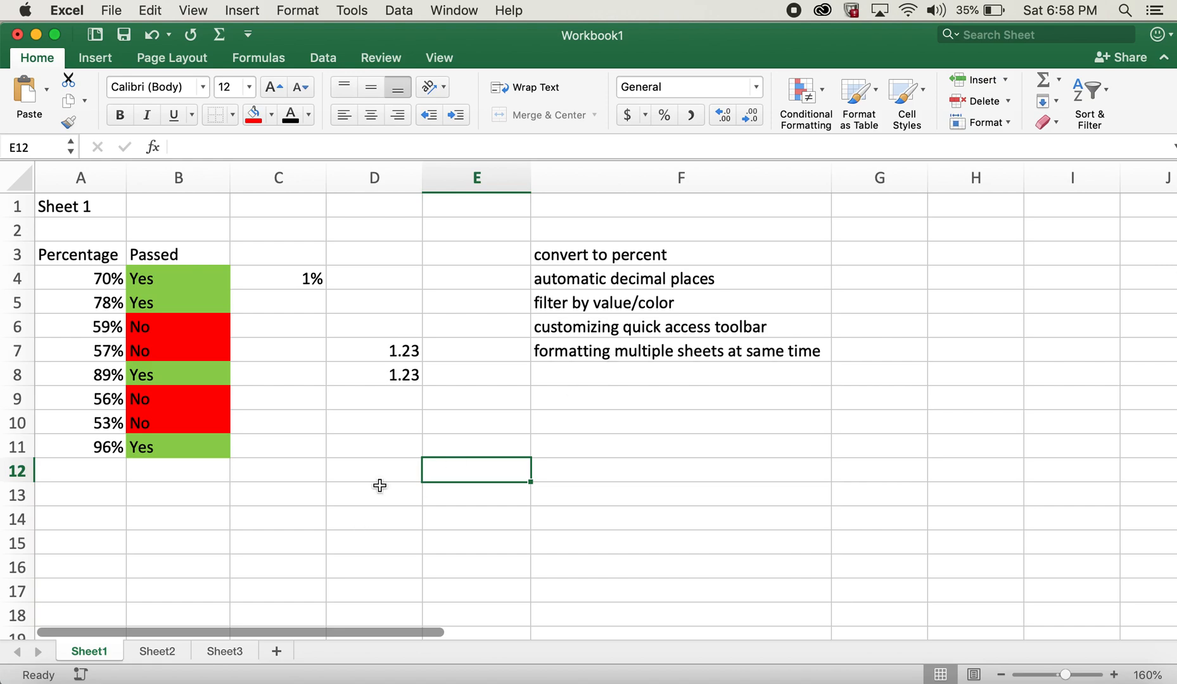
{"action": "mouse_move", "coordinate": [280, 526]}
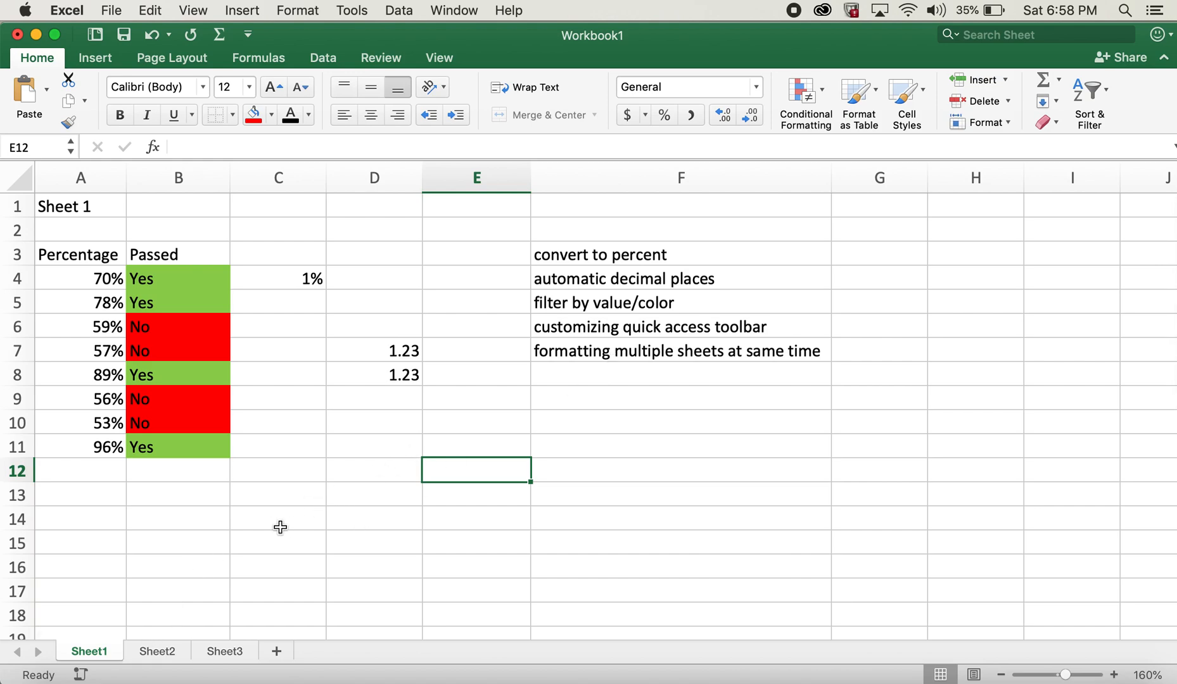
{"action": "left_click", "coordinate": [158, 651]}
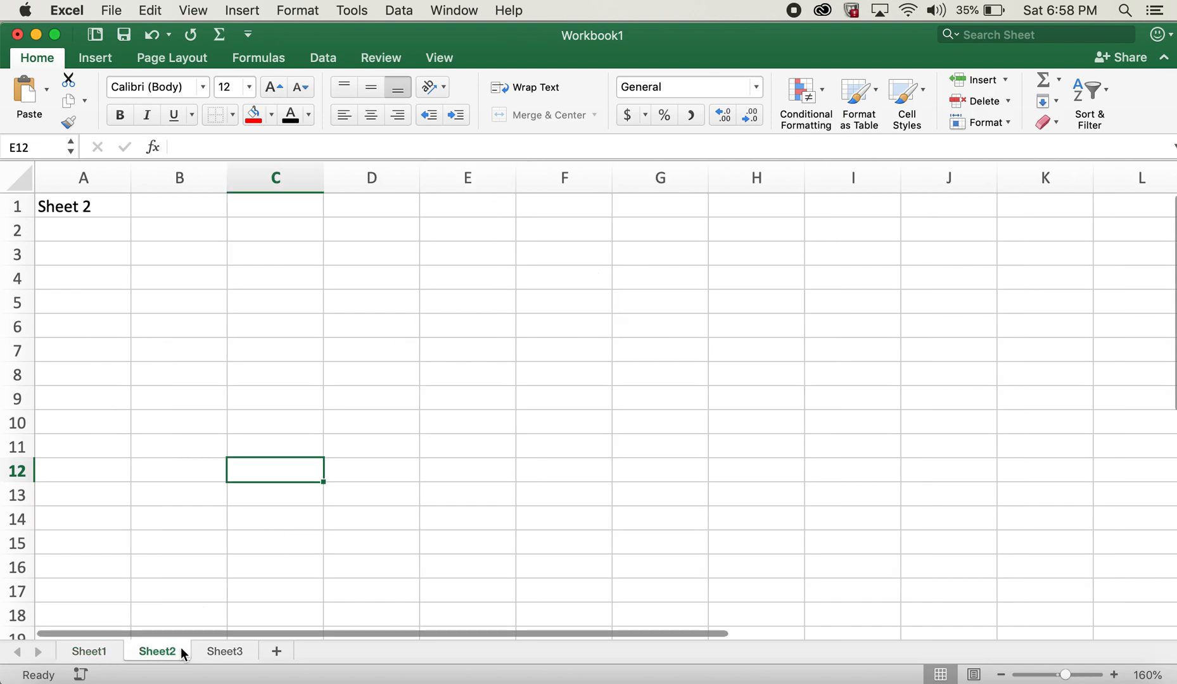
{"action": "left_click", "coordinate": [89, 651]}
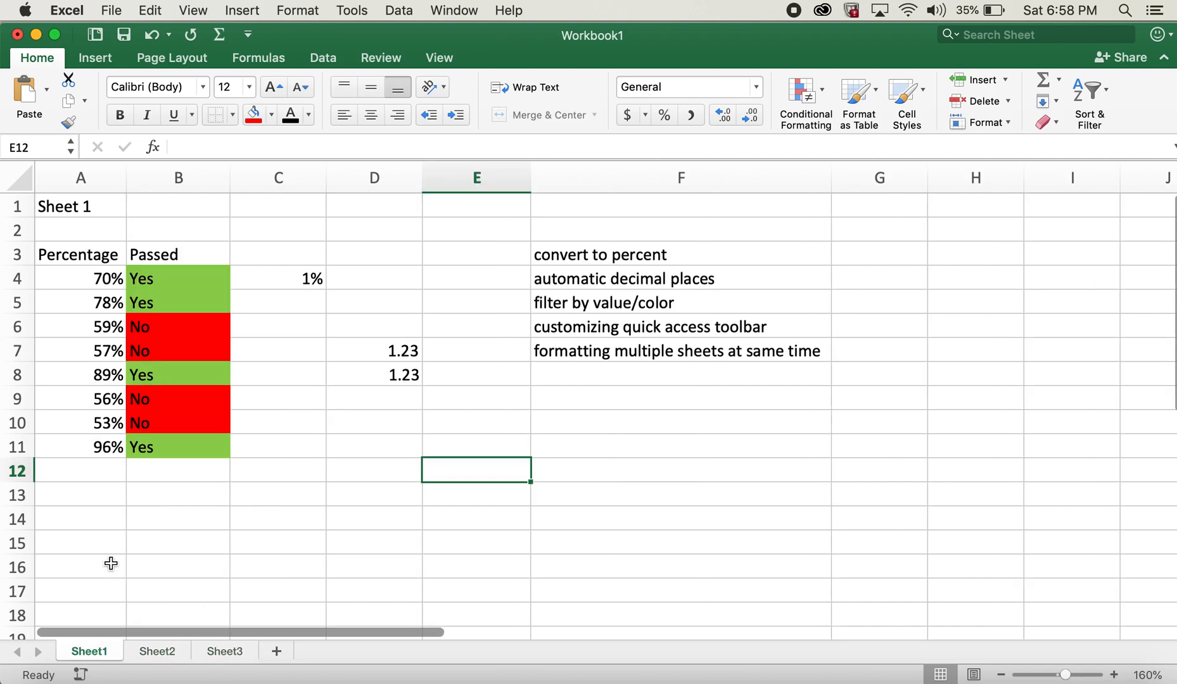
{"action": "left_click", "coordinate": [223, 651]}
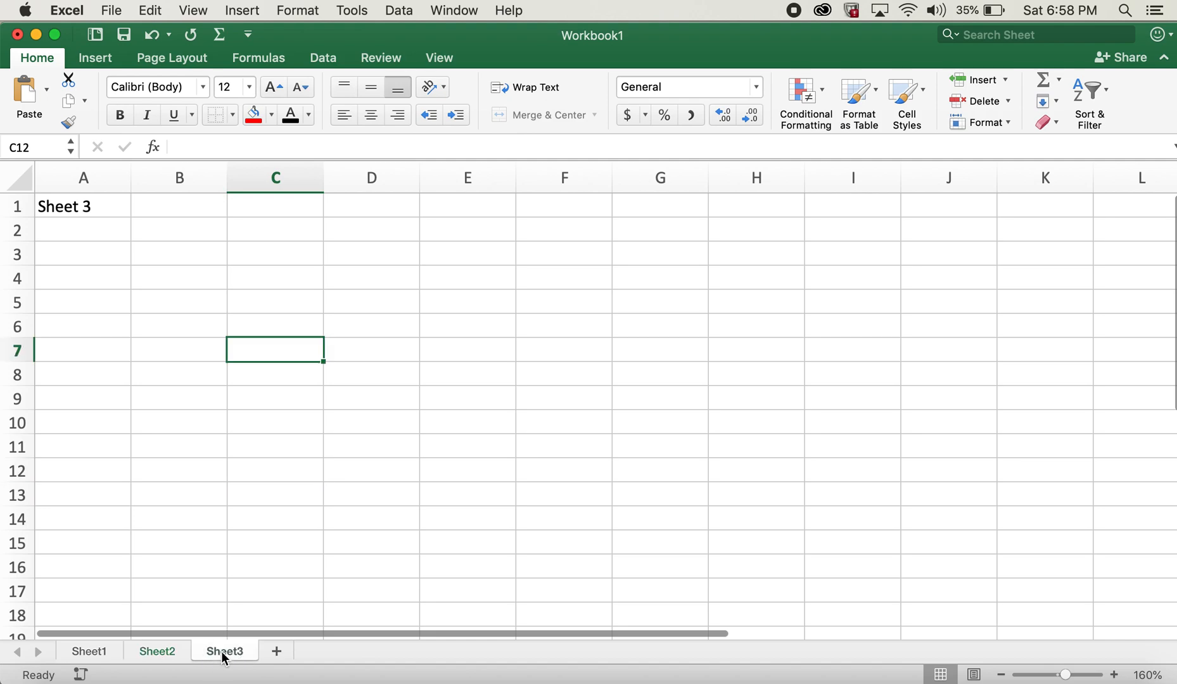
{"action": "left_click", "coordinate": [90, 651]}
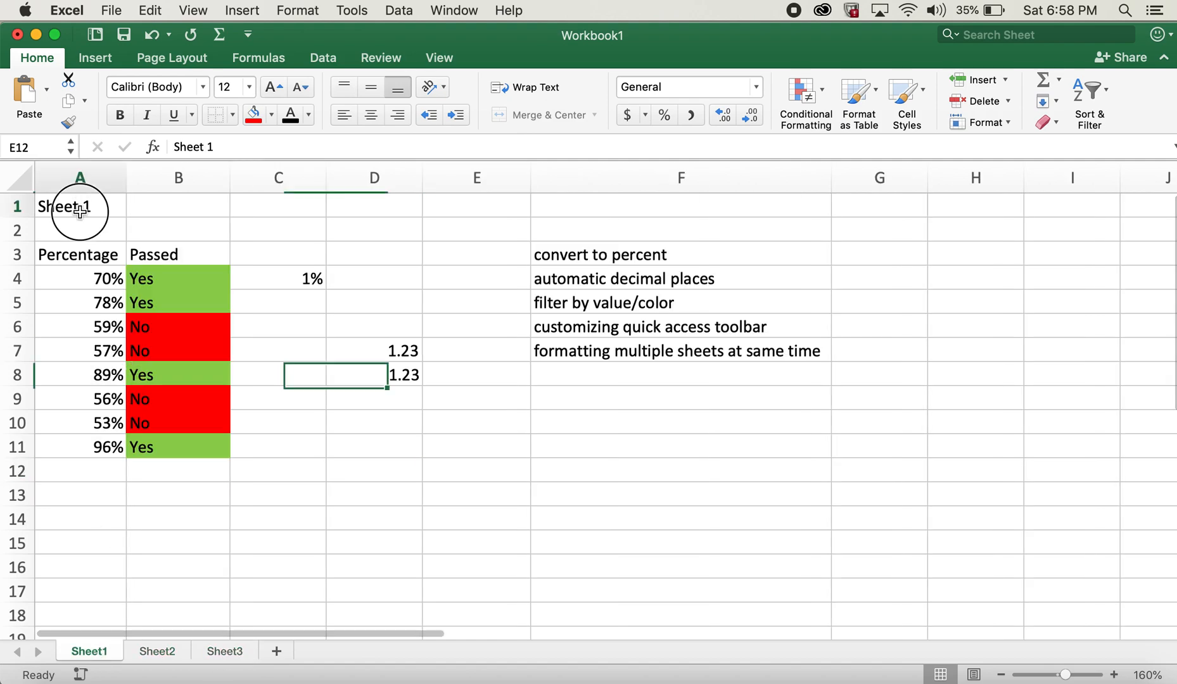
{"action": "left_click", "coordinate": [155, 651]}
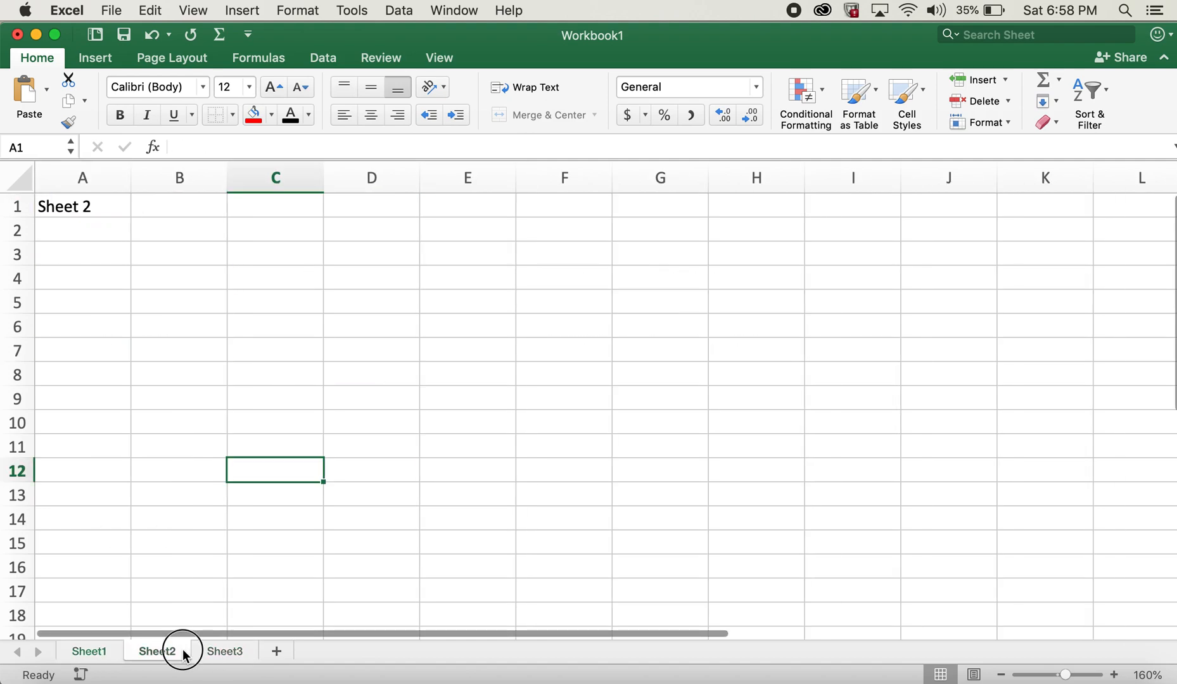
{"action": "left_click", "coordinate": [88, 651]}
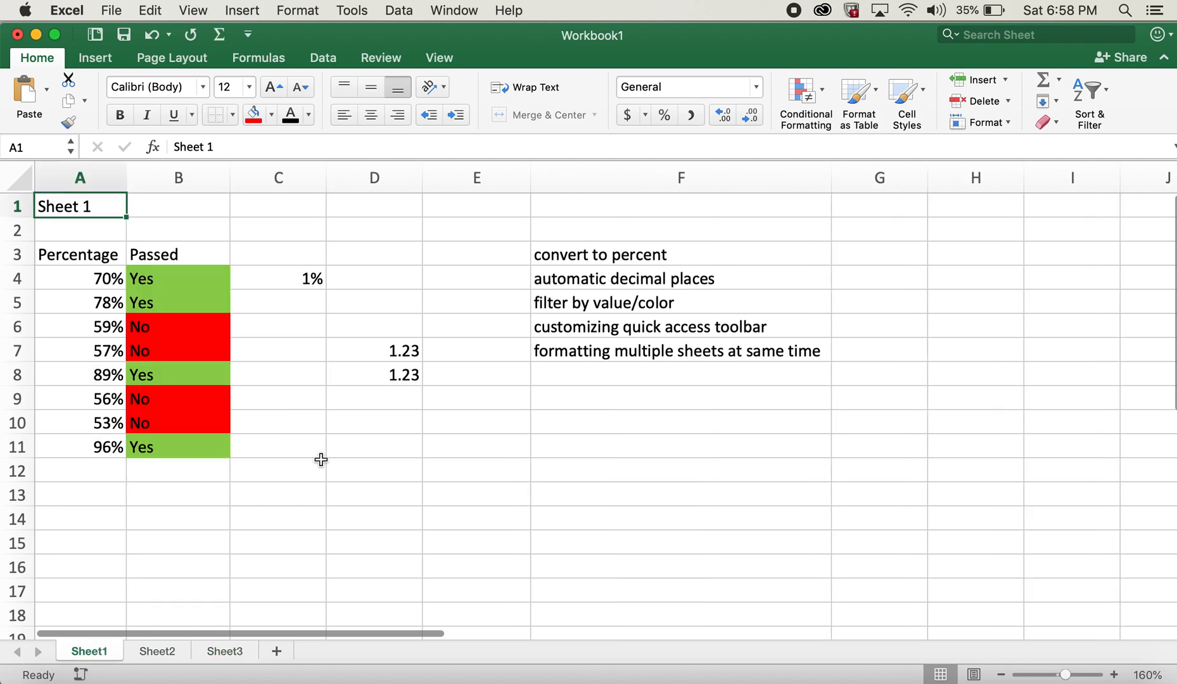
{"action": "mouse_move", "coordinate": [203, 516]}
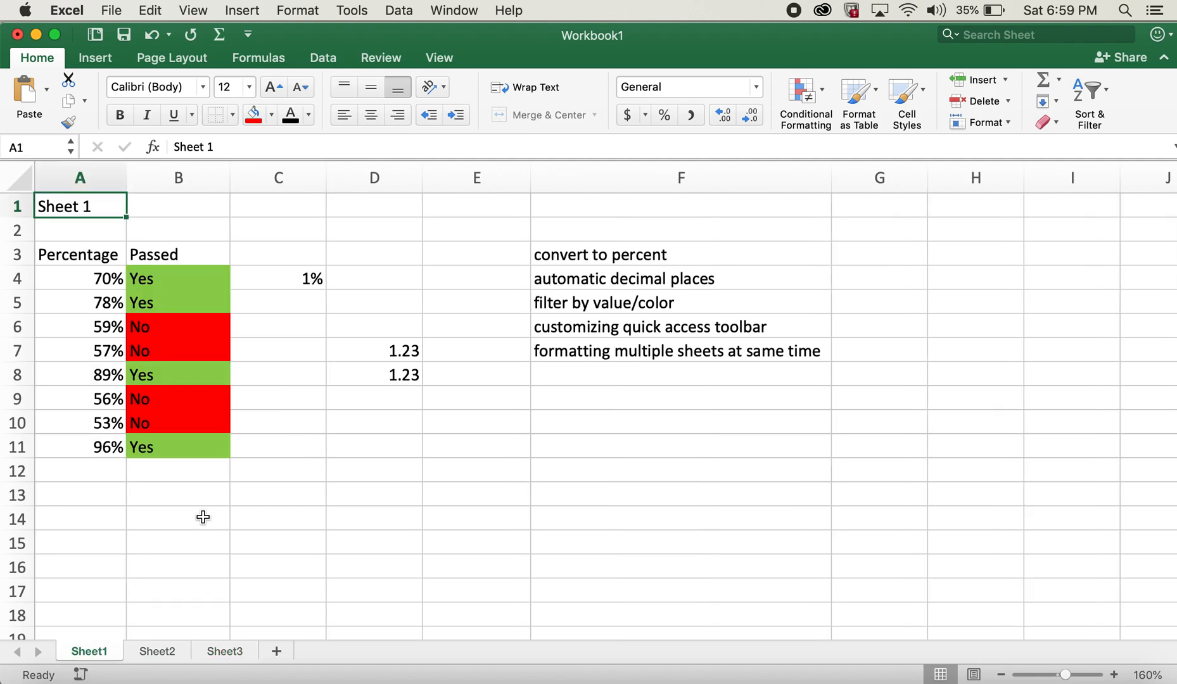
{"action": "mouse_move", "coordinate": [272, 612]}
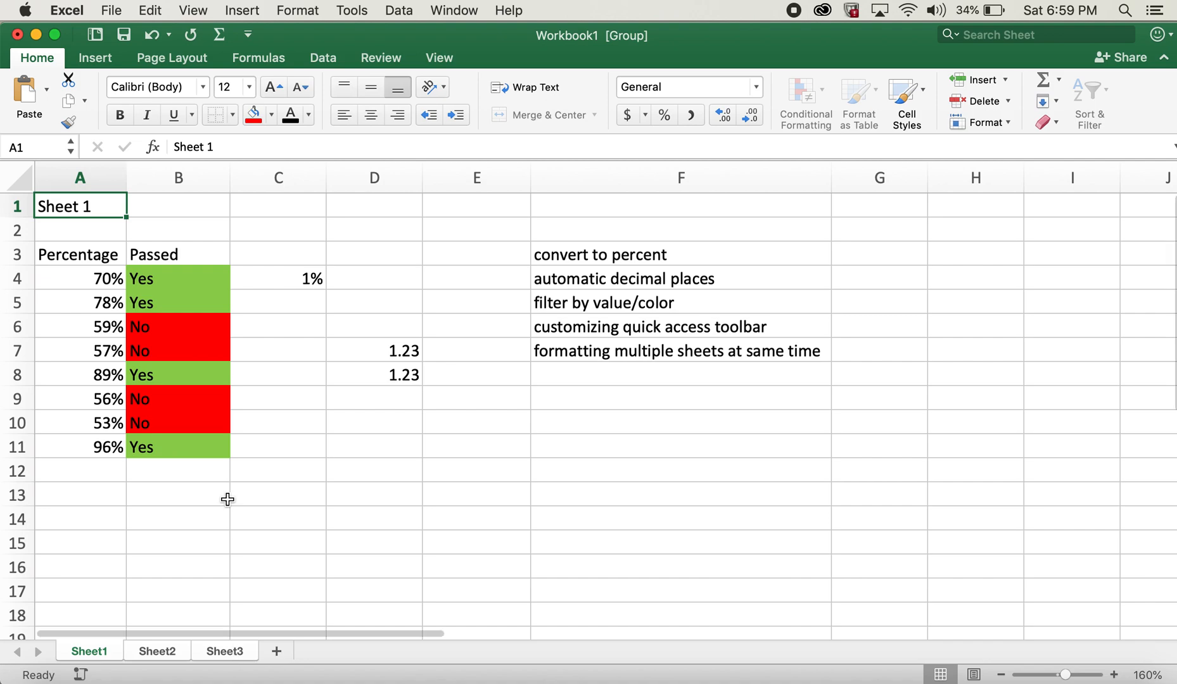
{"action": "mouse_move", "coordinate": [206, 492]}
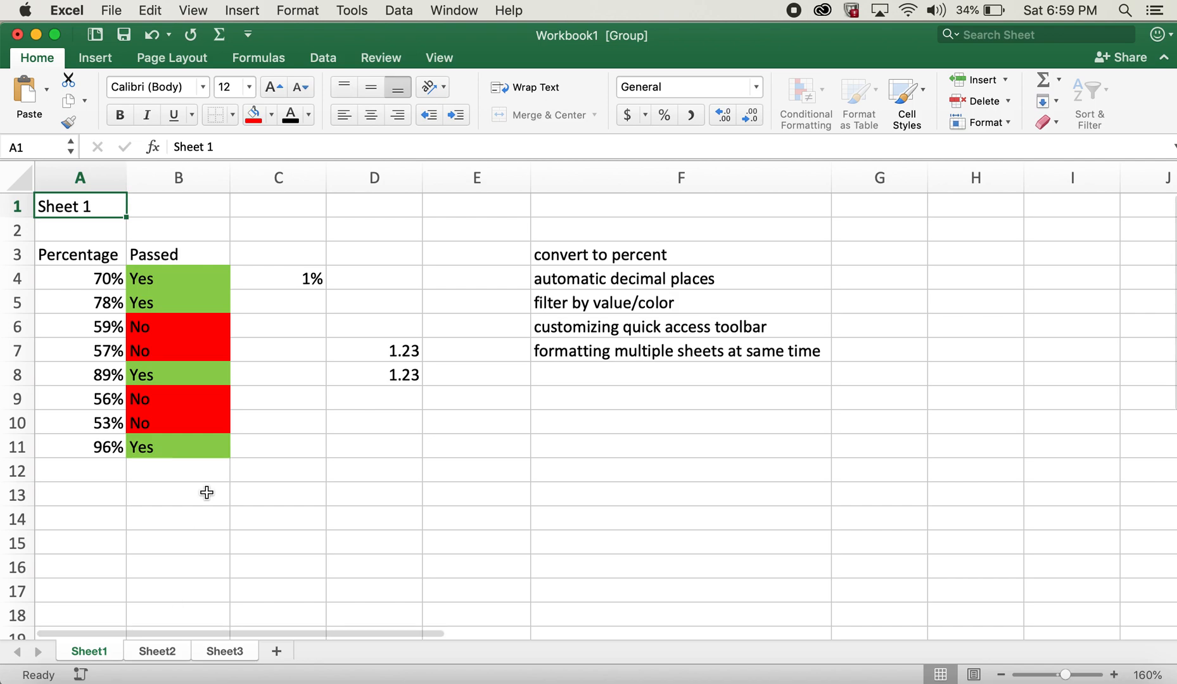
{"action": "mouse_move", "coordinate": [72, 576]}
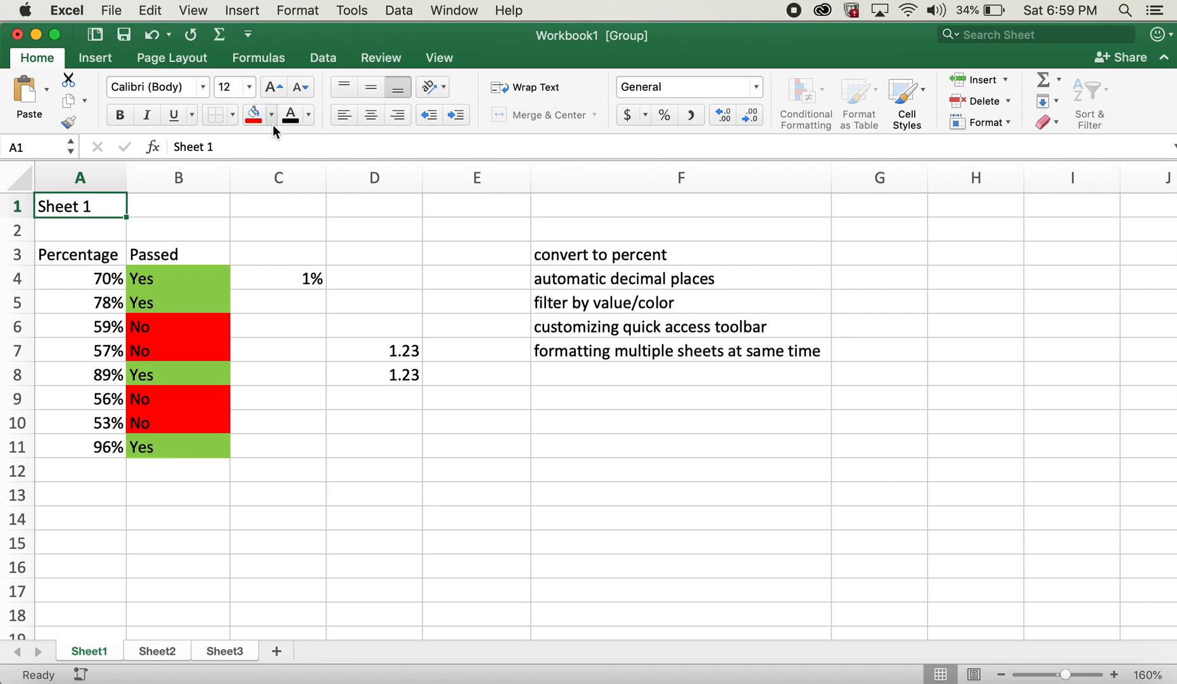
Fill A1 orange, confirm the fill on Sheet2 and Sheet3, then return to Sheet1
{"action": "left_click", "coordinate": [270, 115]}
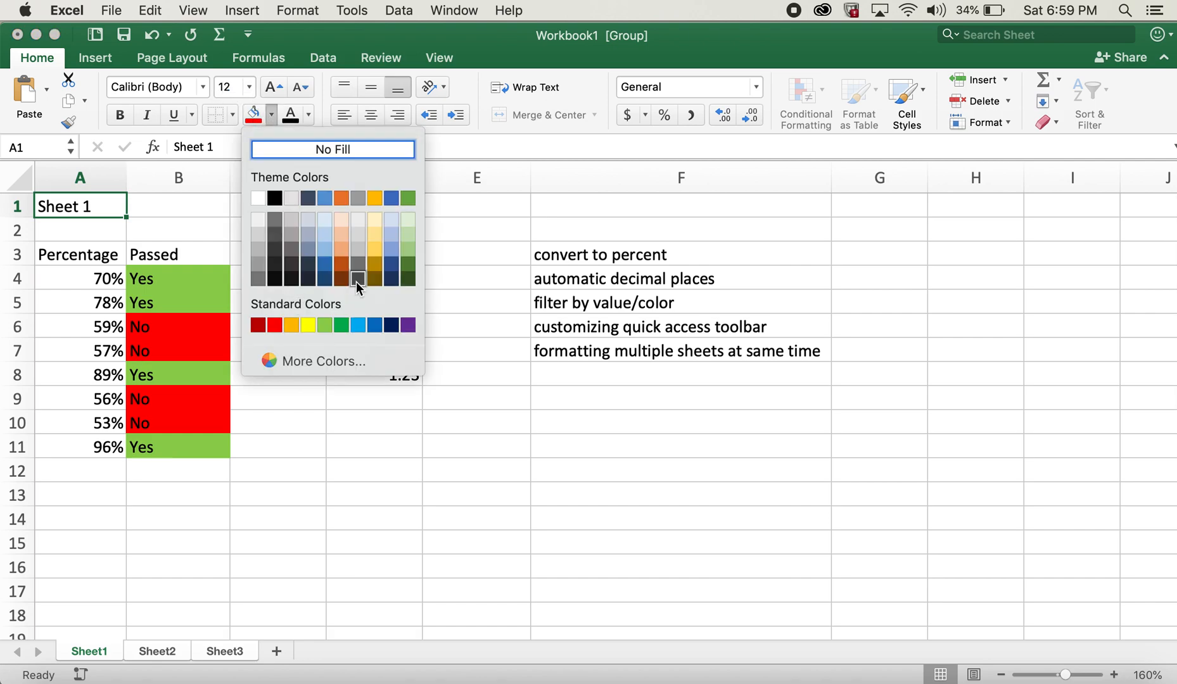
{"action": "mouse_move", "coordinate": [306, 274]}
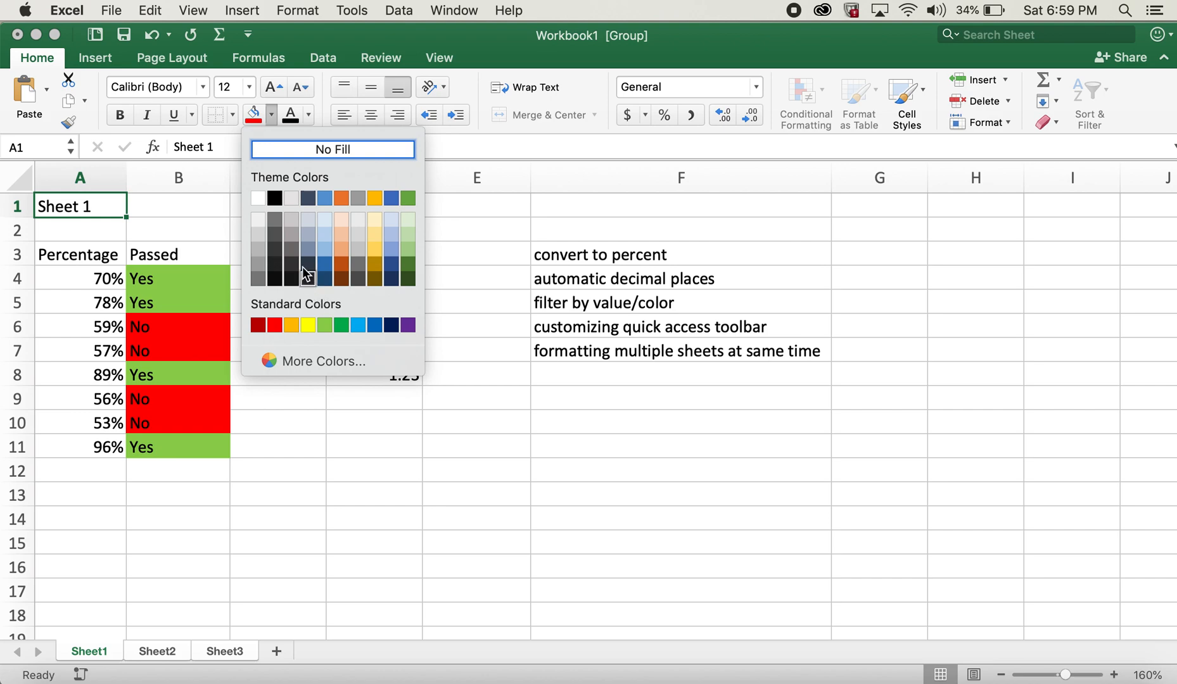
{"action": "mouse_move", "coordinate": [342, 325]}
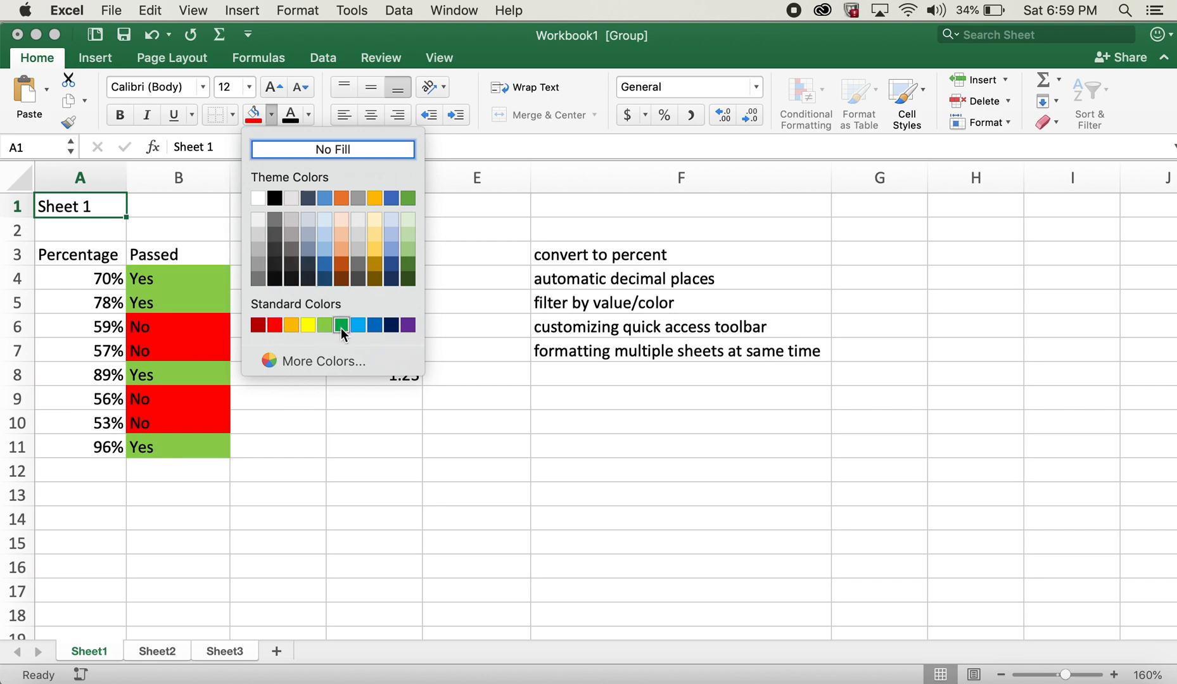
{"action": "mouse_move", "coordinate": [343, 246]}
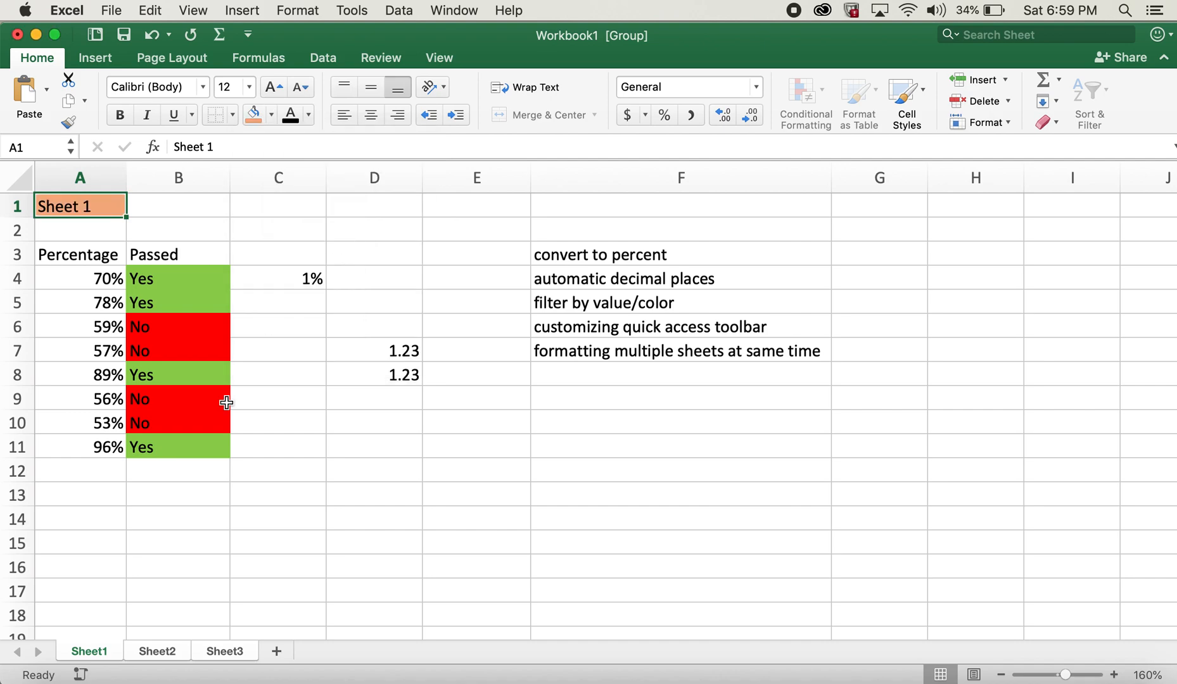
{"action": "left_click", "coordinate": [156, 651]}
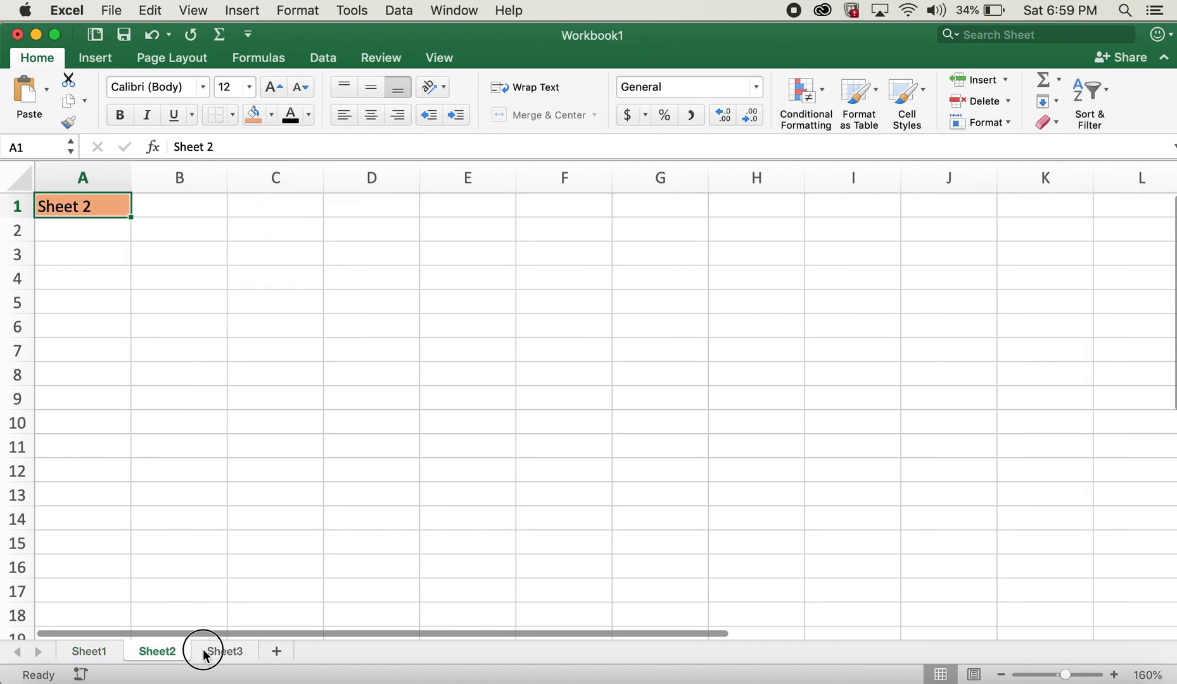
{"action": "left_click", "coordinate": [224, 651]}
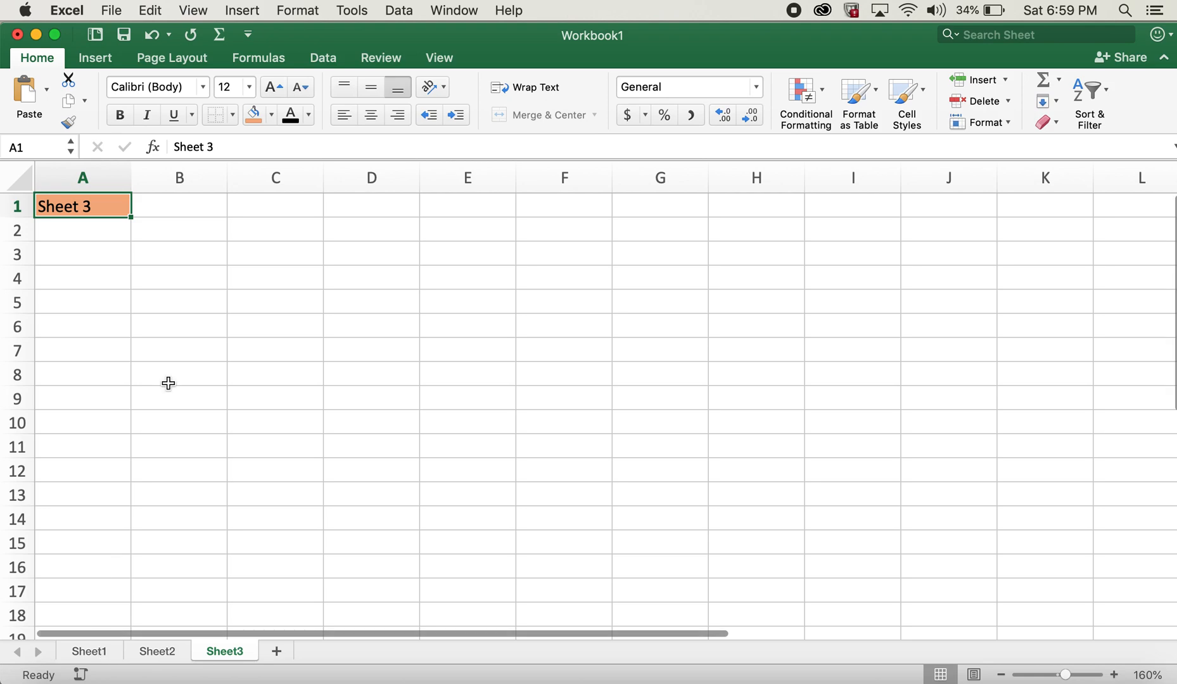
{"action": "left_click", "coordinate": [89, 650]}
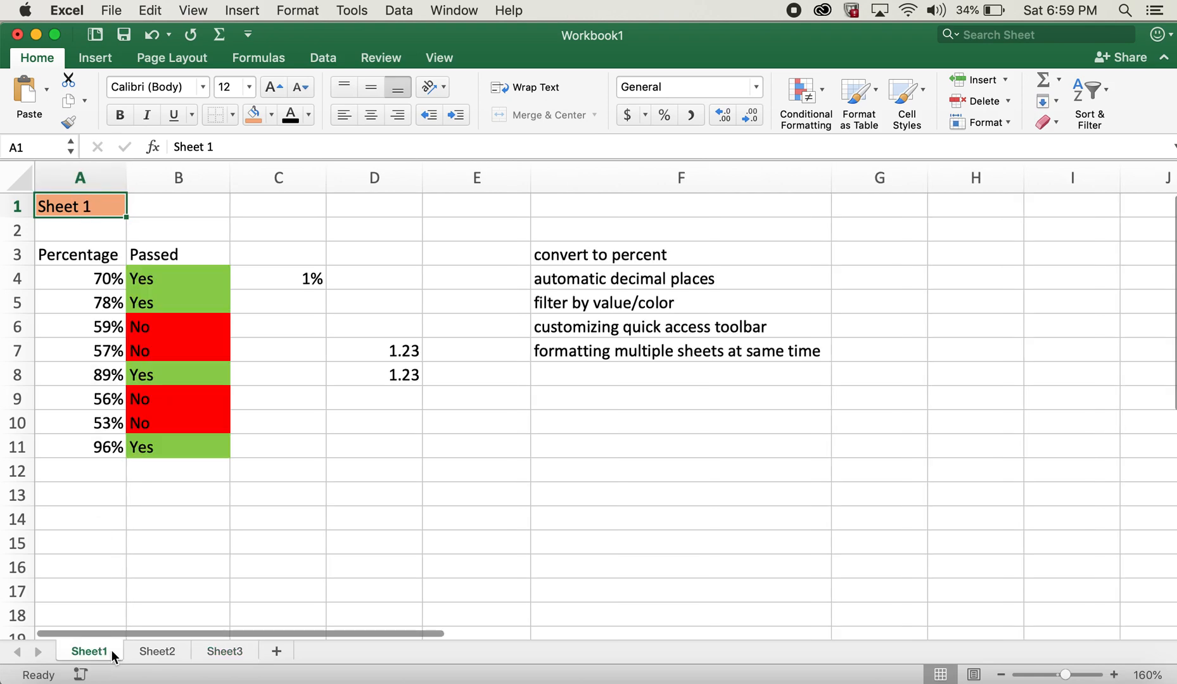
Regroup Sheet1–Sheet3, clear A1's orange fill, and ungroup by selecting Sheet1
{"action": "left_click", "coordinate": [178, 590]}
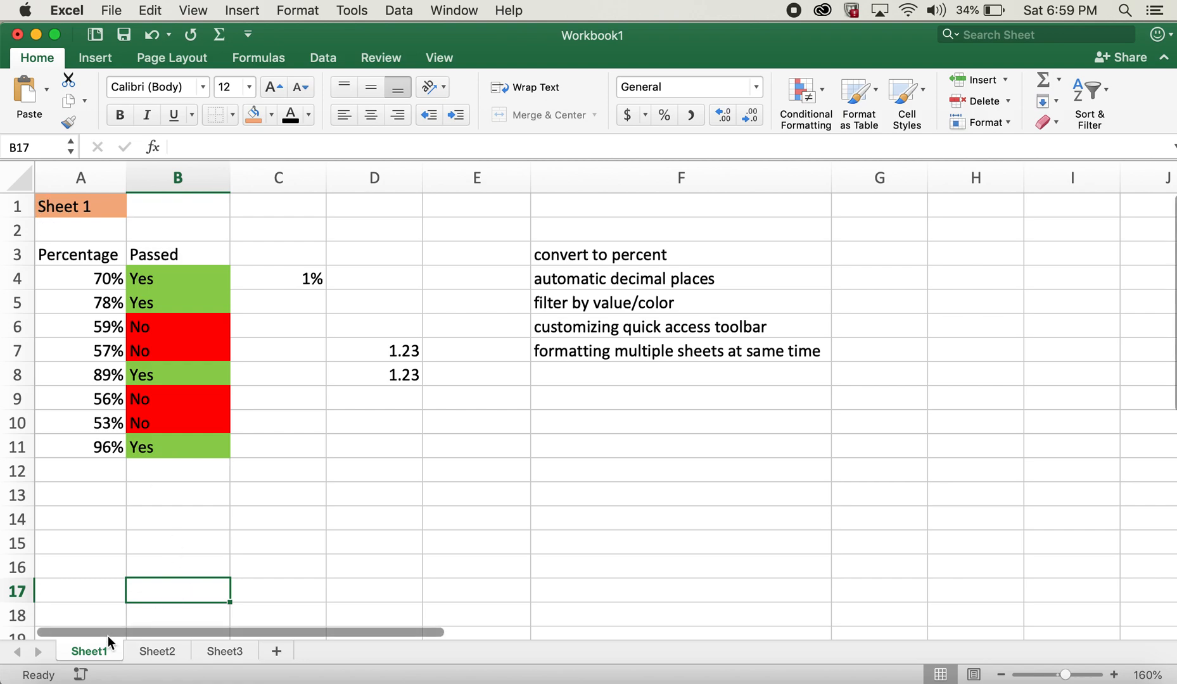
{"action": "left_click", "coordinate": [224, 650]}
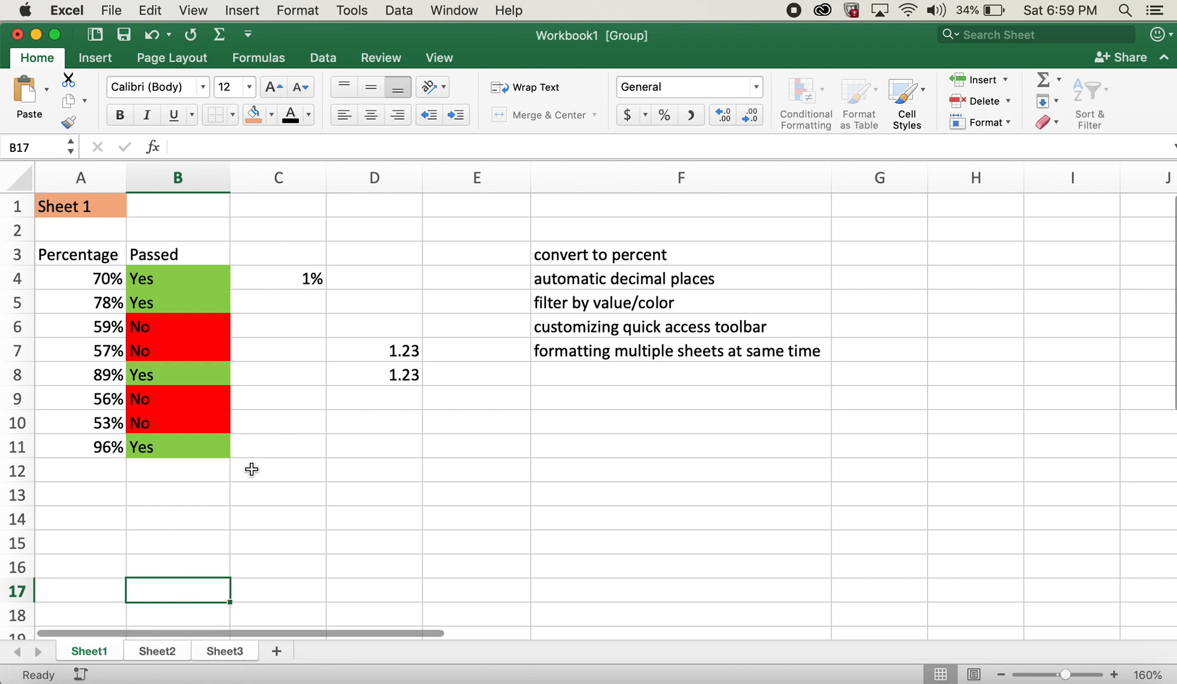
{"action": "mouse_move", "coordinate": [1044, 122]}
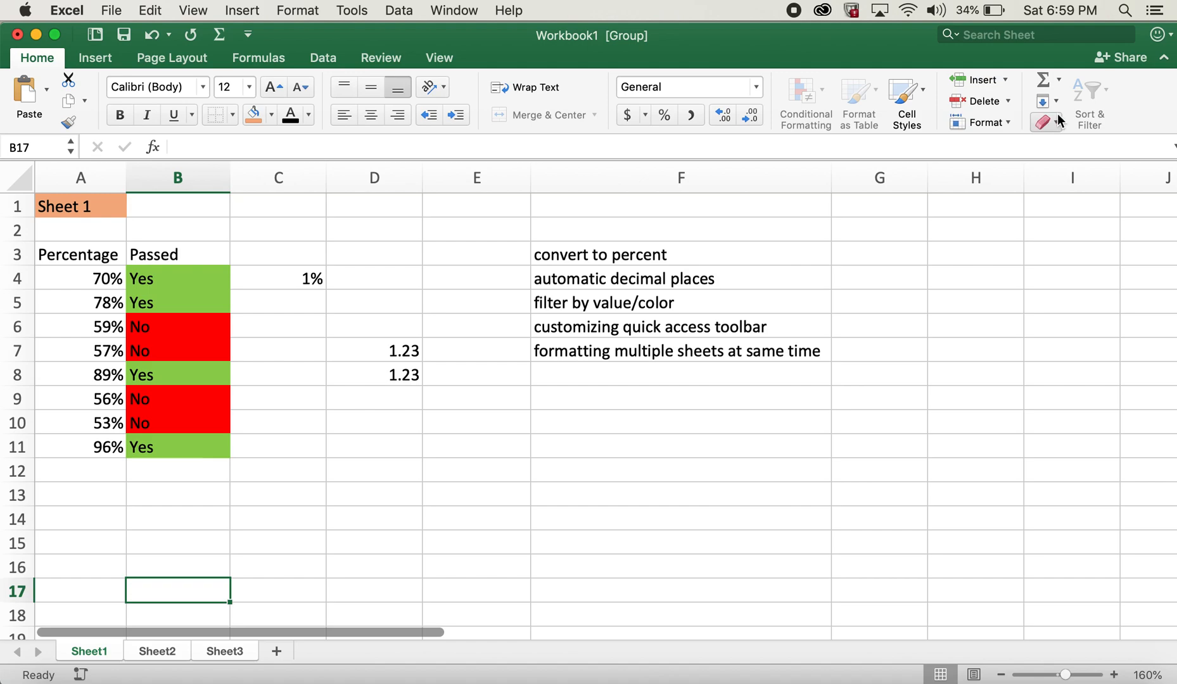
{"action": "left_click", "coordinate": [1042, 122]}
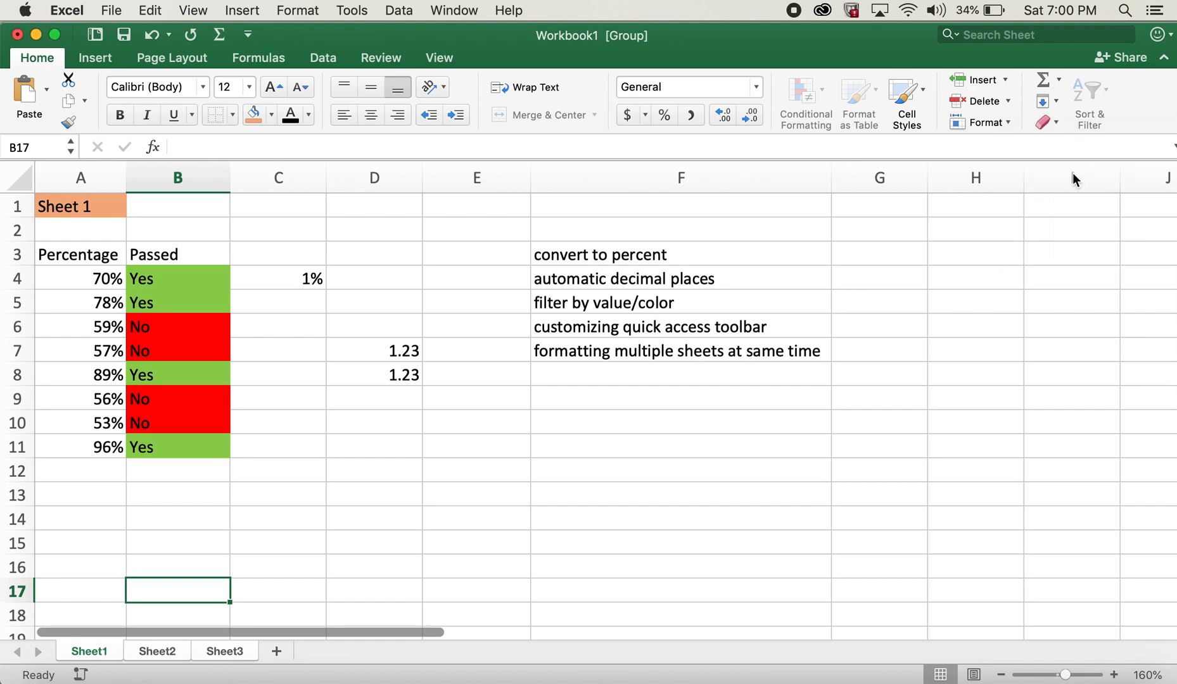
{"action": "left_click", "coordinate": [277, 349]}
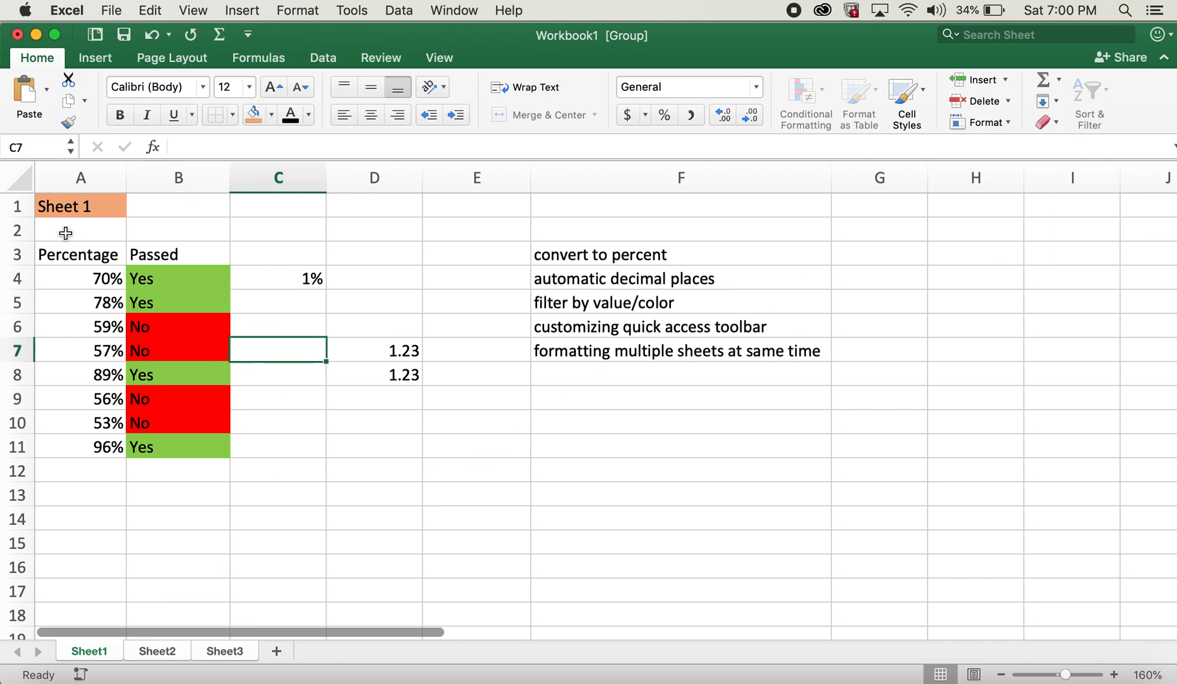
{"action": "left_click", "coordinate": [80, 206]}
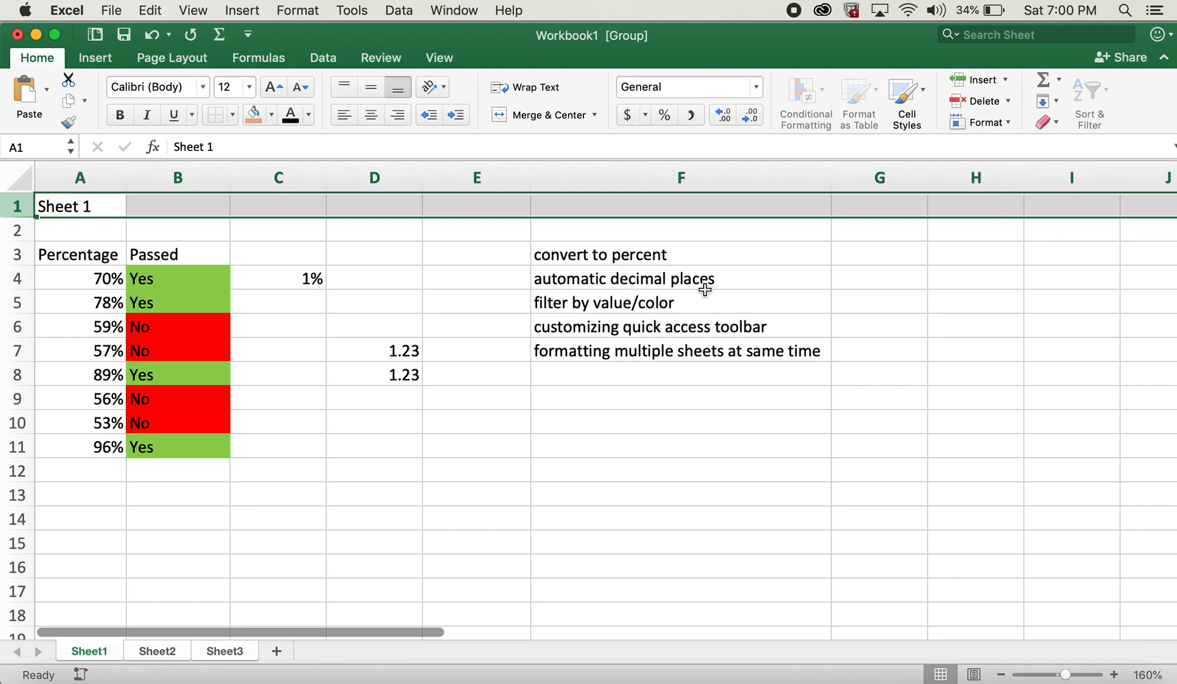
{"action": "left_click", "coordinate": [475, 421]}
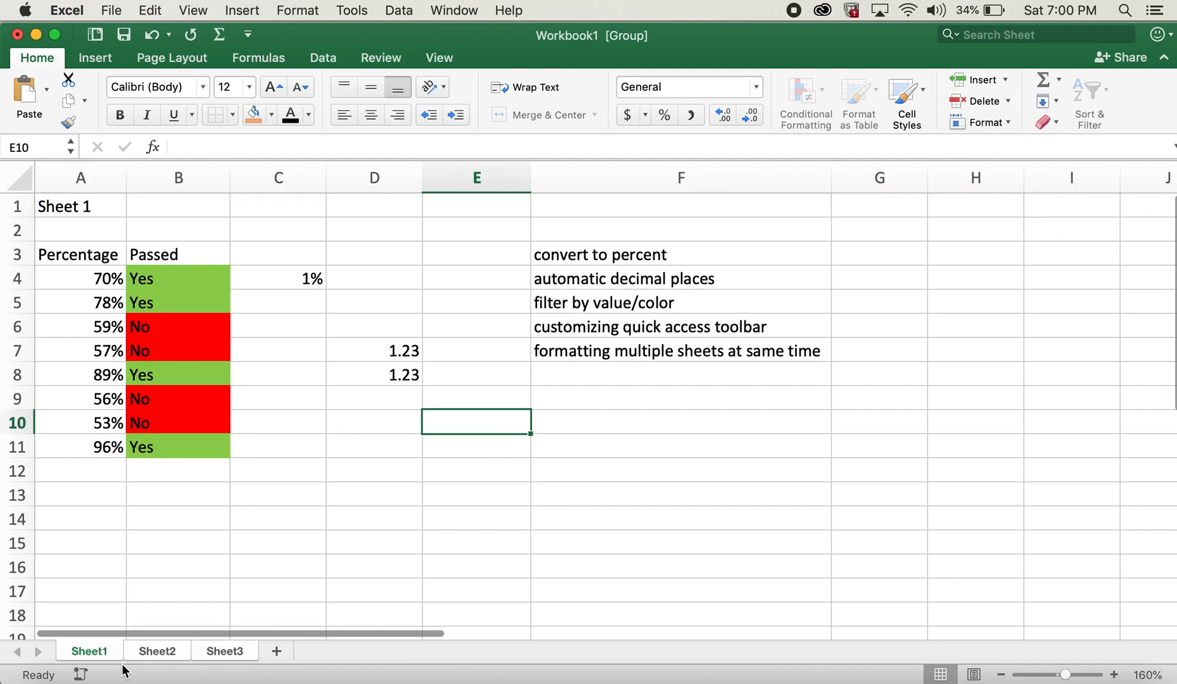
{"action": "left_click", "coordinate": [178, 565]}
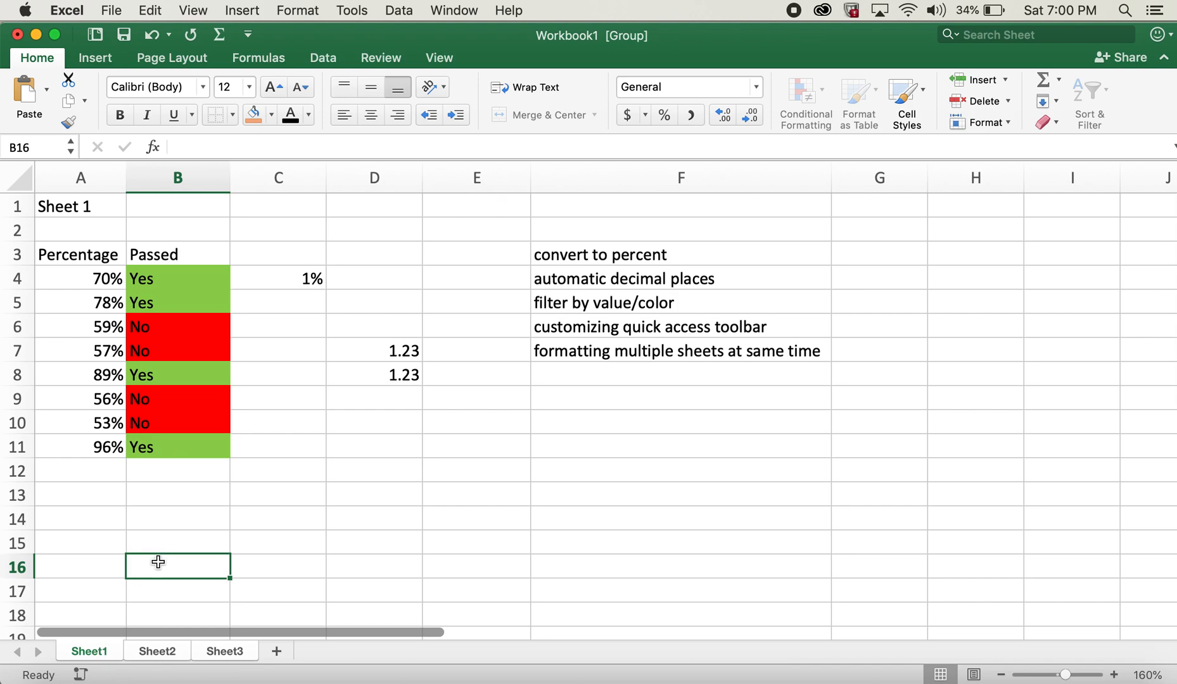
{"action": "left_click", "coordinate": [89, 651]}
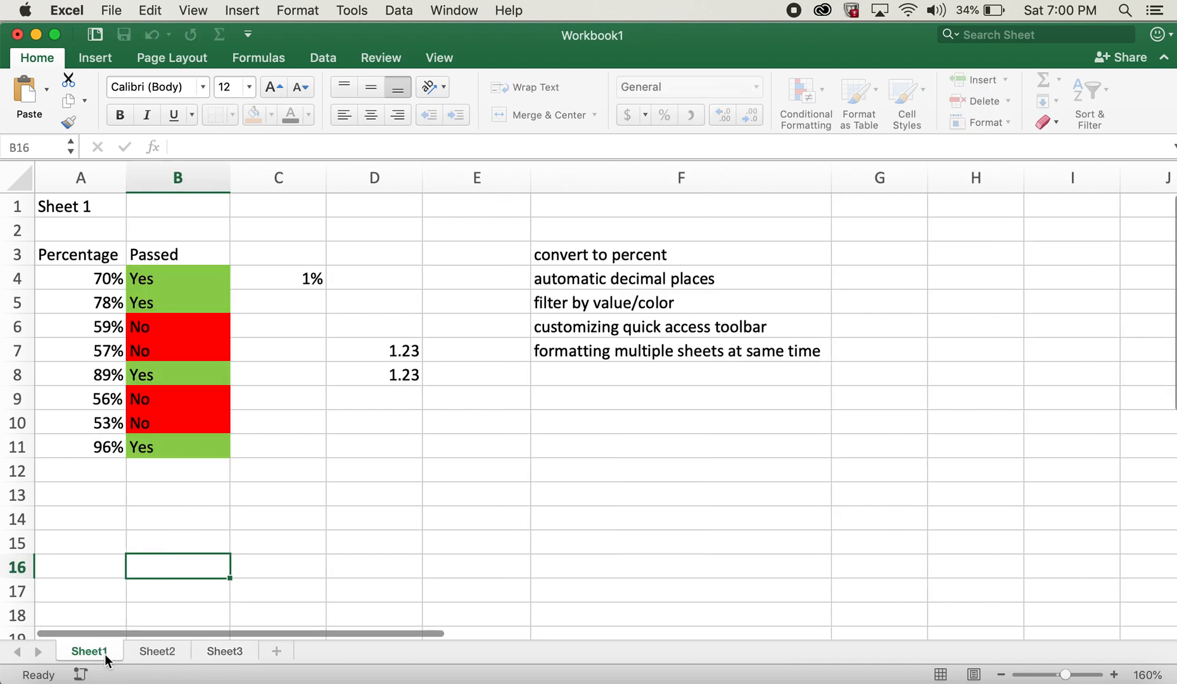
{"action": "left_click", "coordinate": [223, 651]}
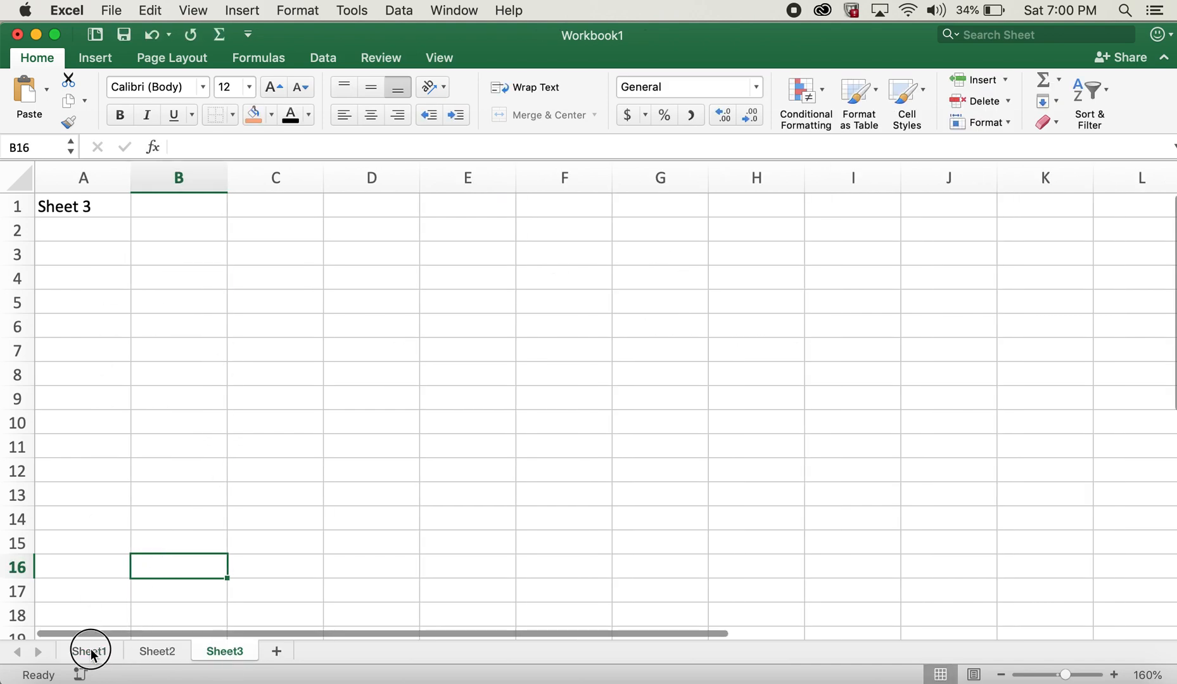
{"action": "left_click", "coordinate": [89, 651]}
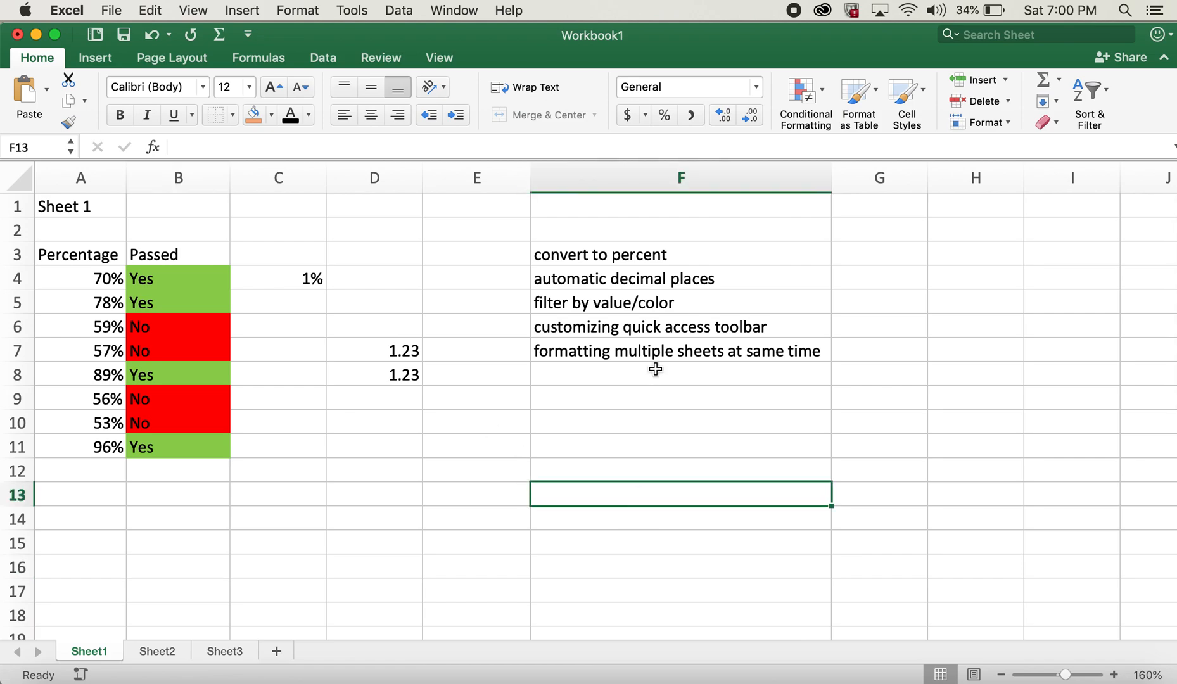